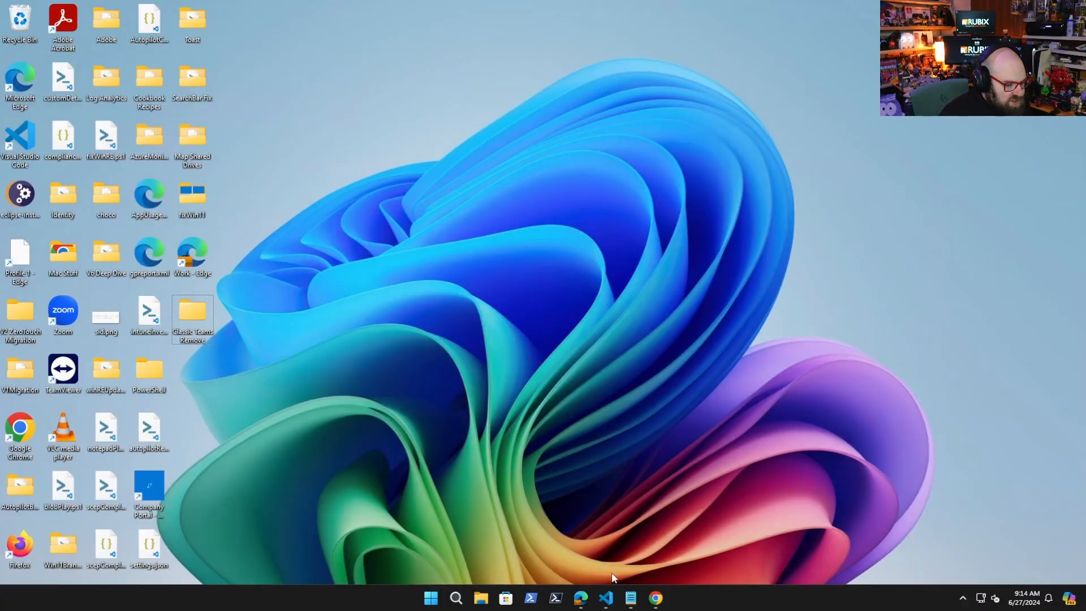
Switch from the desktop to the blank Lucidchart diagram open in Chrome
click(654, 598)
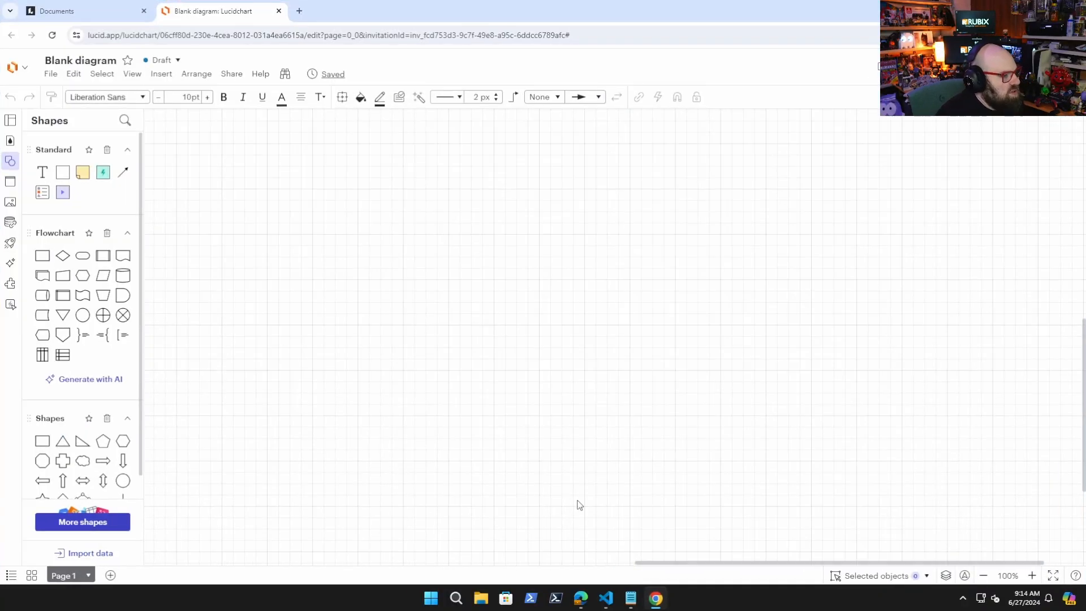
mouse_move(341, 277)
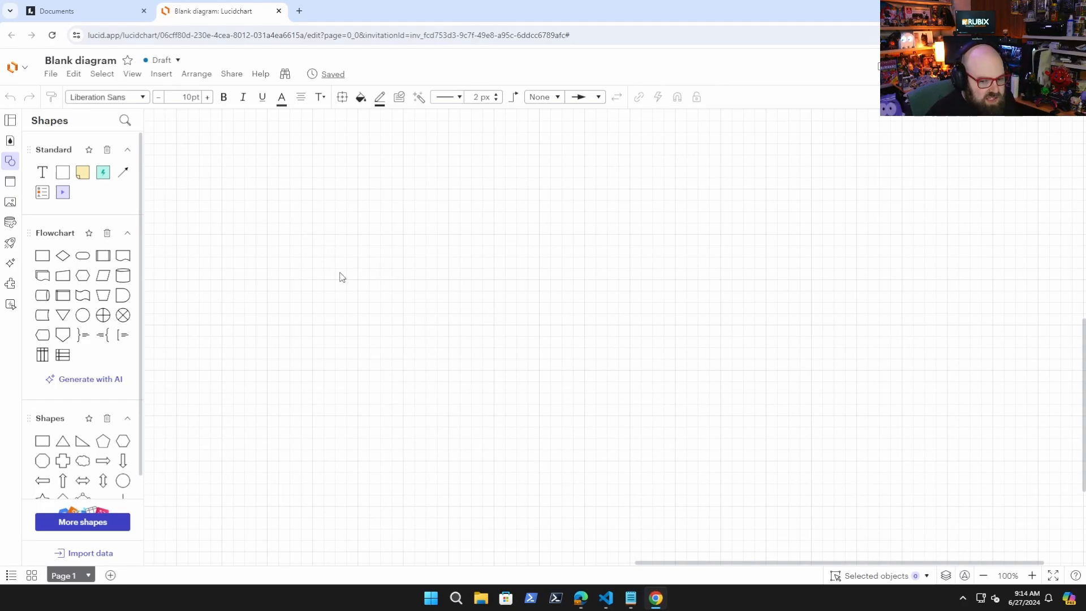
mouse_move(231, 313)
text(device)
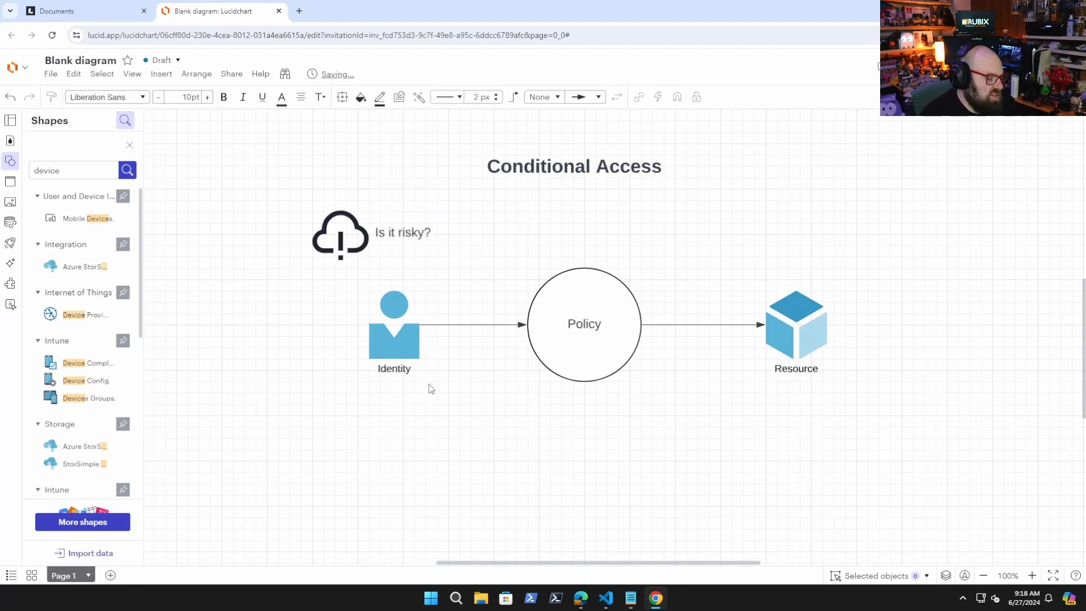
mouse_move(348, 330)
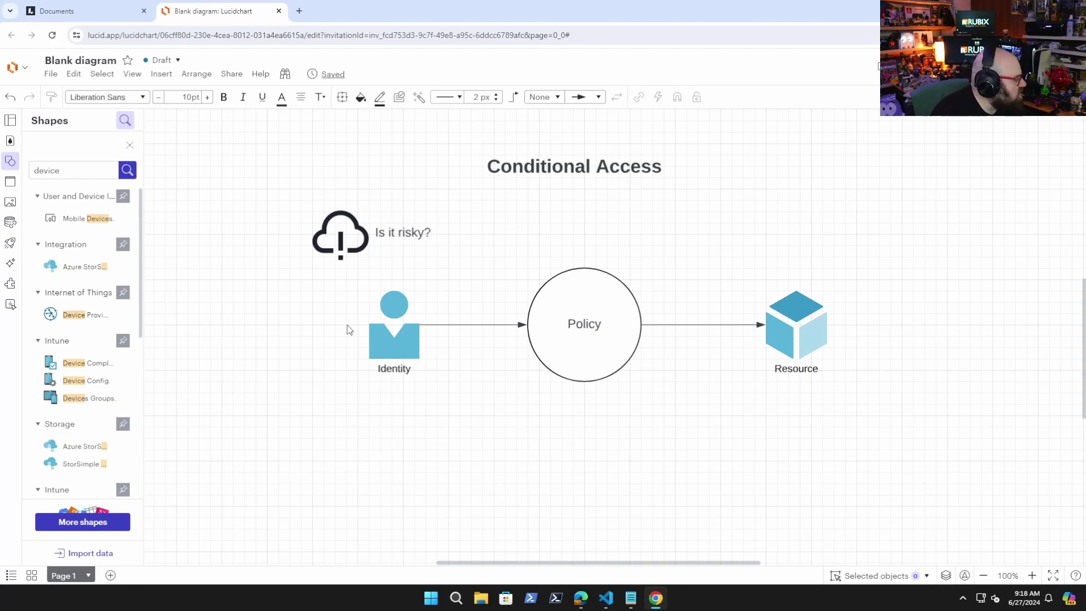
mouse_move(506, 297)
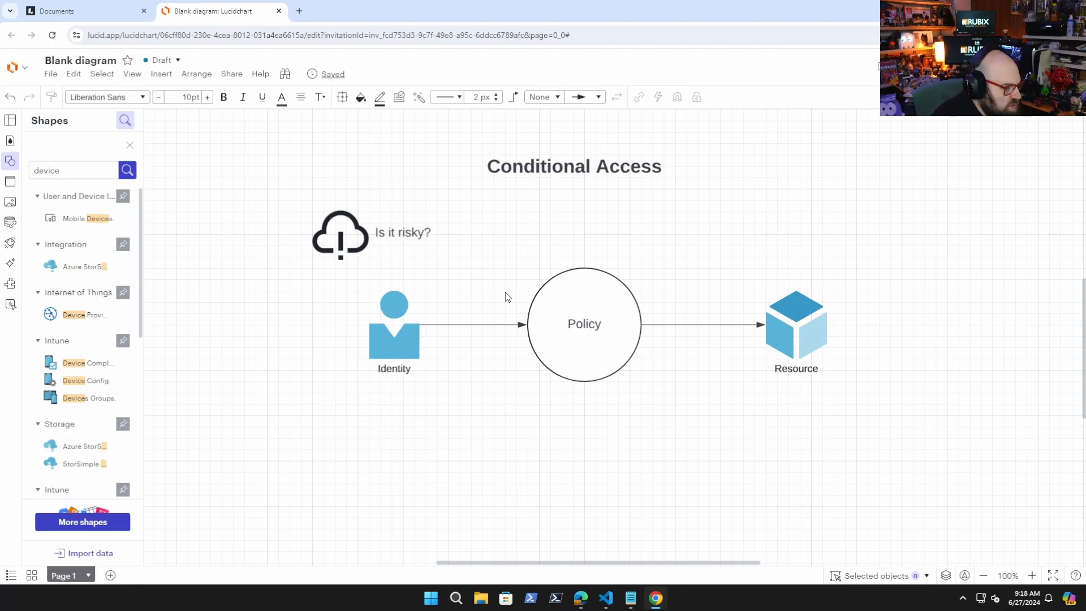
Select the Identity figure and reposition the tablet-and-phone device icon on the canvas
click(394, 324)
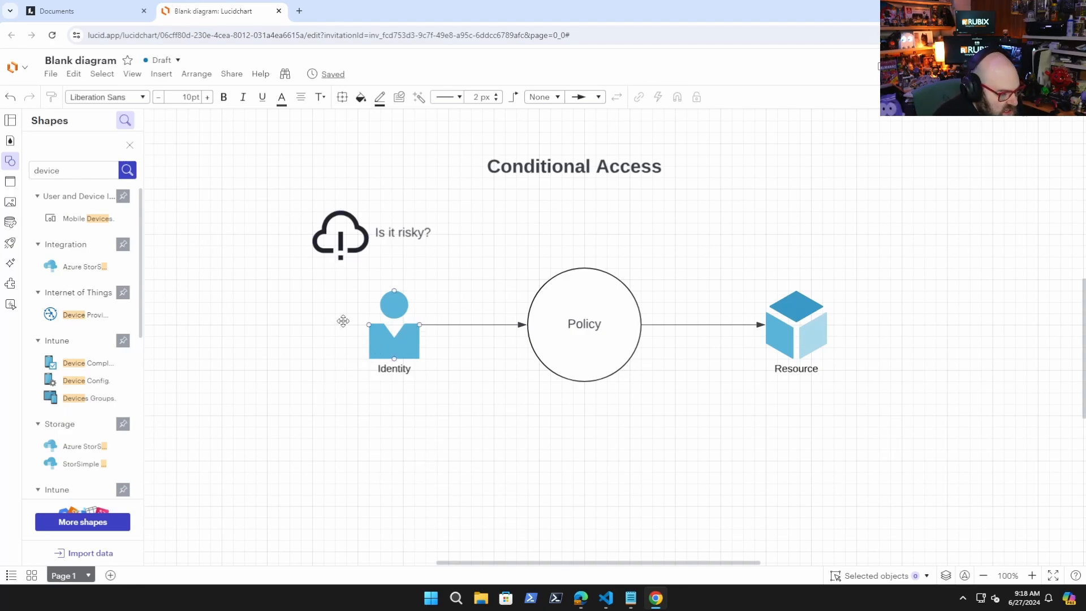
click(333, 288)
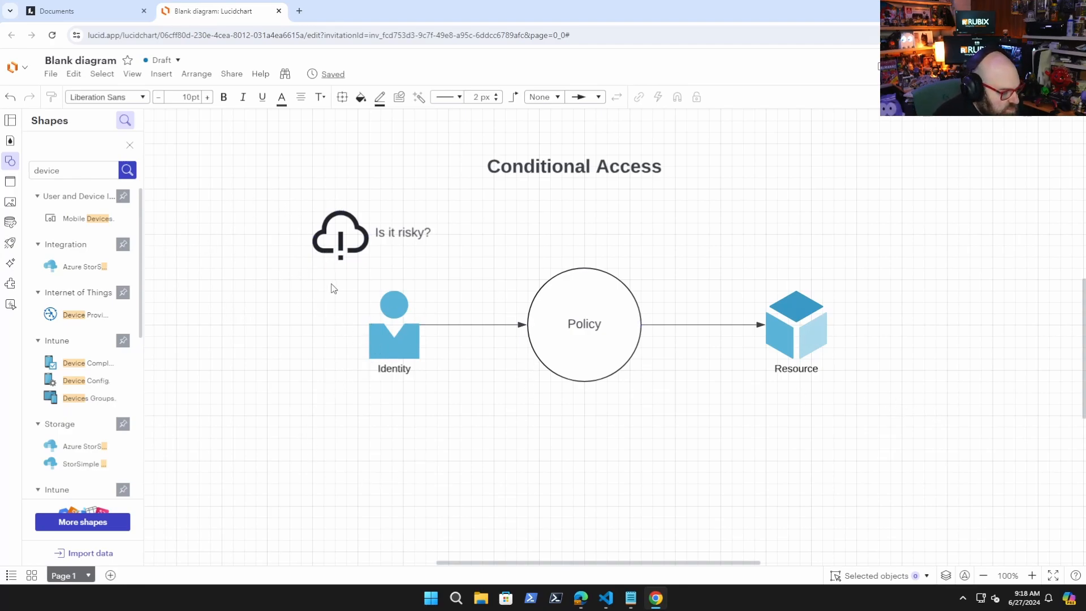
mouse_move(270, 457)
text(What is the device status?)
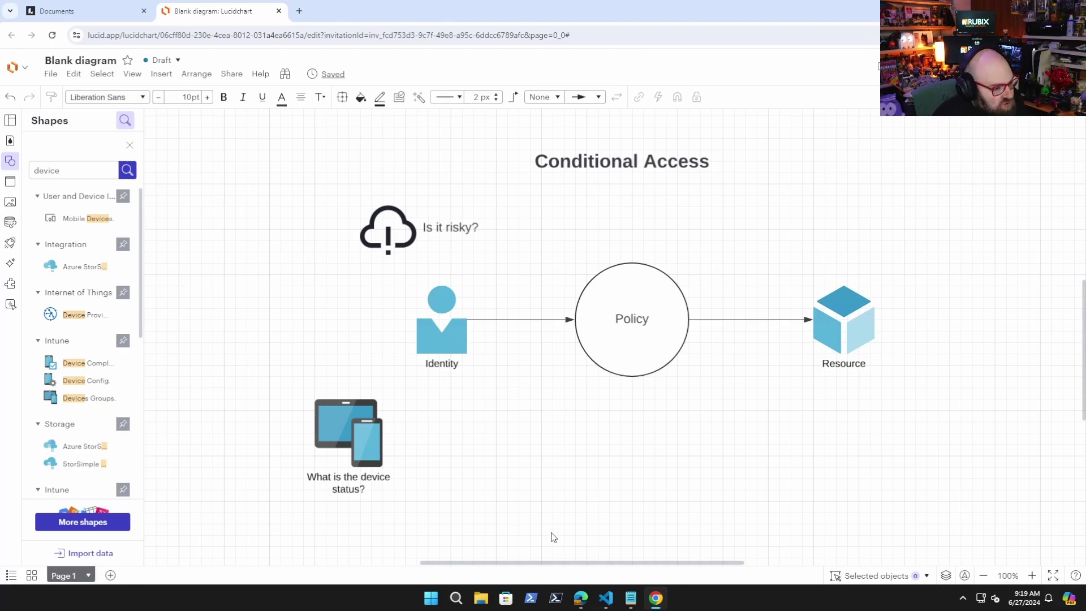
click(441, 325)
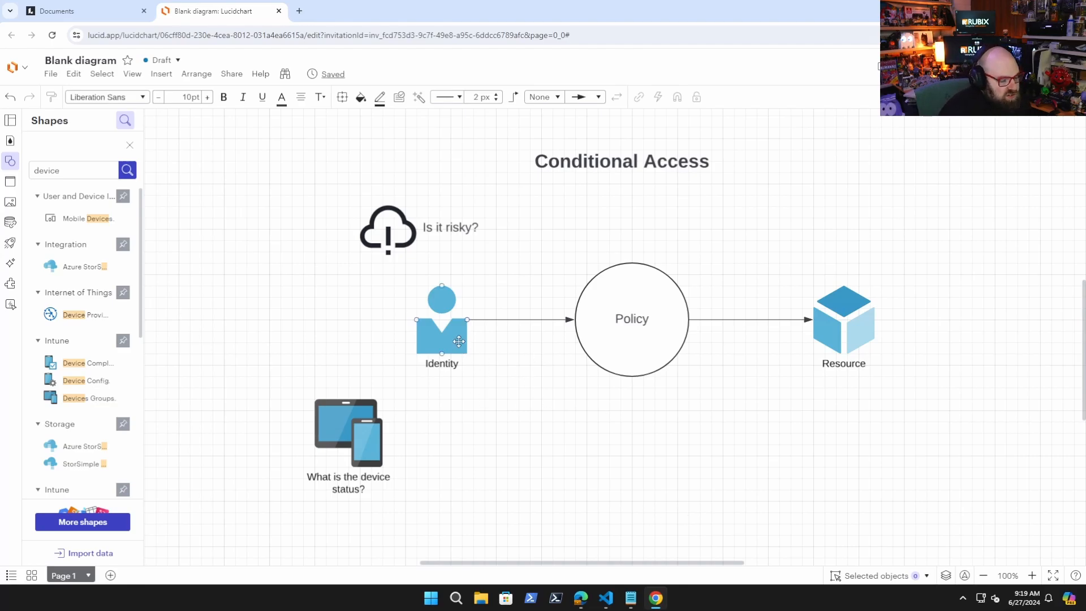
click(348, 430)
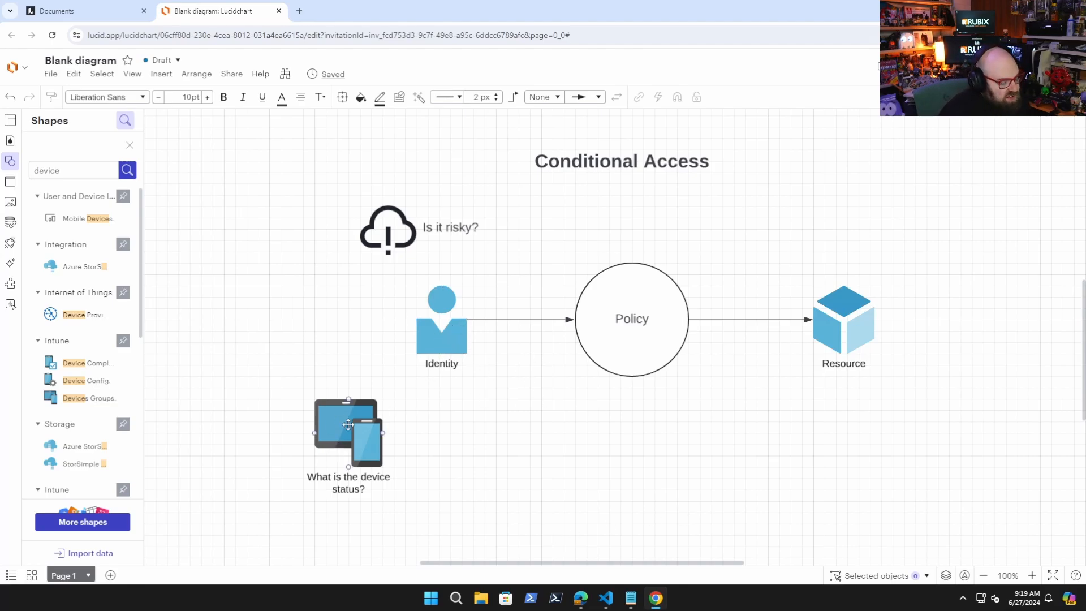
click(462, 472)
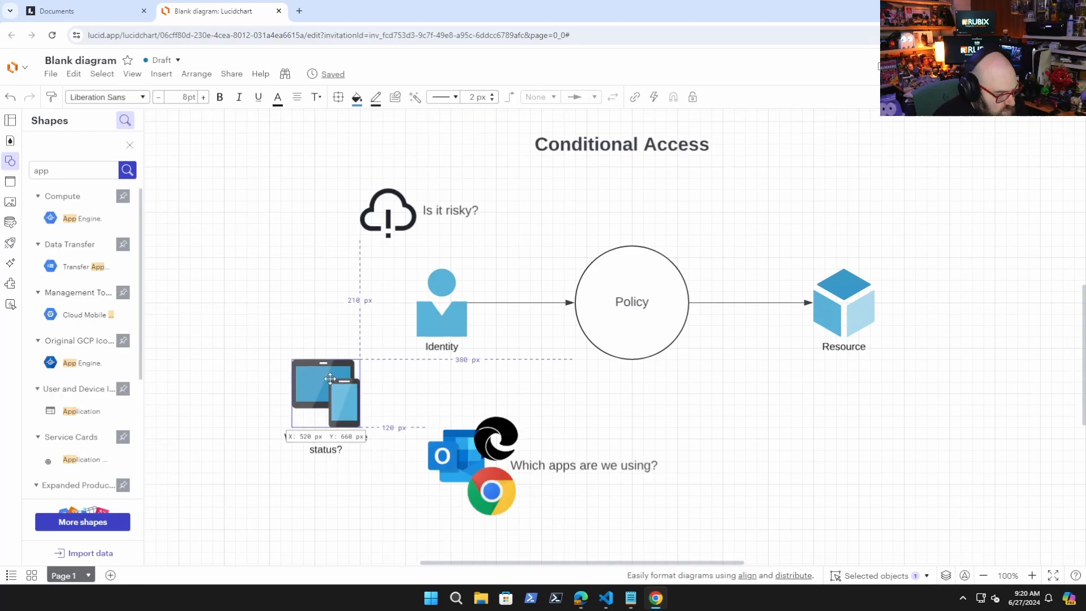
Drop the tablet-and-phone device icon into its new position
click(565, 497)
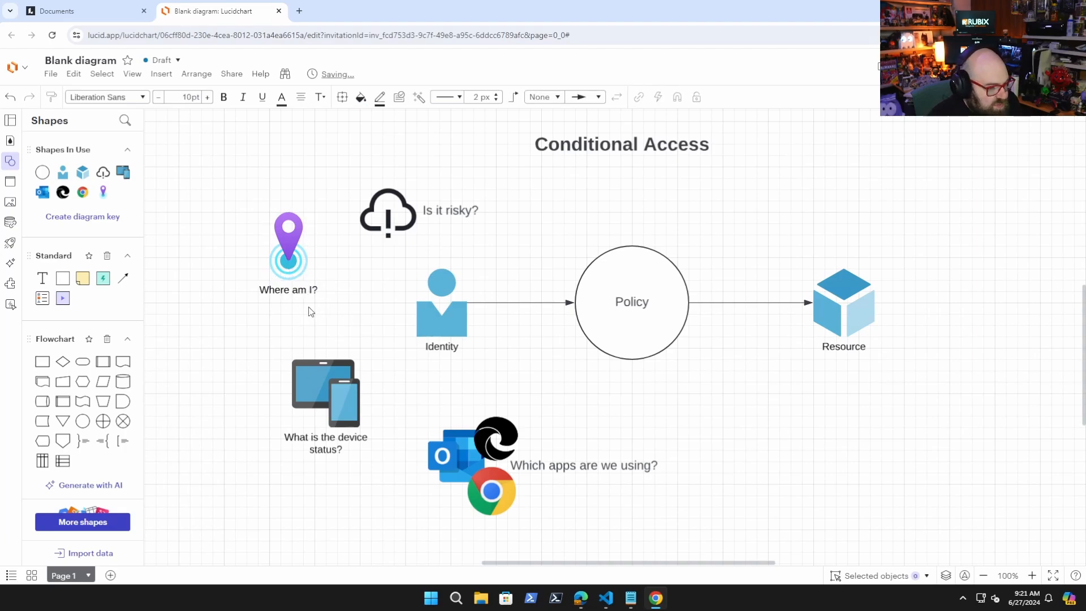
mouse_move(321, 305)
text(location)
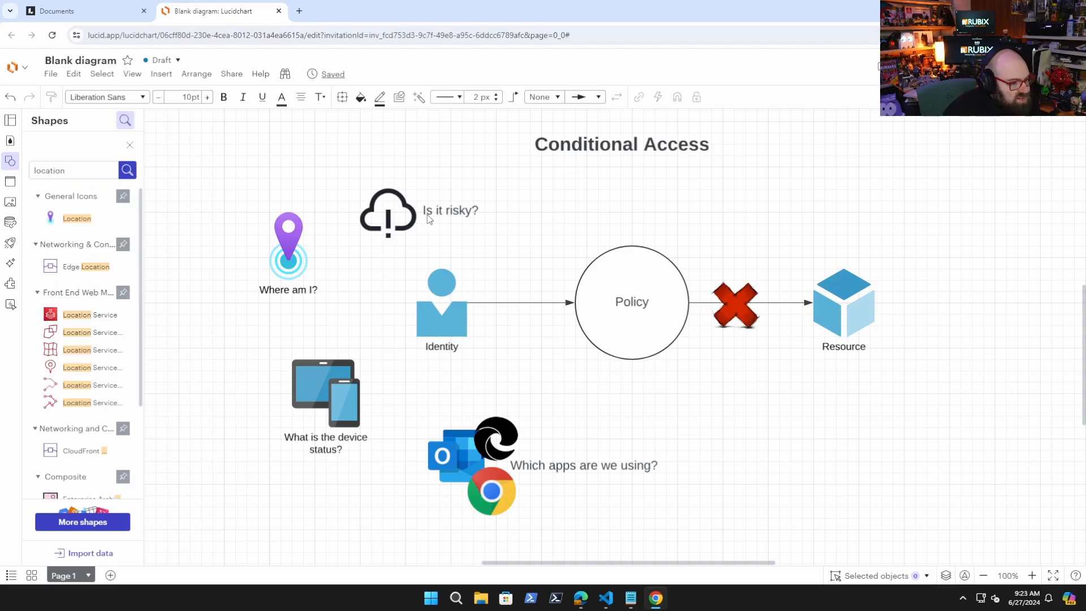
mouse_move(676, 472)
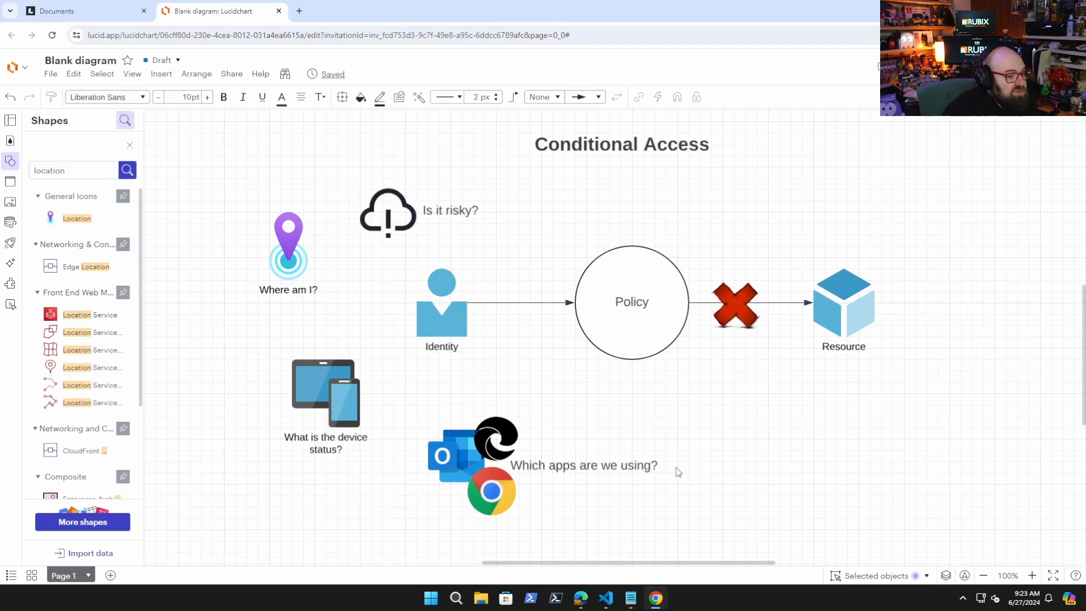
Select the red cross on the Policy-to-Resource arrow so it can be replaced
click(735, 306)
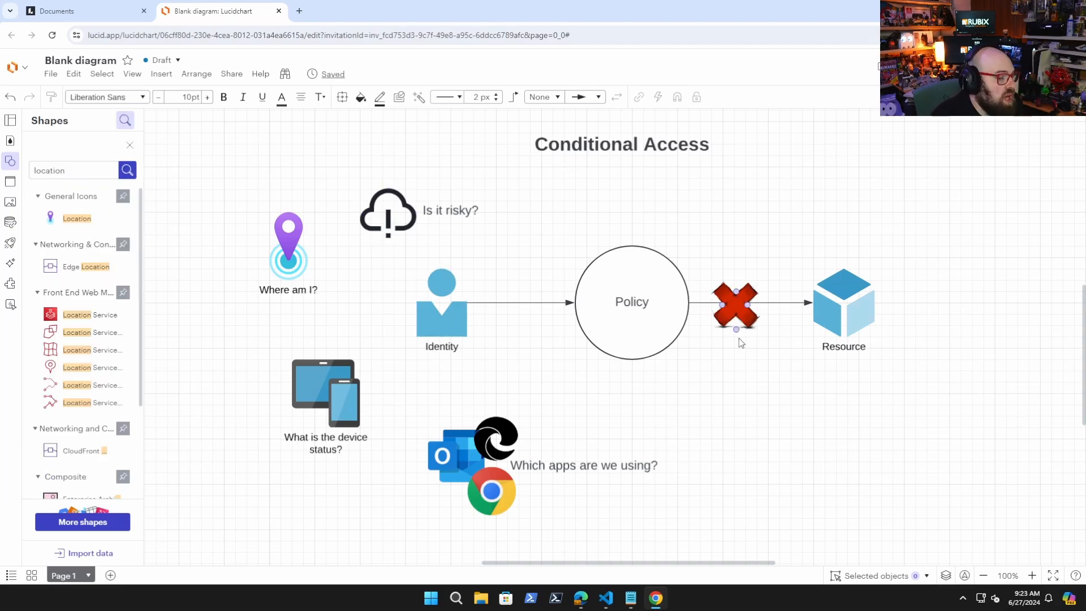
click(288, 242)
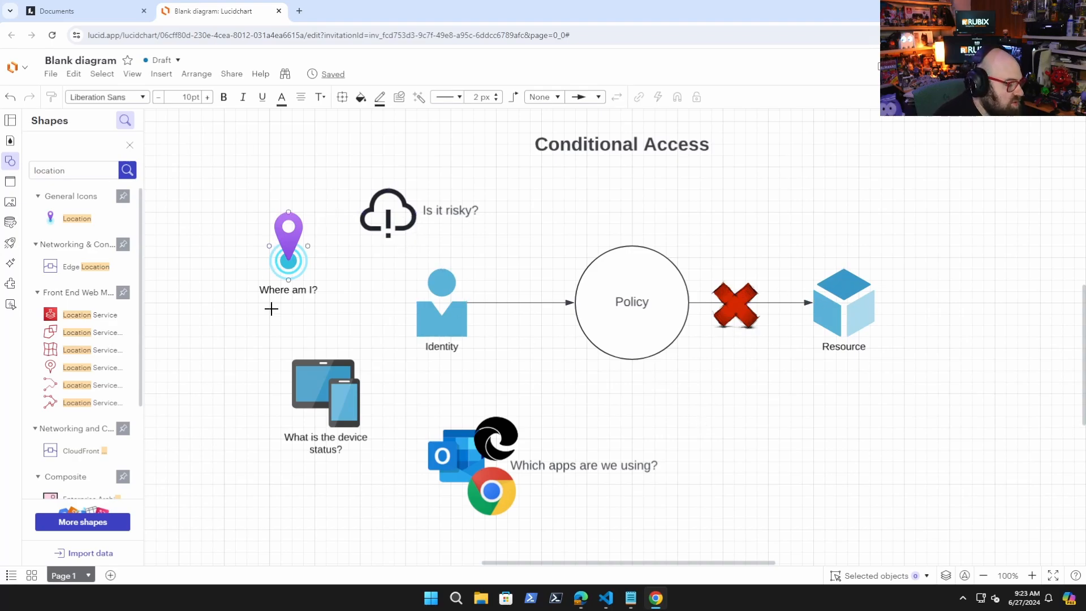
click(735, 306)
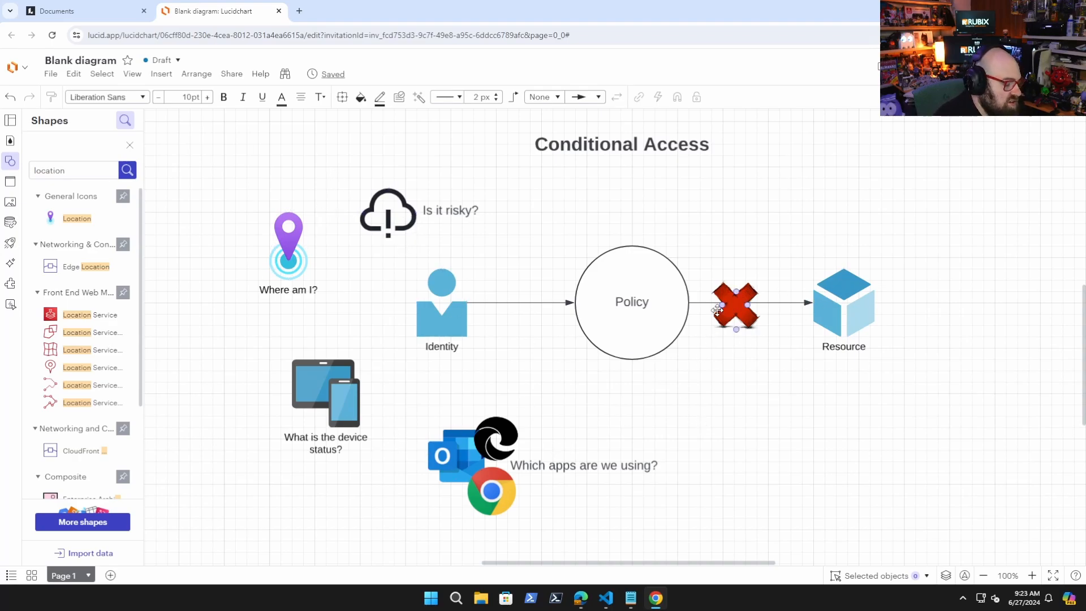
click(752, 392)
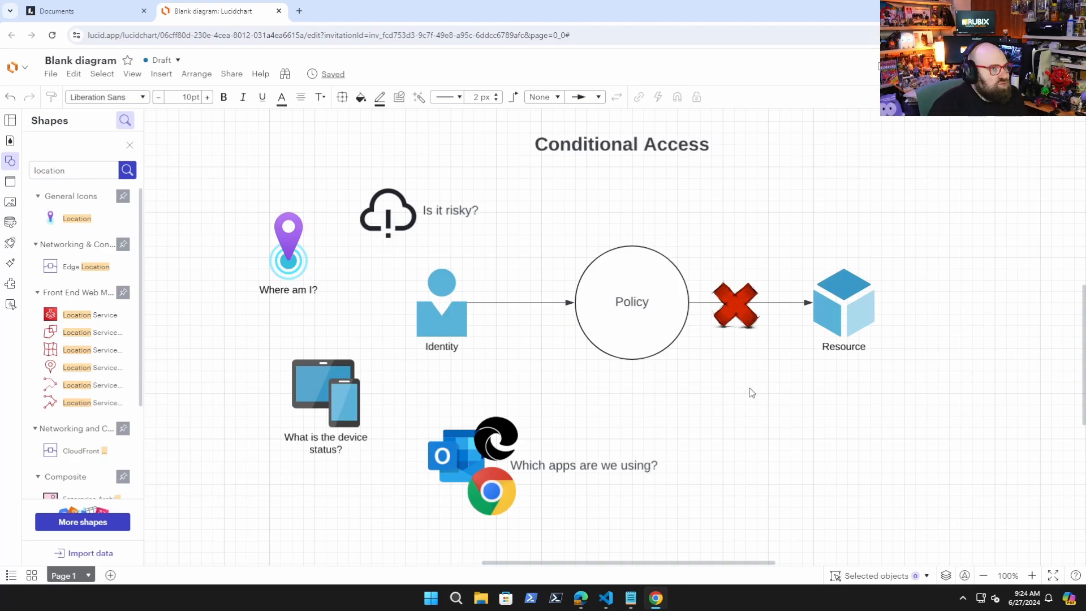
click(735, 307)
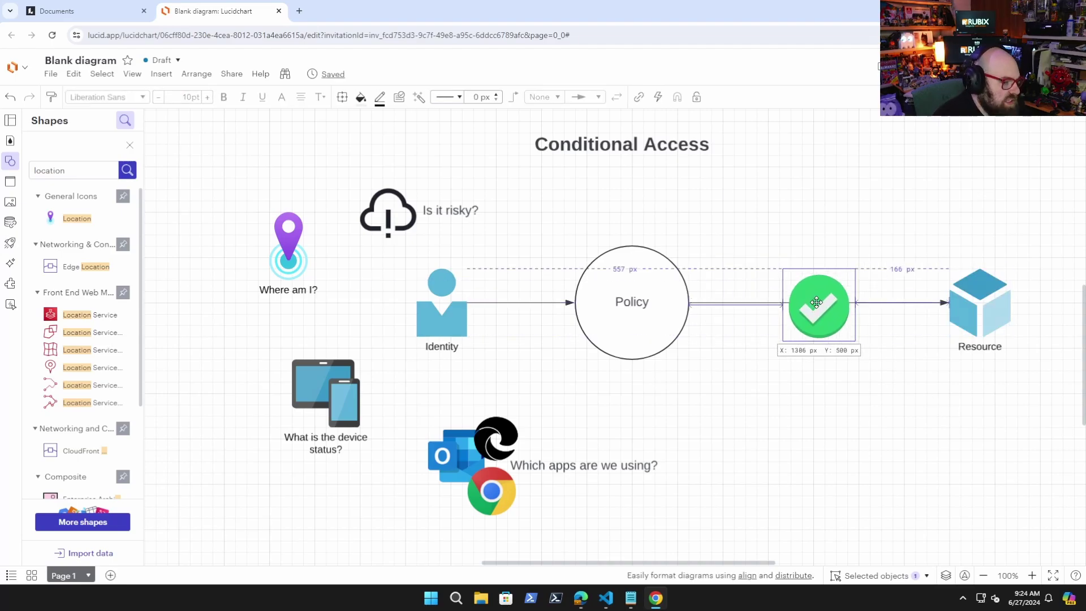
Place the green check mark on the arrow and add the Grant factors checklist items
click(912, 454)
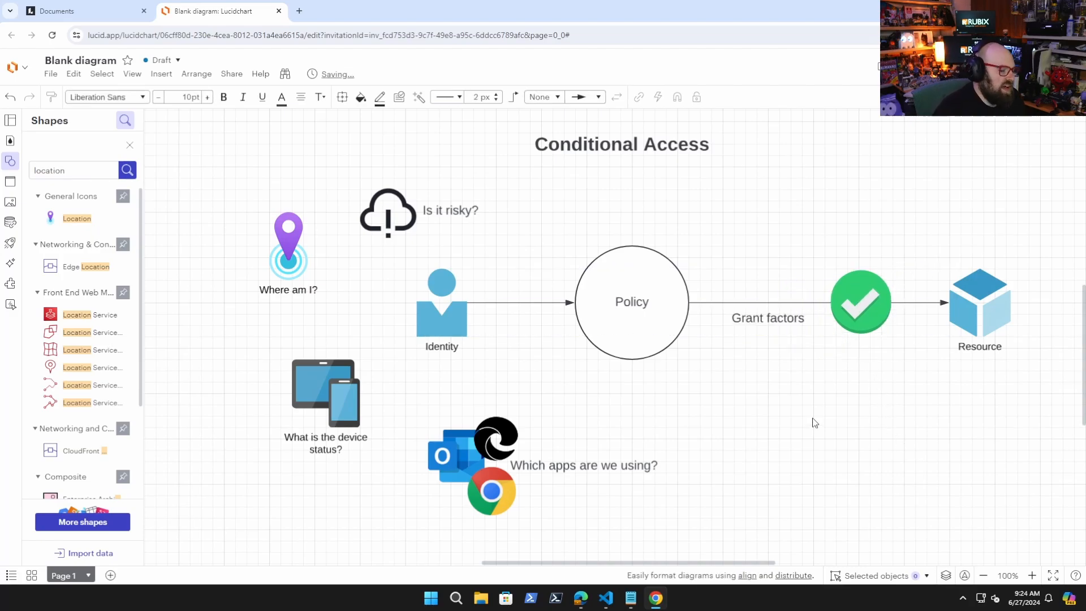
mouse_move(631, 365)
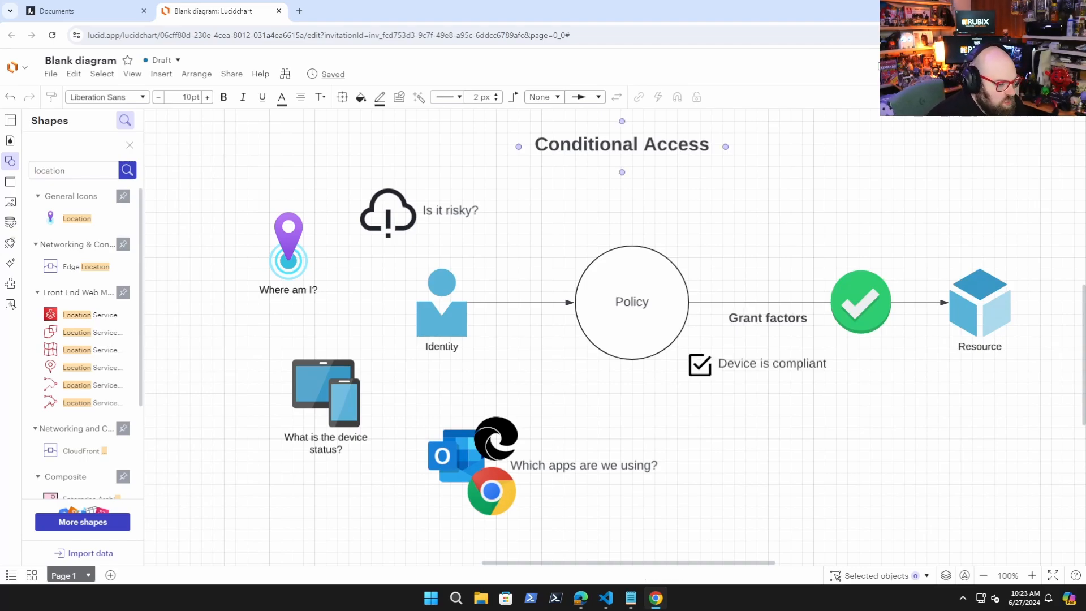
click(762, 463)
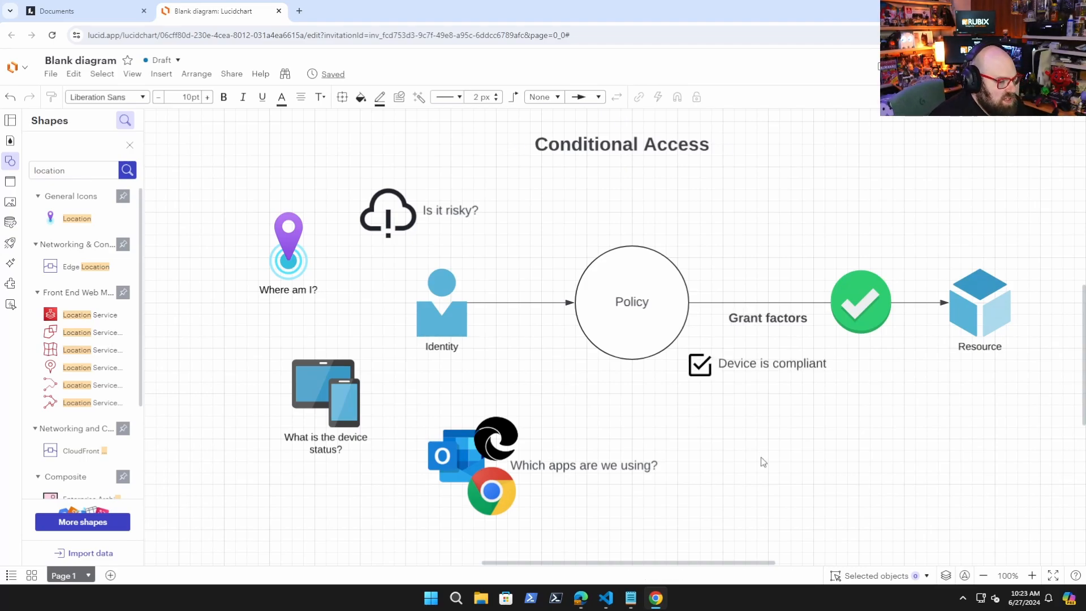
mouse_move(925, 438)
text(MFA prompt)
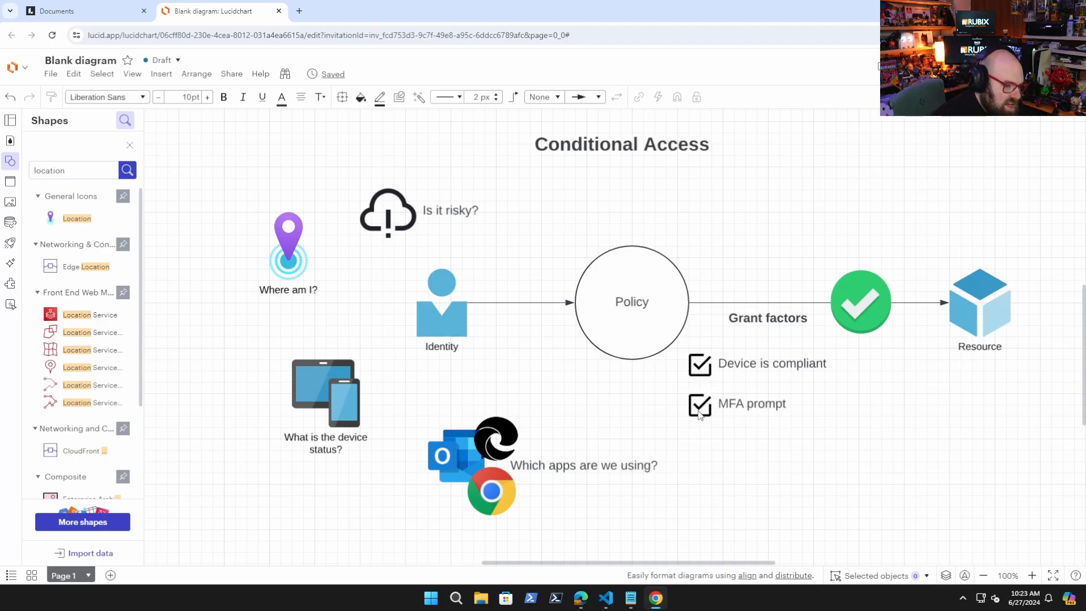
mouse_move(718, 432)
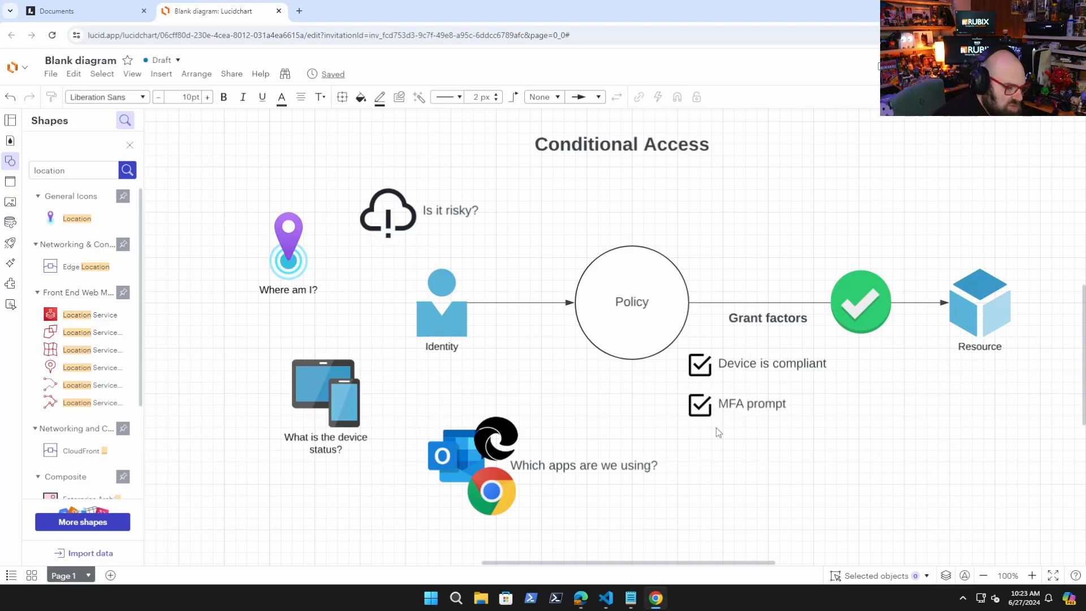
mouse_move(753, 403)
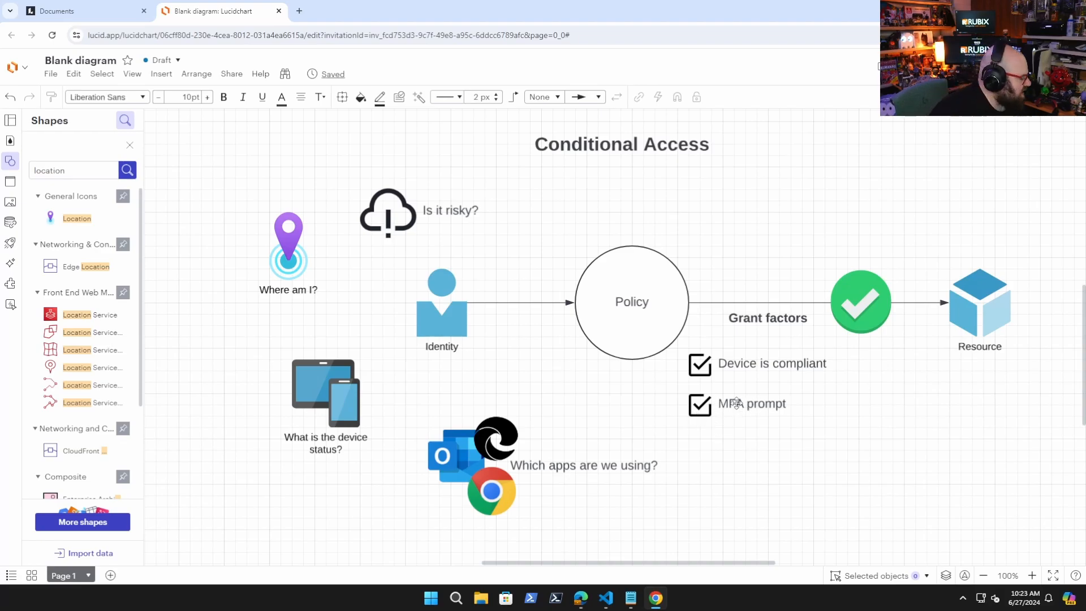
mouse_move(832, 451)
text(App protection)
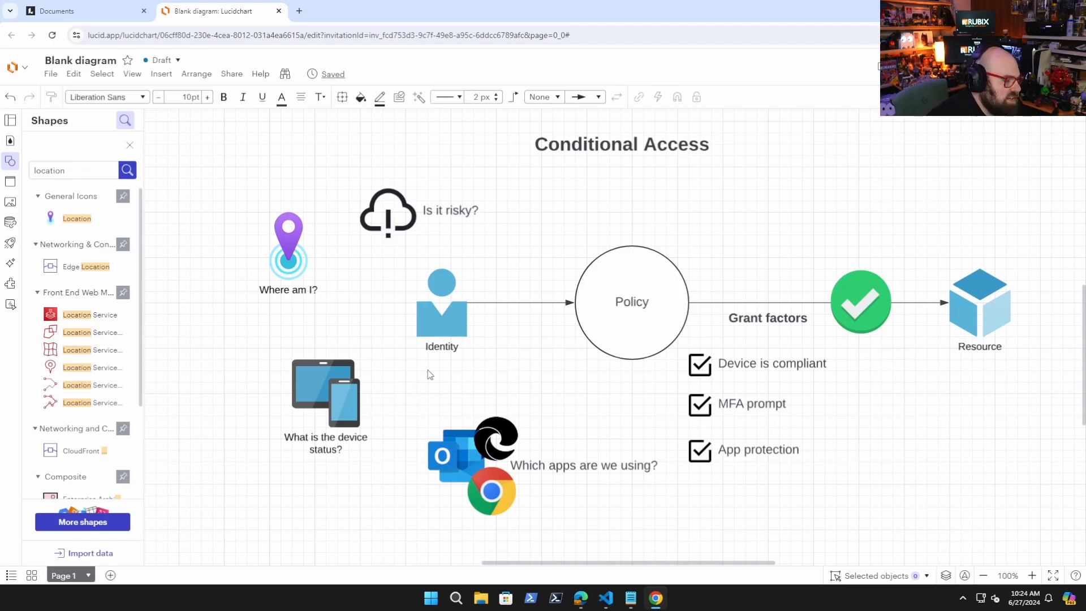
mouse_move(718, 472)
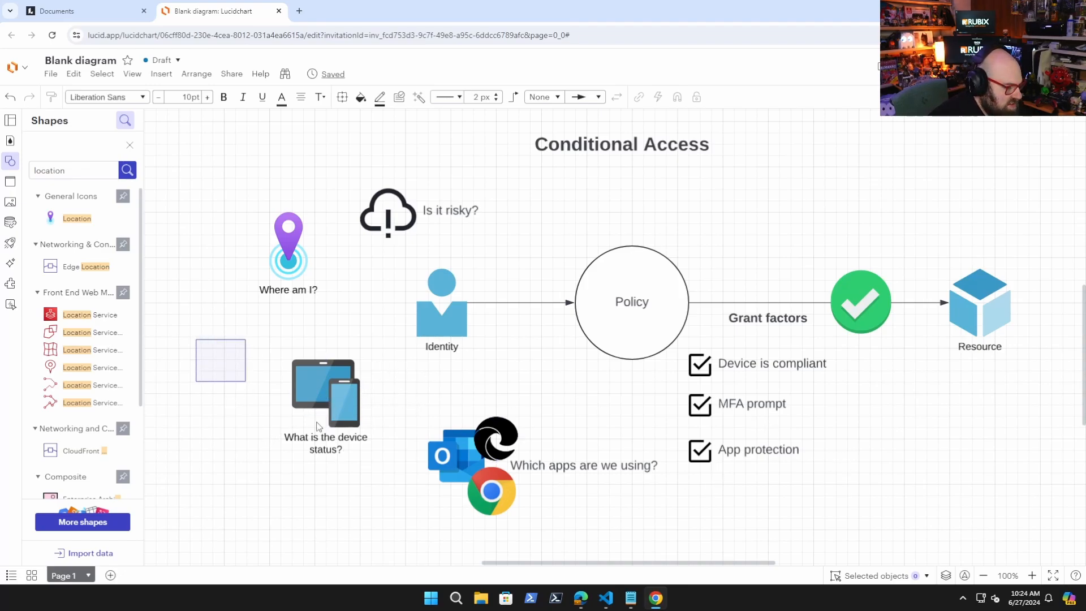
click(492, 490)
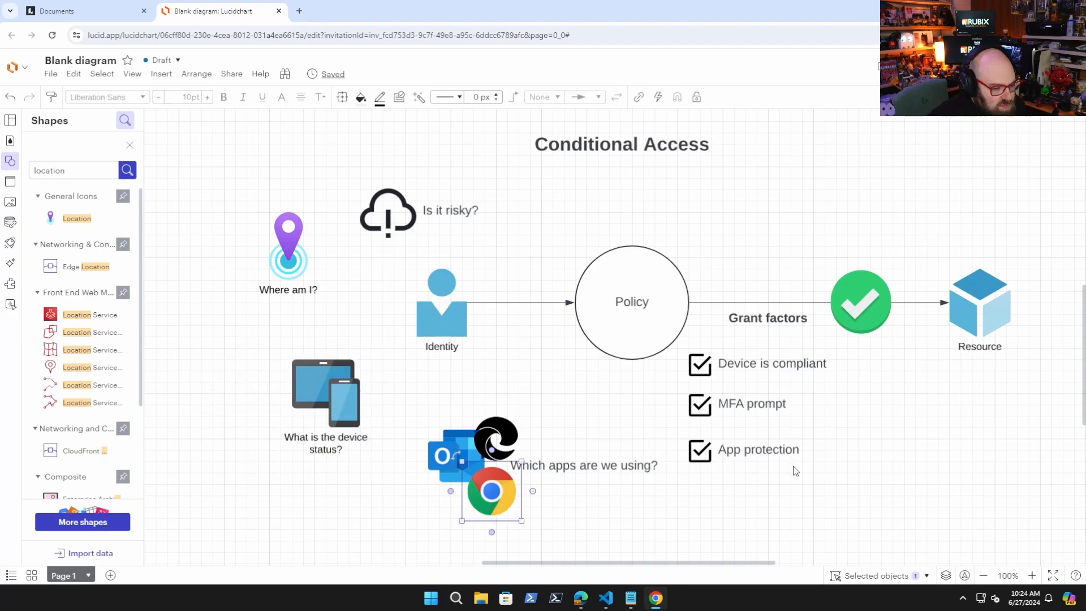
click(759, 450)
text(Approved client)
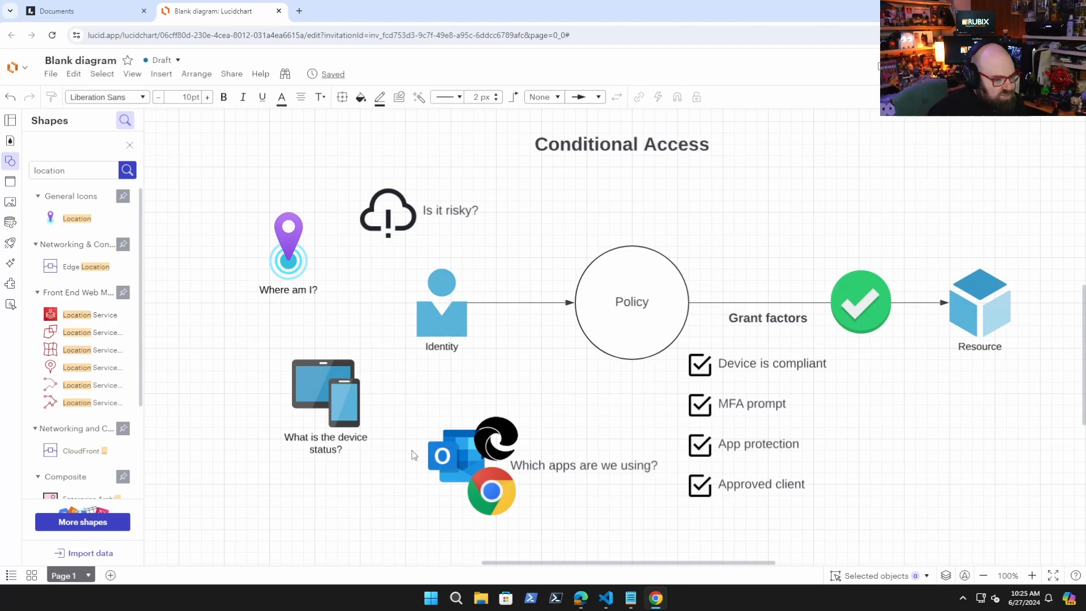
mouse_move(462, 130)
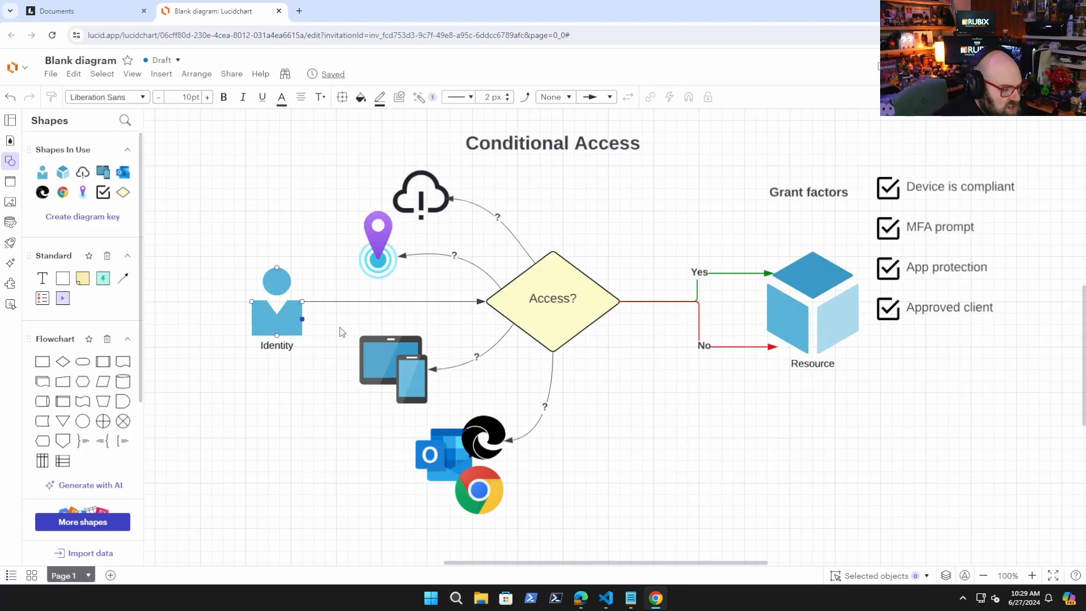
Move the Grant factors heading above the Resource cube, selecting surrounding icons along the way
click(552, 298)
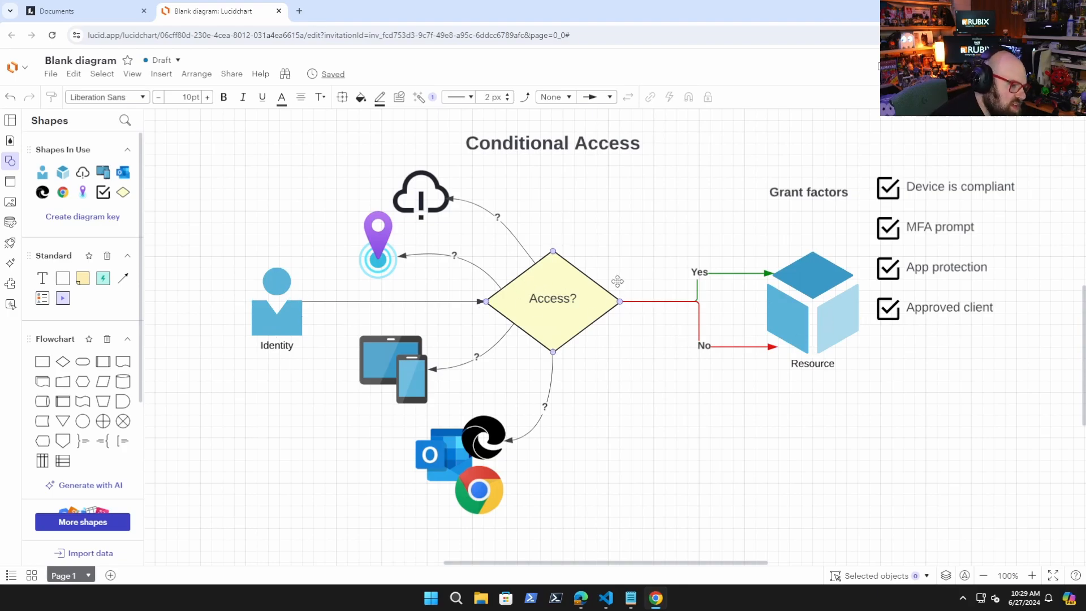
click(420, 194)
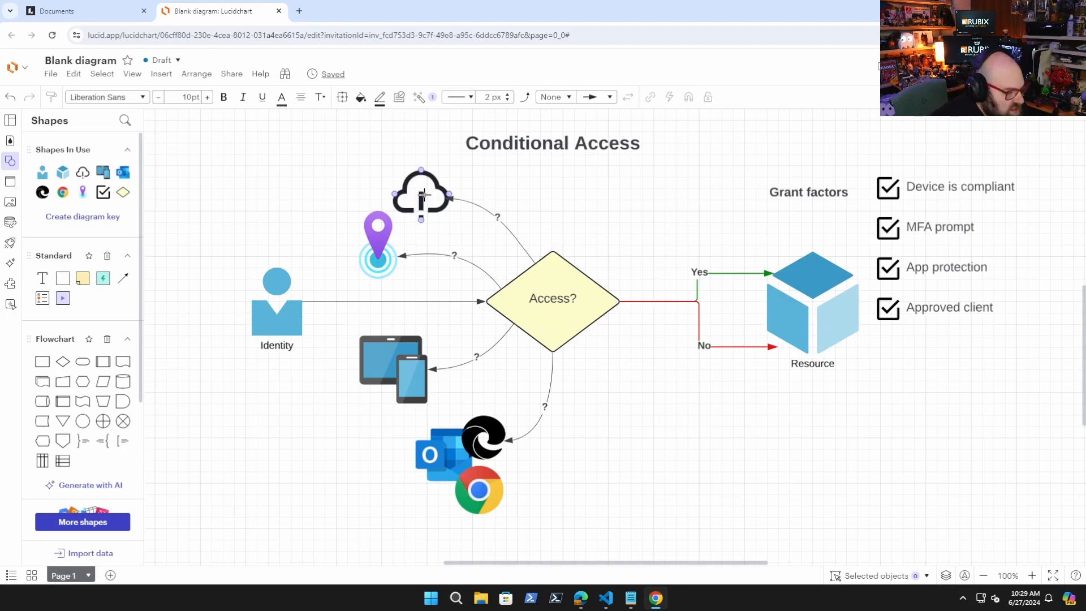
click(377, 246)
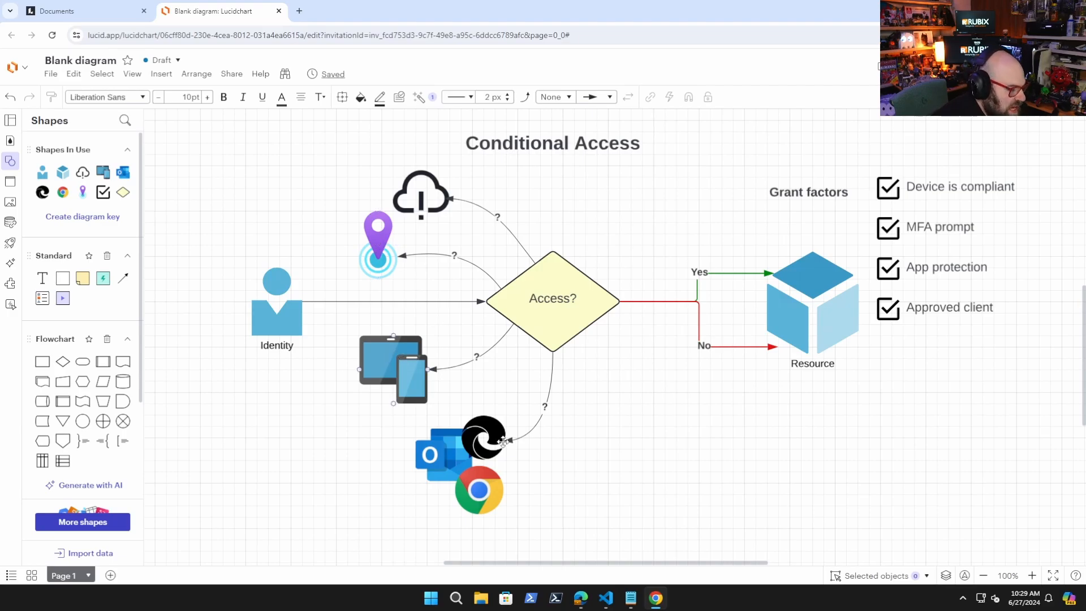
mouse_move(731, 321)
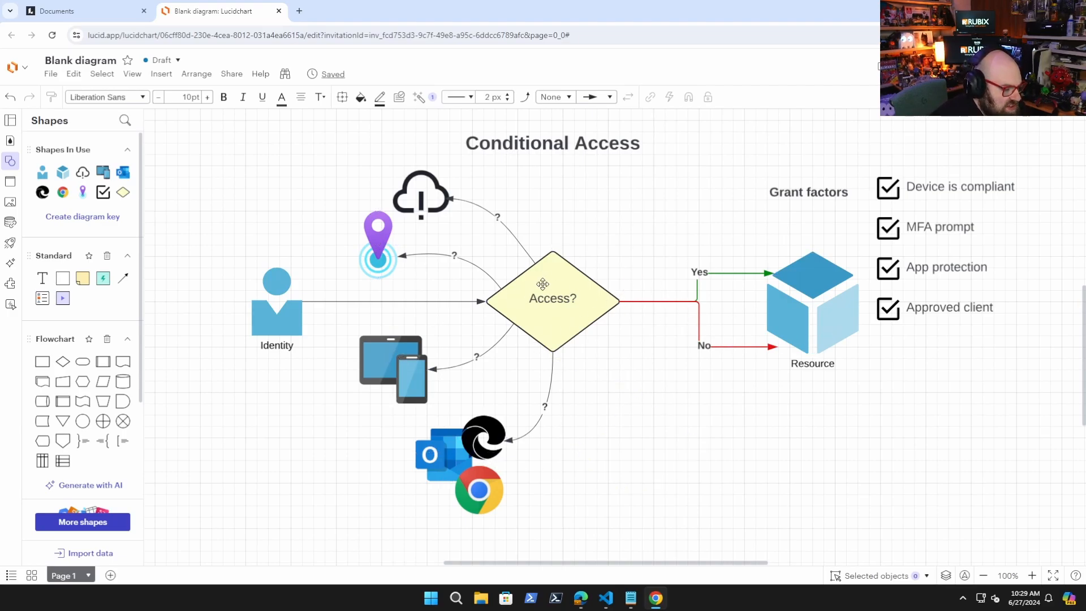
click(553, 299)
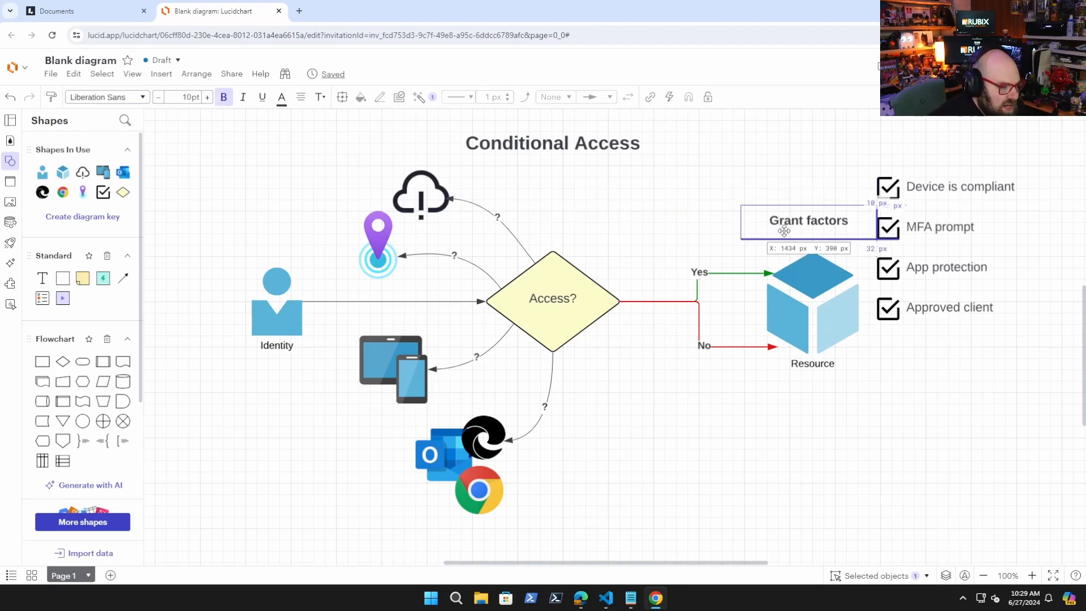
click(956, 153)
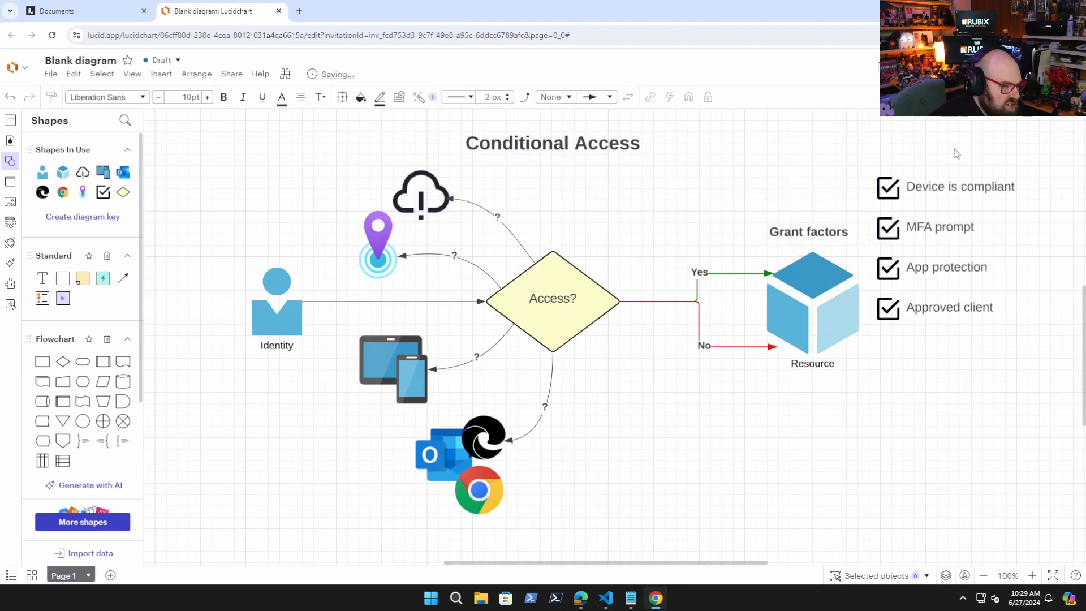
click(812, 303)
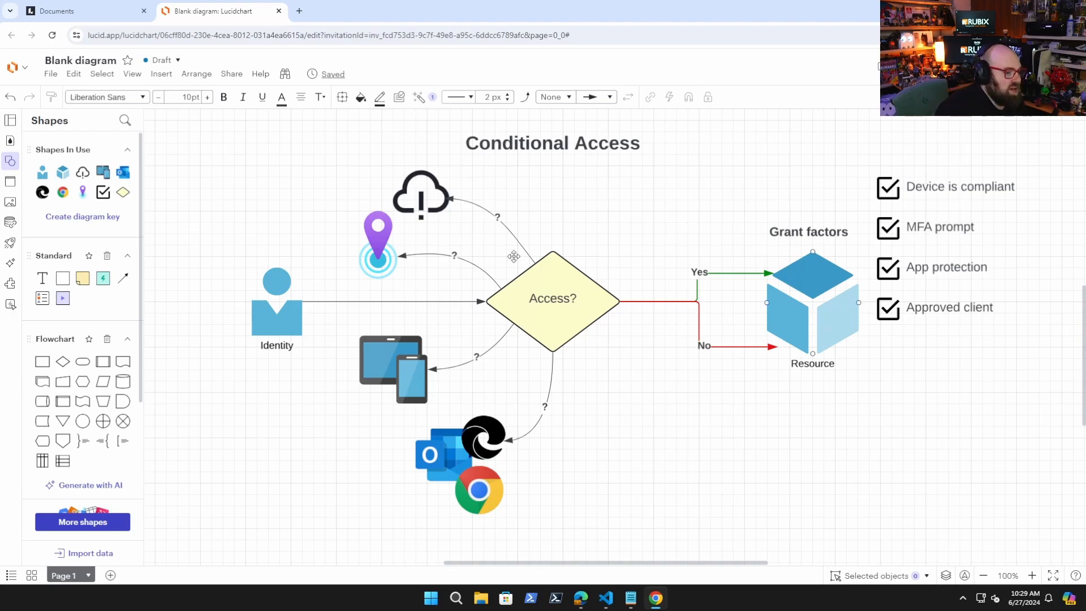
click(378, 243)
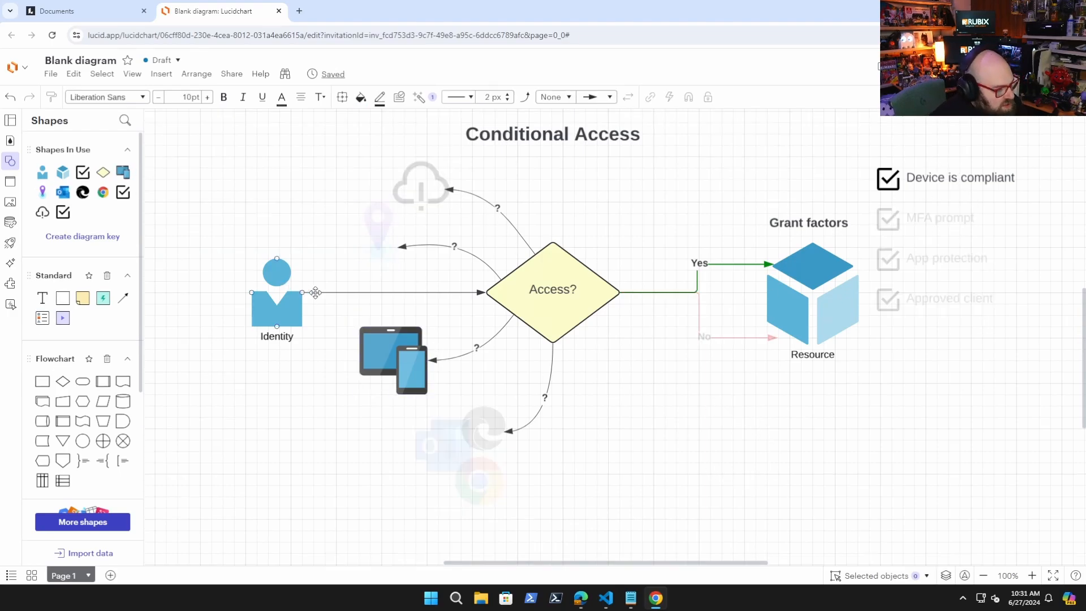
Label the device arrow 'Is compliant?' and show the cloud with 'Risk detected!'
click(393, 360)
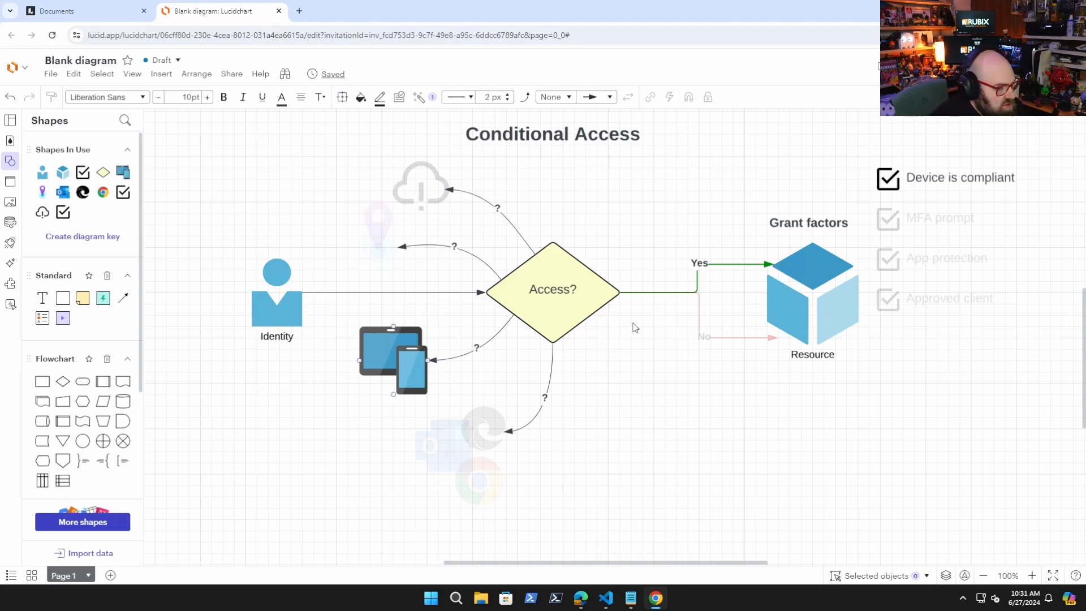
click(813, 305)
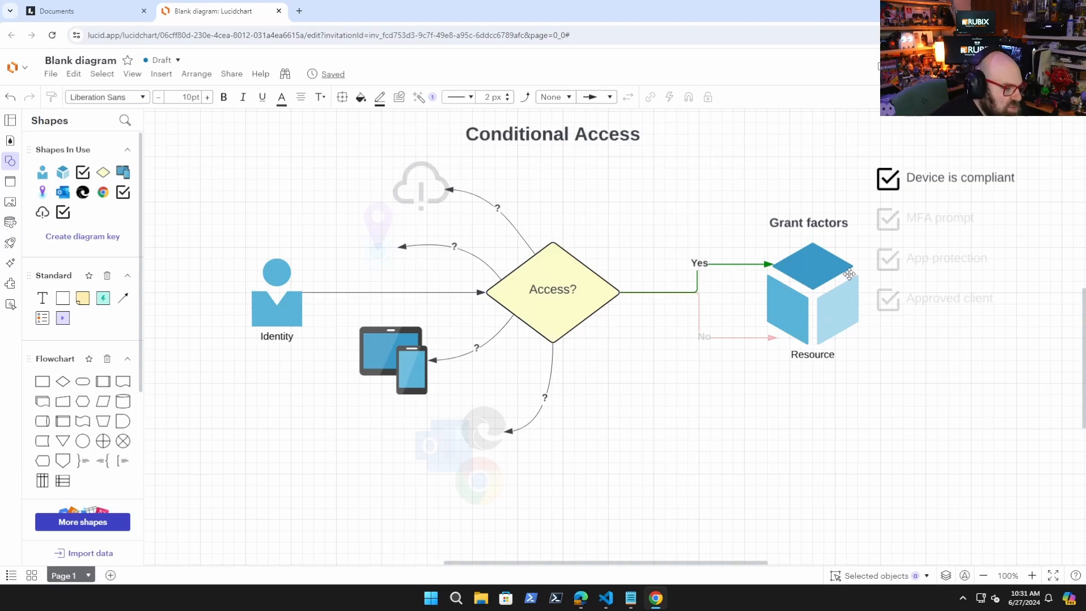
mouse_move(944, 179)
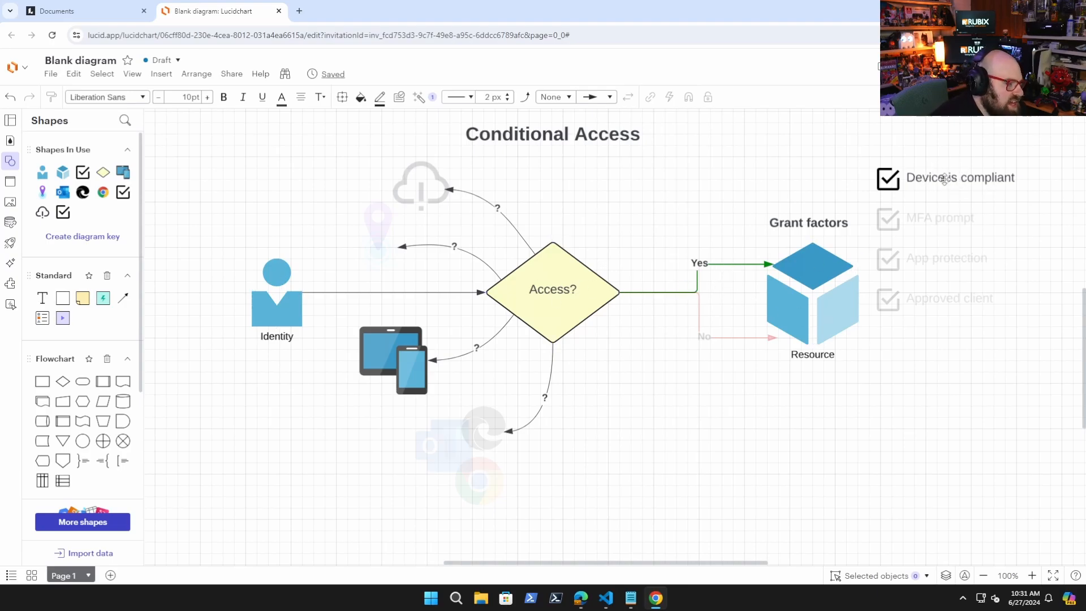
click(392, 361)
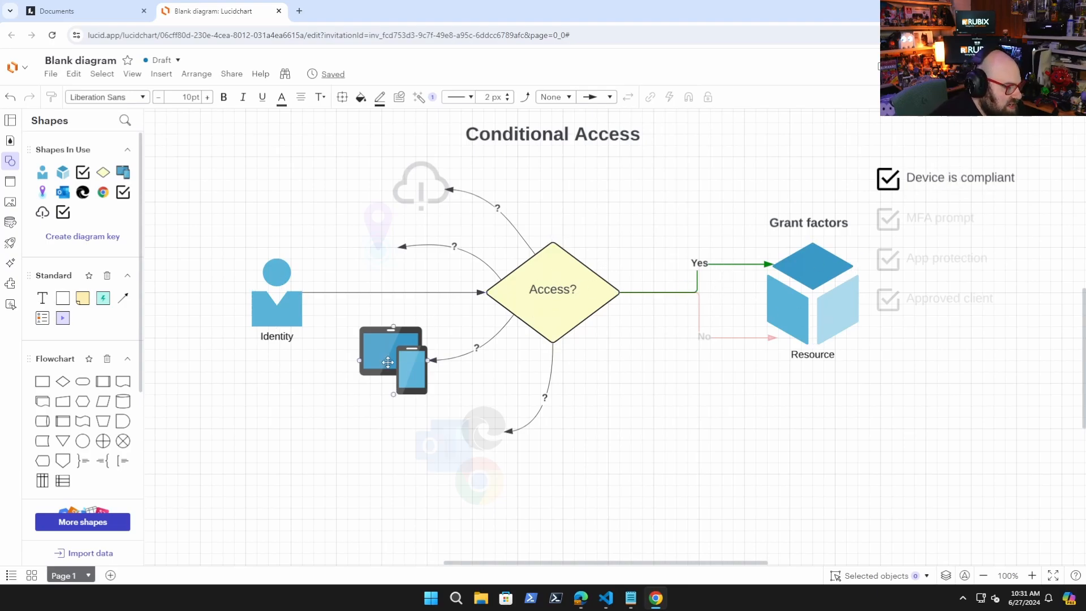
click(476, 348)
text(Is compliant)
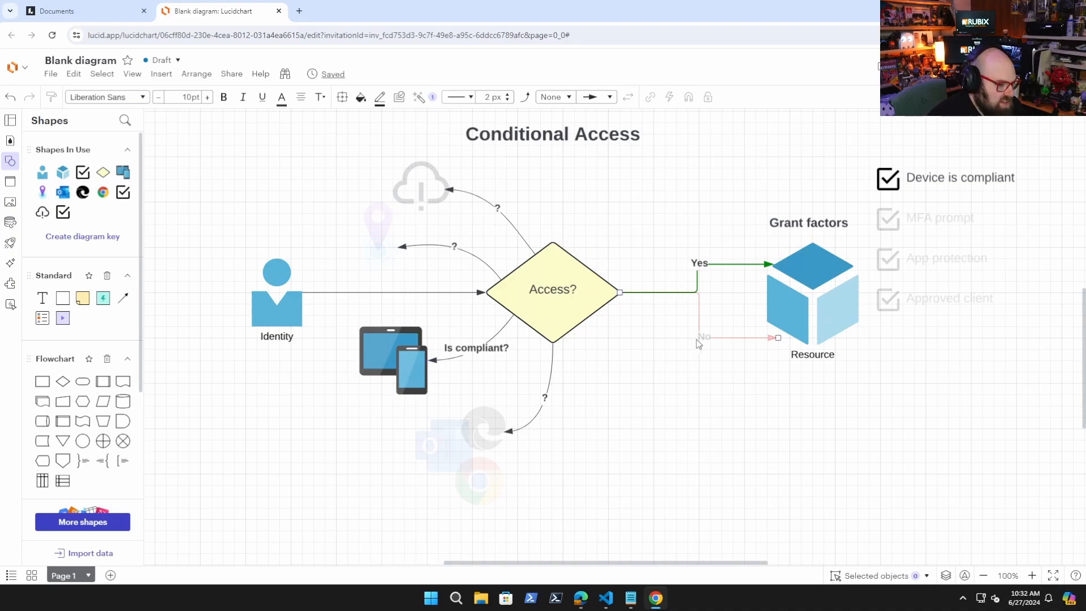
click(552, 289)
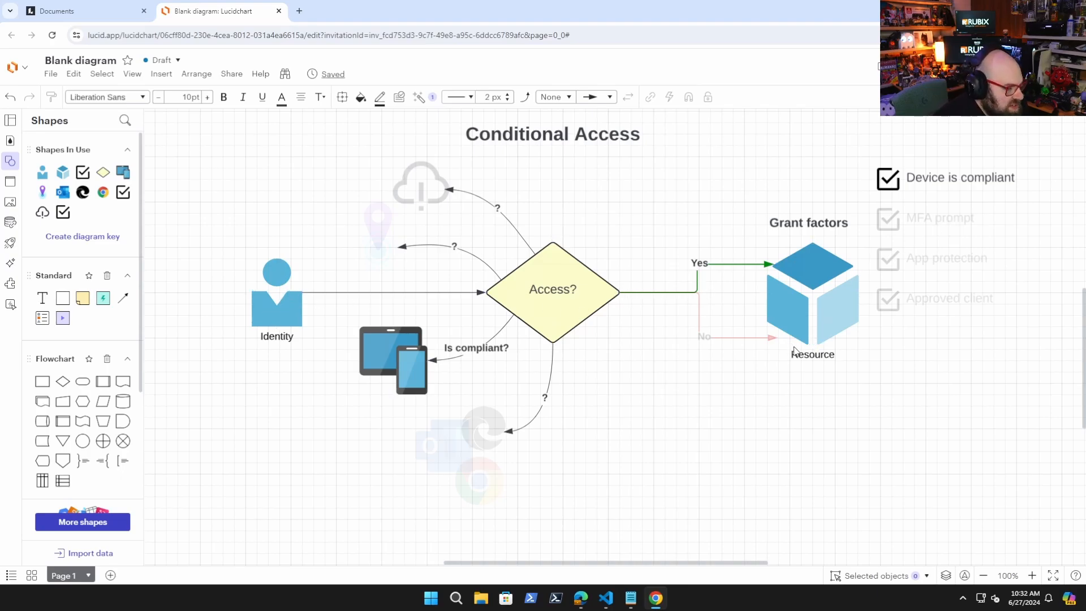
click(420, 187)
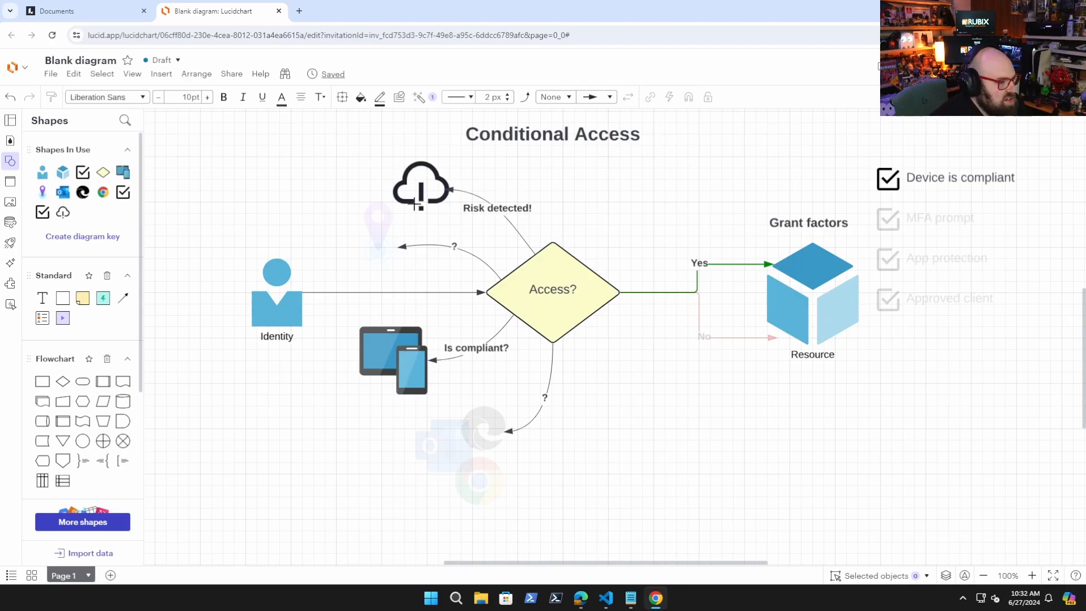
Re-fade the risk cloud, delete its 'Risk detected!' label and dim MFA prompt
click(553, 289)
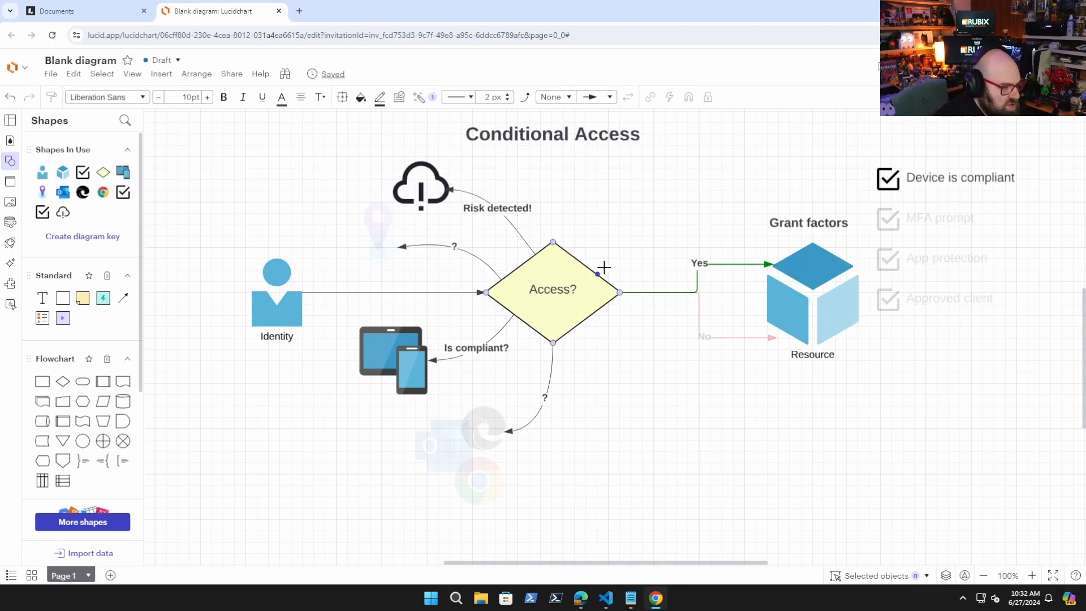
click(889, 219)
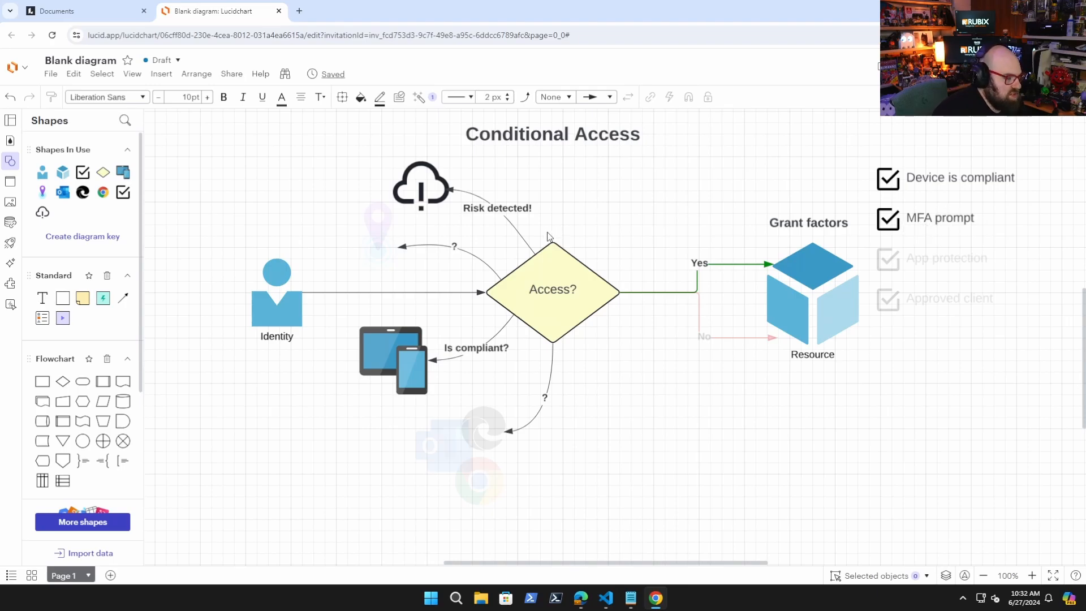
click(552, 289)
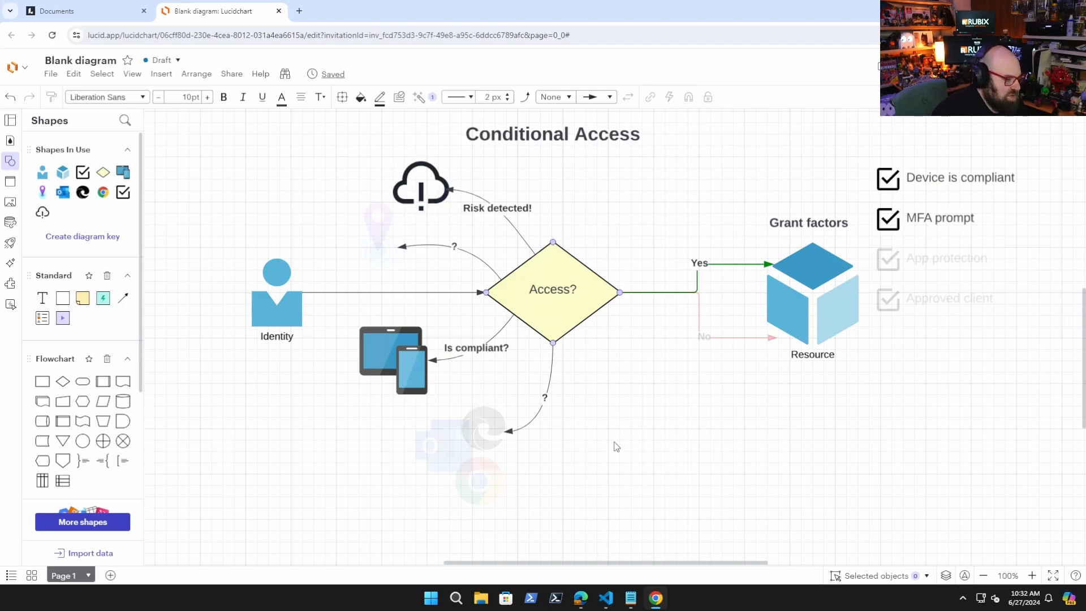
click(707, 413)
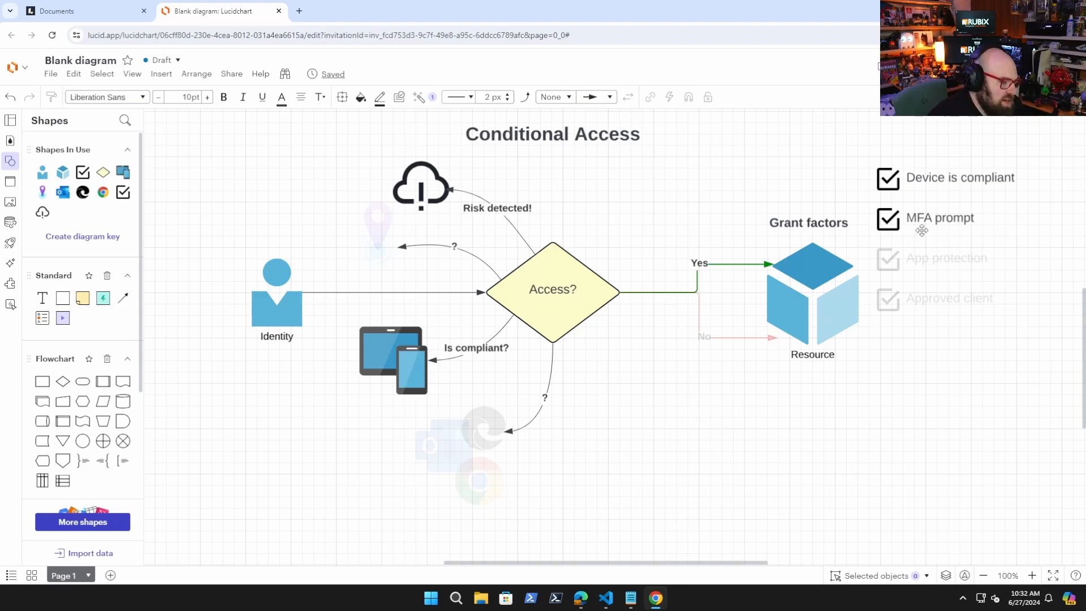
mouse_move(991, 245)
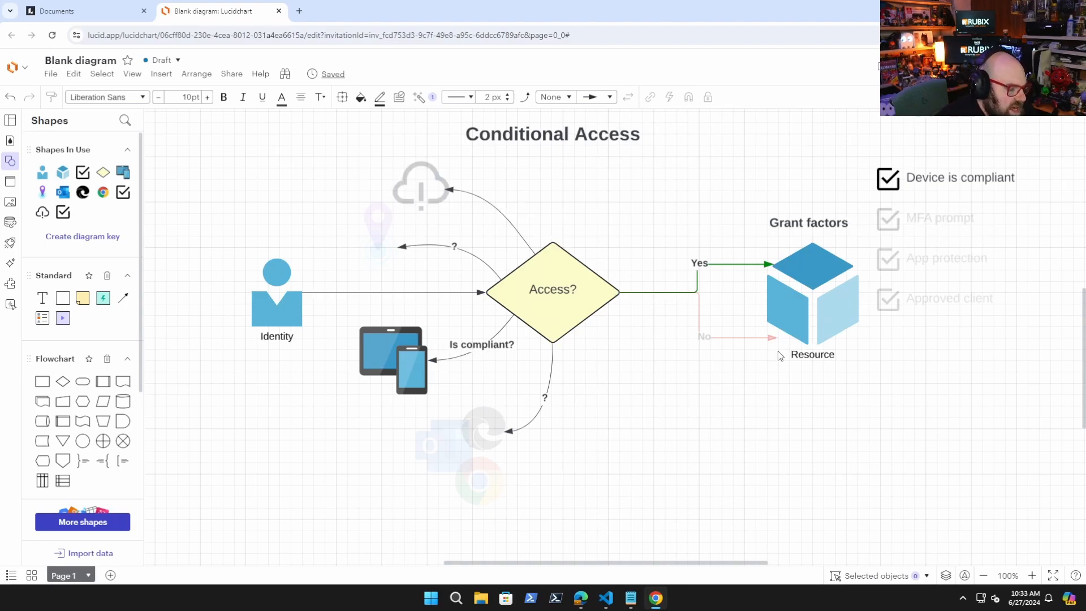
mouse_move(930, 171)
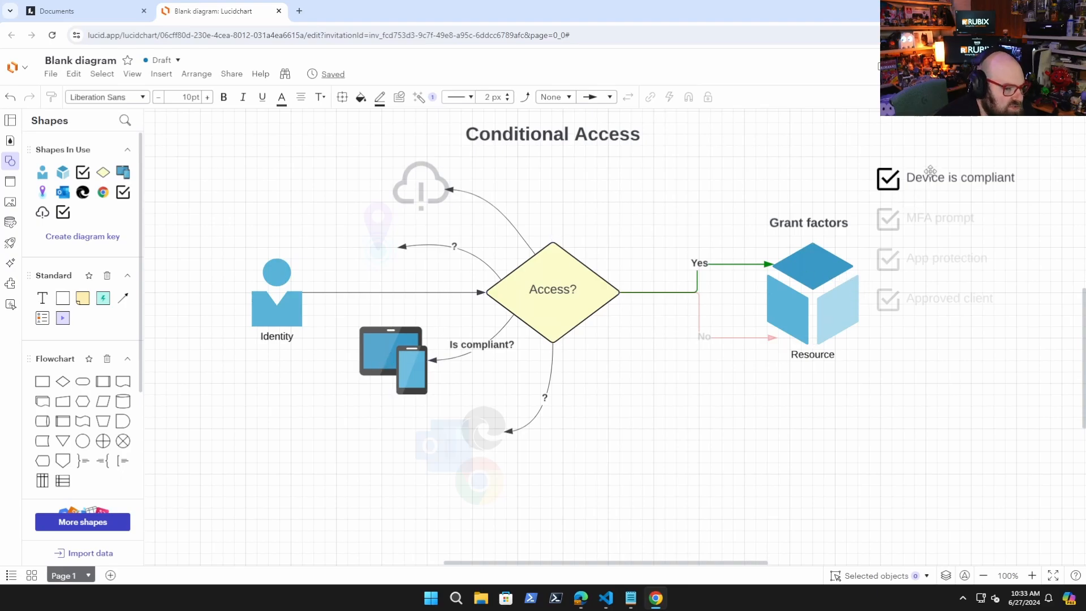
mouse_move(416, 237)
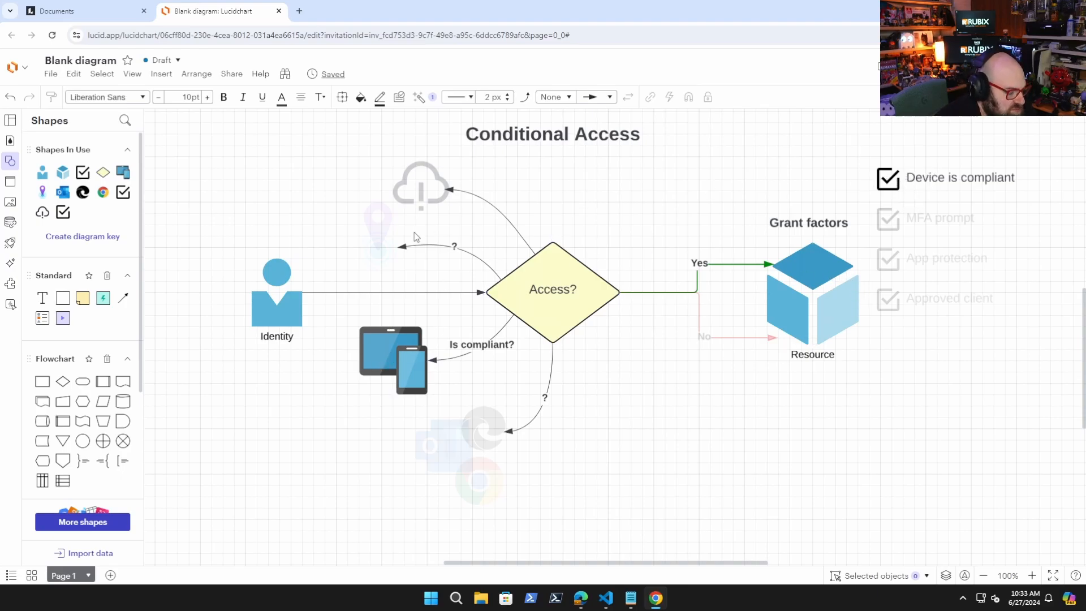
click(421, 188)
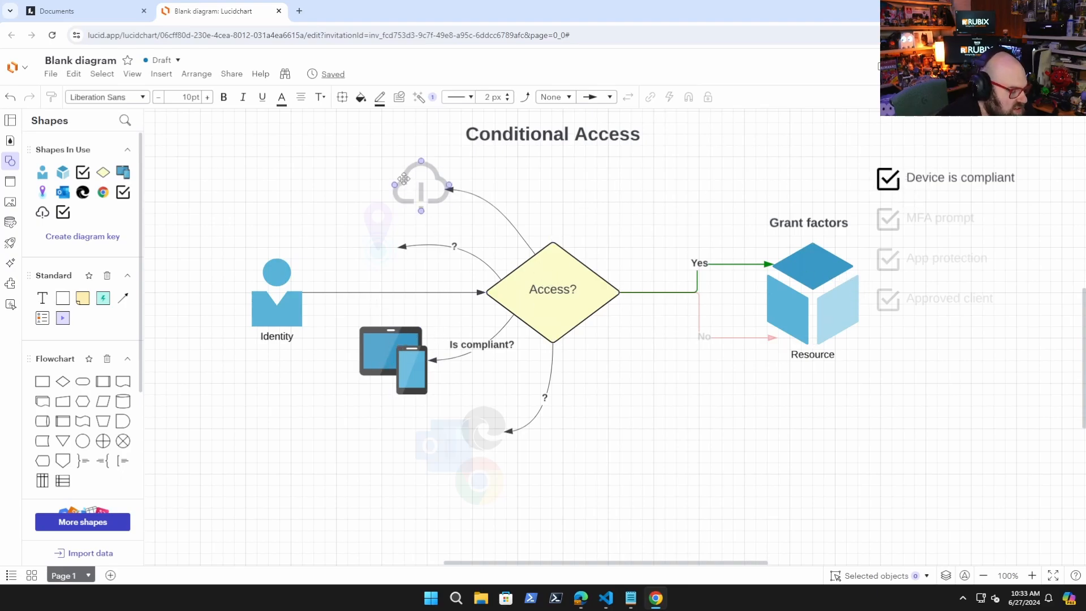
click(812, 291)
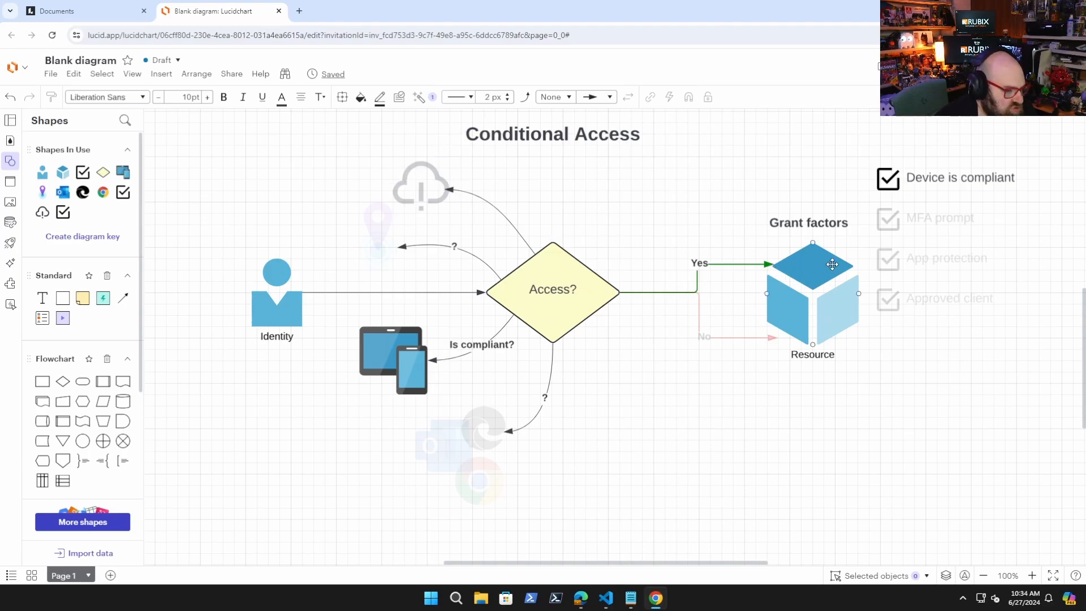
Restore the location pin, label its arrow 'Random location!', highlight No, then minimize Chrome
click(599, 227)
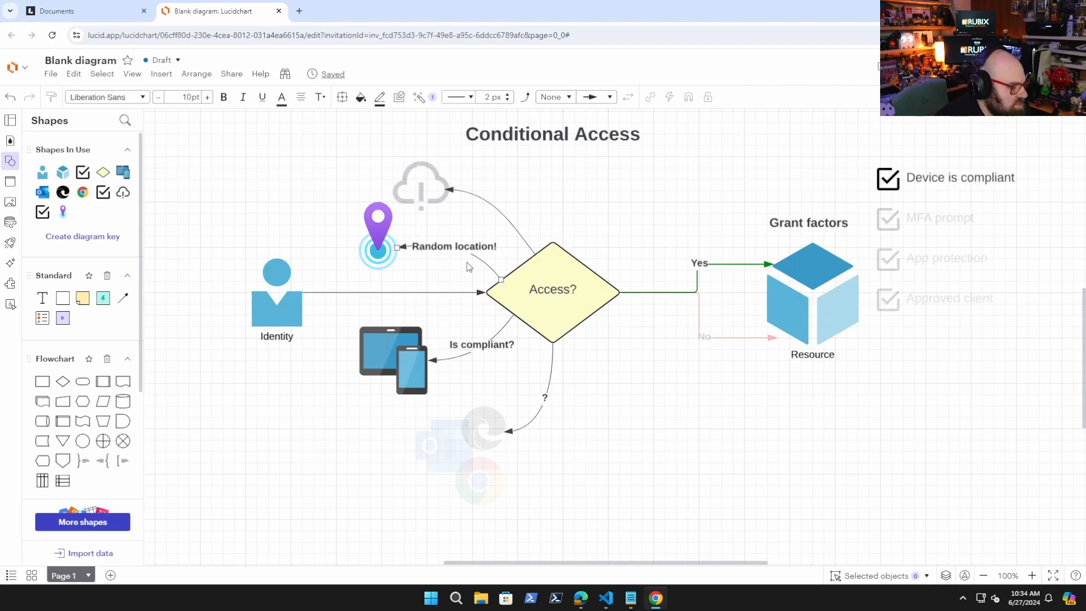
click(377, 235)
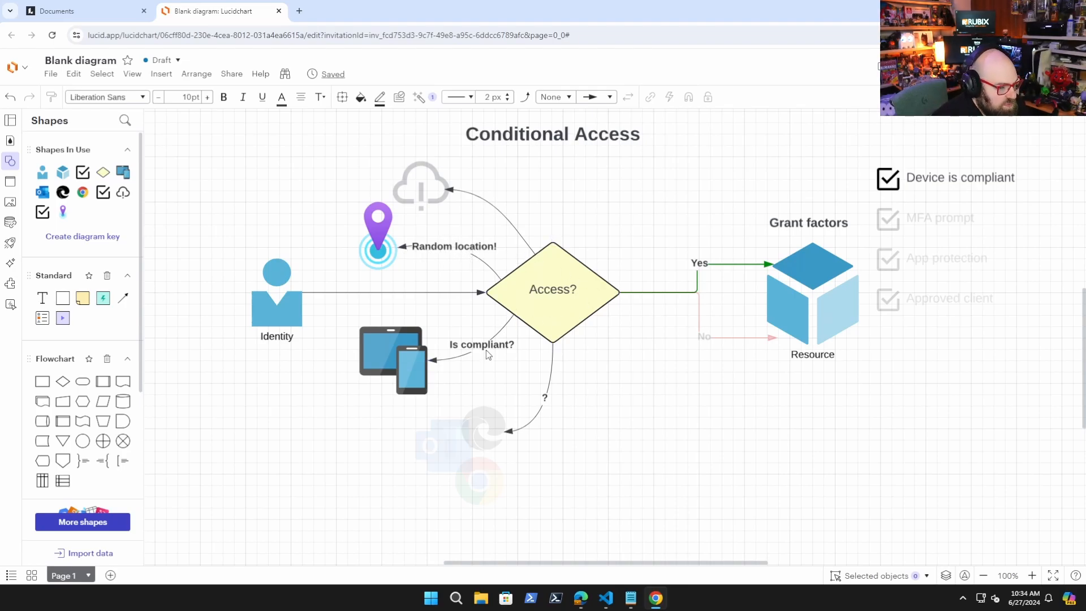
click(377, 235)
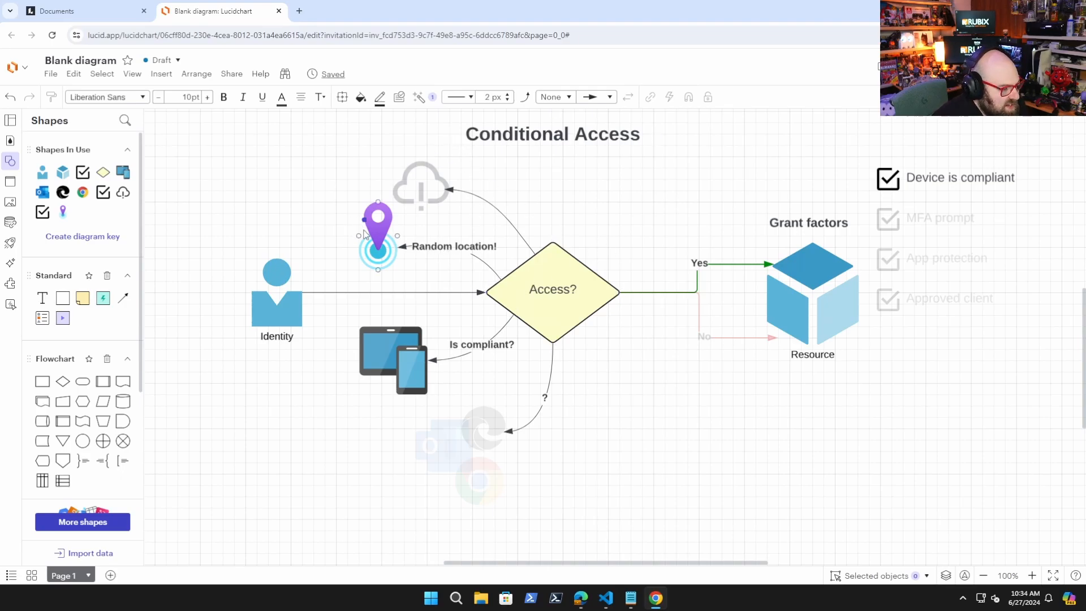
click(398, 462)
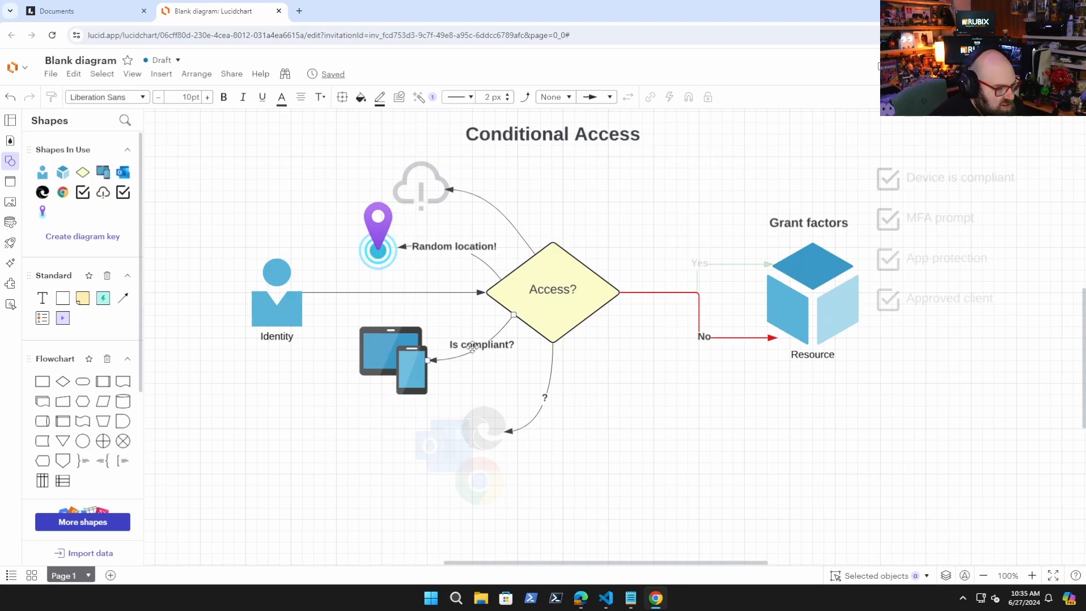
click(276, 291)
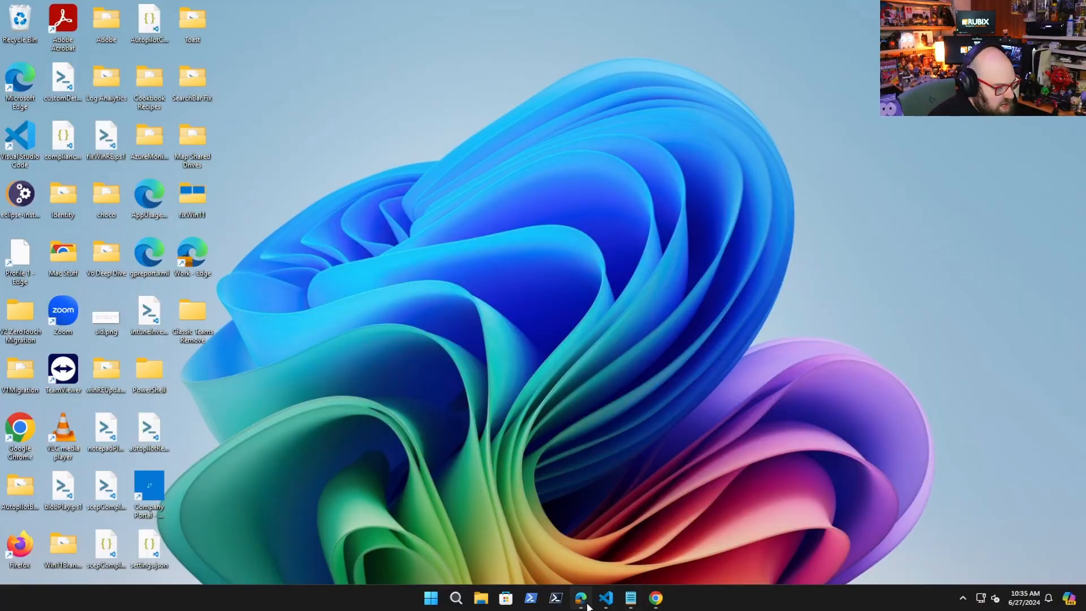
In Intune, go to Devices > Conditional access and open a New policy form
click(580, 598)
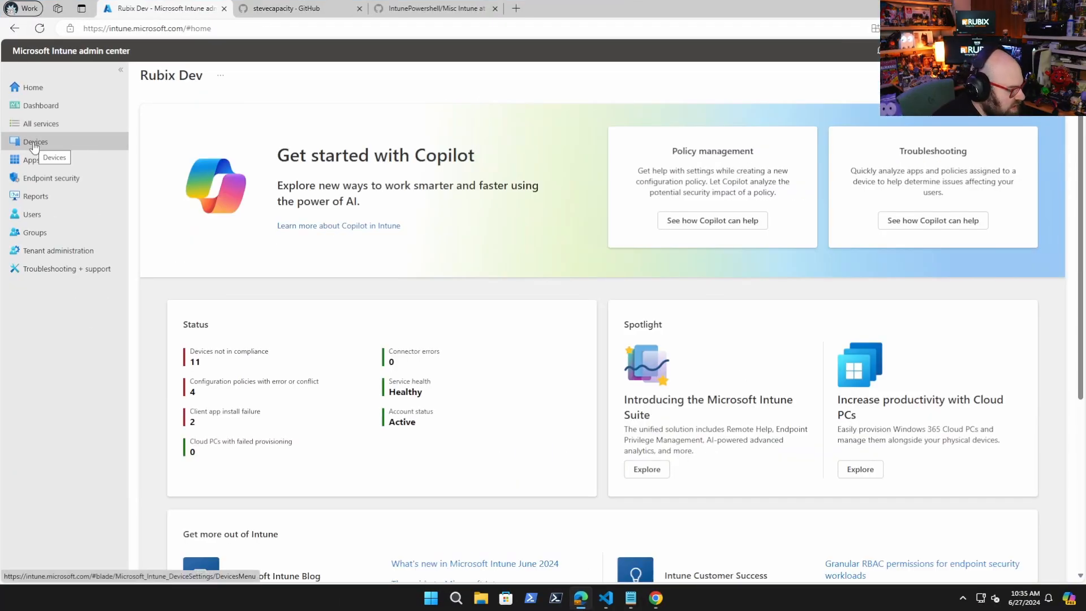
click(35, 141)
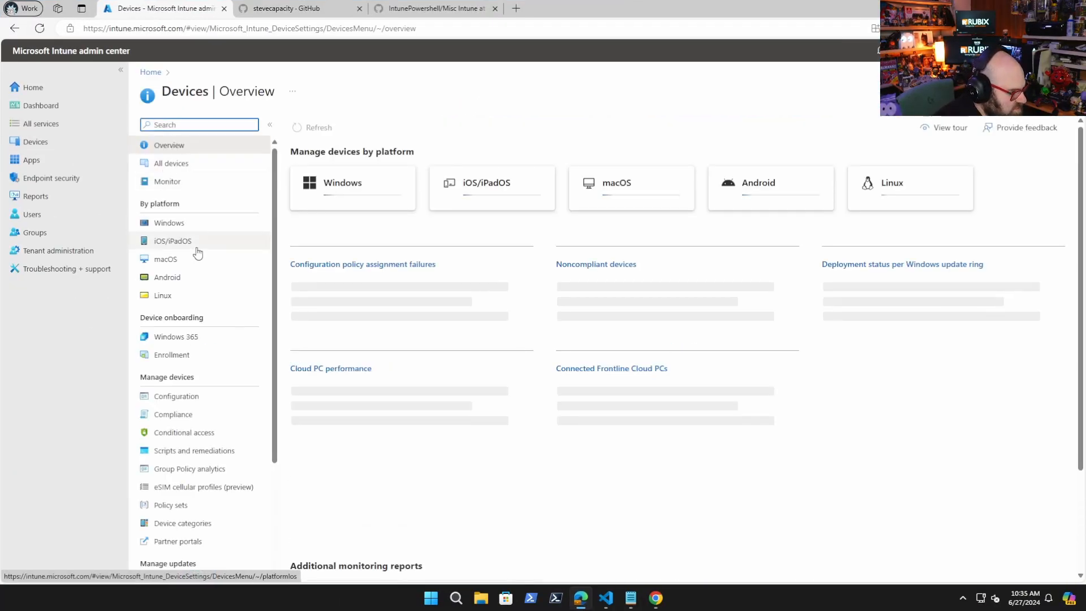
click(185, 432)
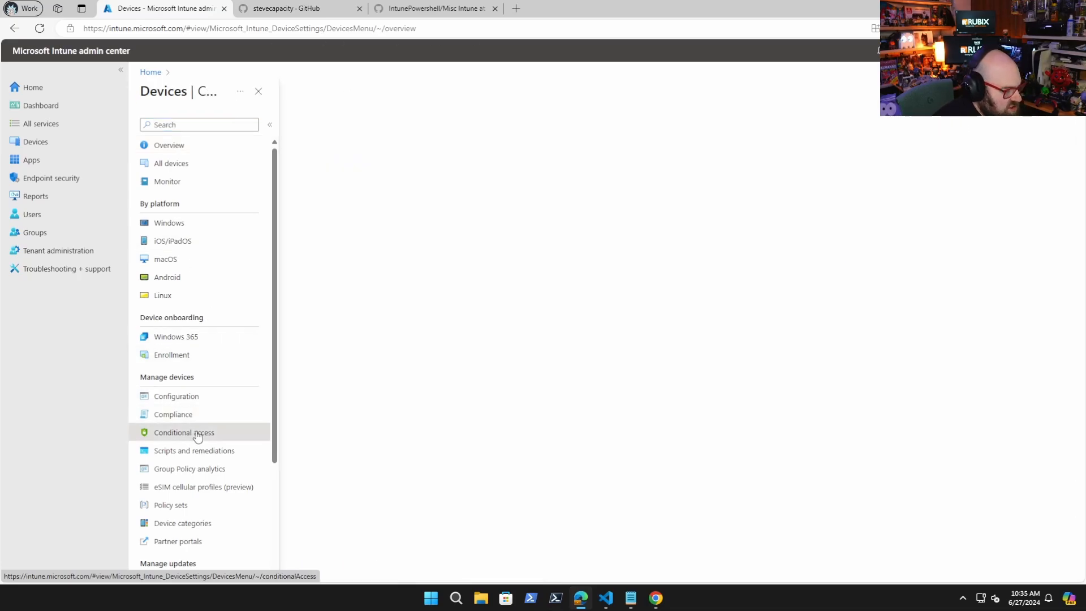
click(184, 432)
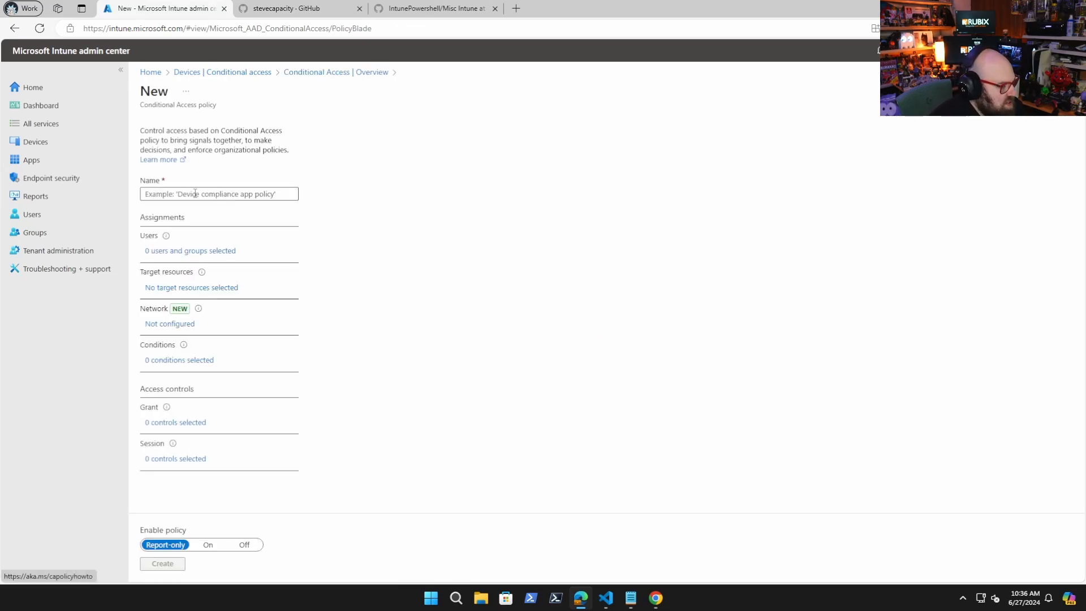
Name the new policy 'Default mobile device policy'
click(219, 193)
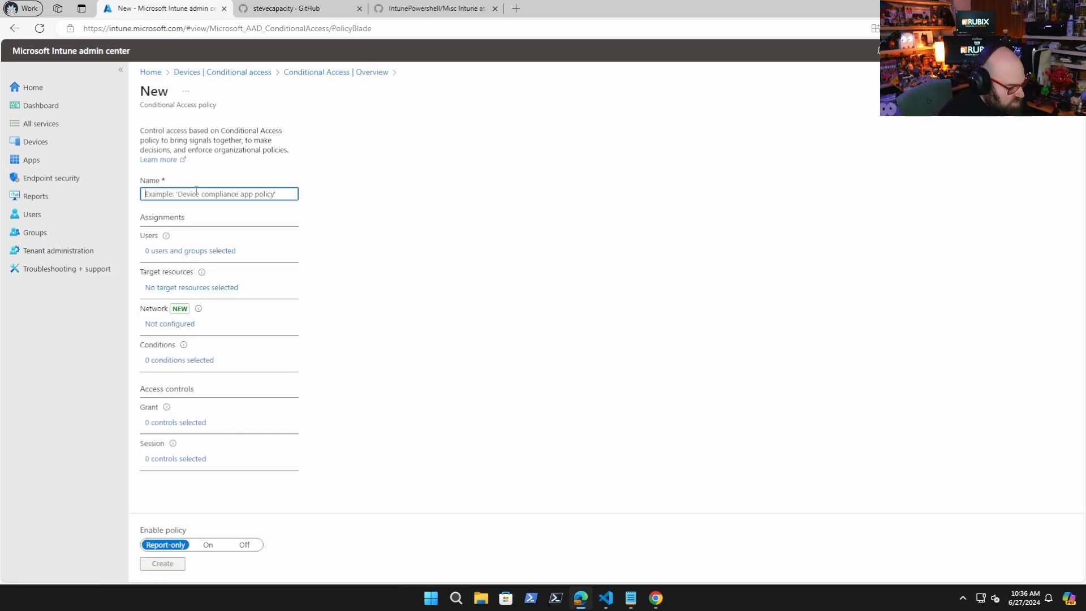
text(Default m)
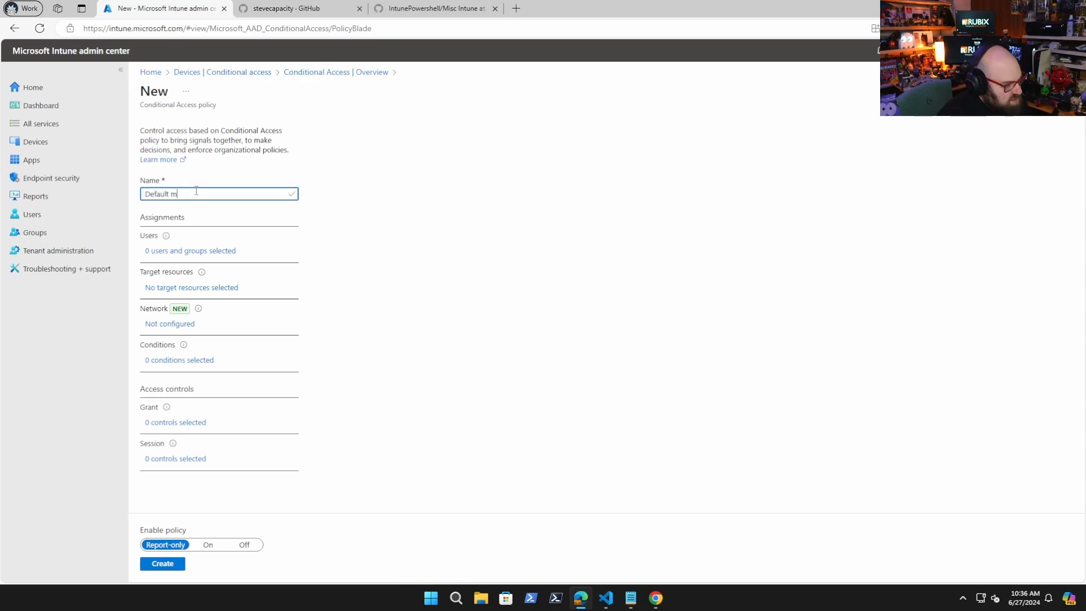
text(obile device po)
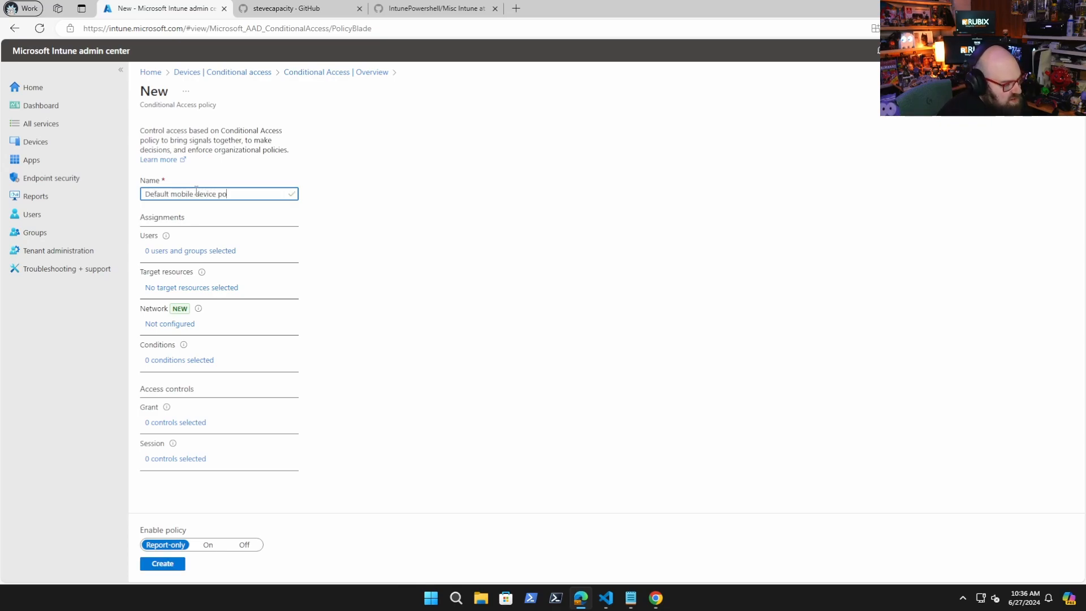
text(licy)
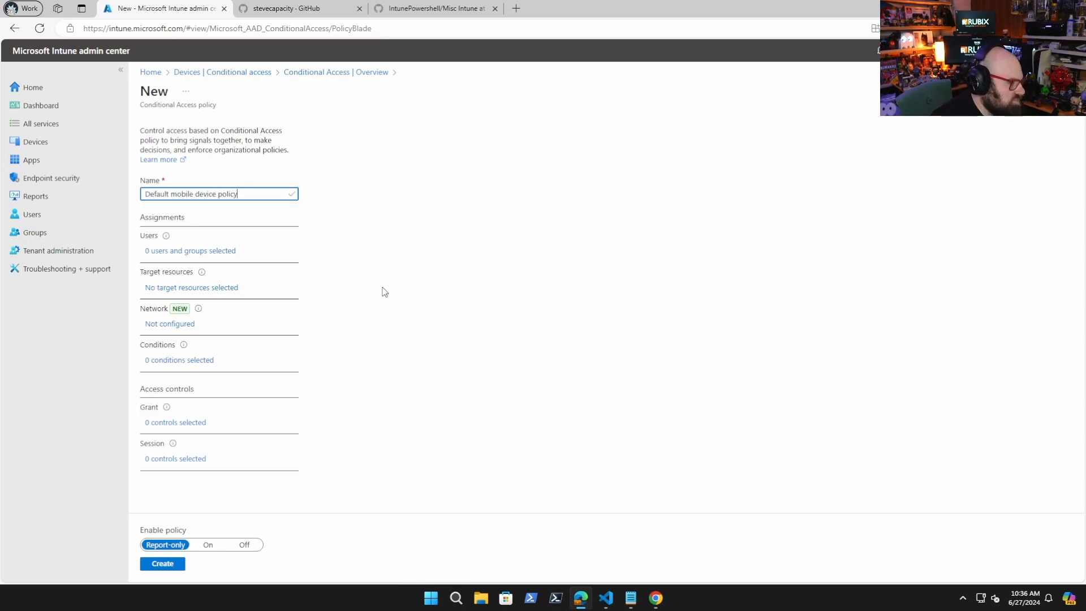
Set the policy's user assignment to include All users
click(190, 250)
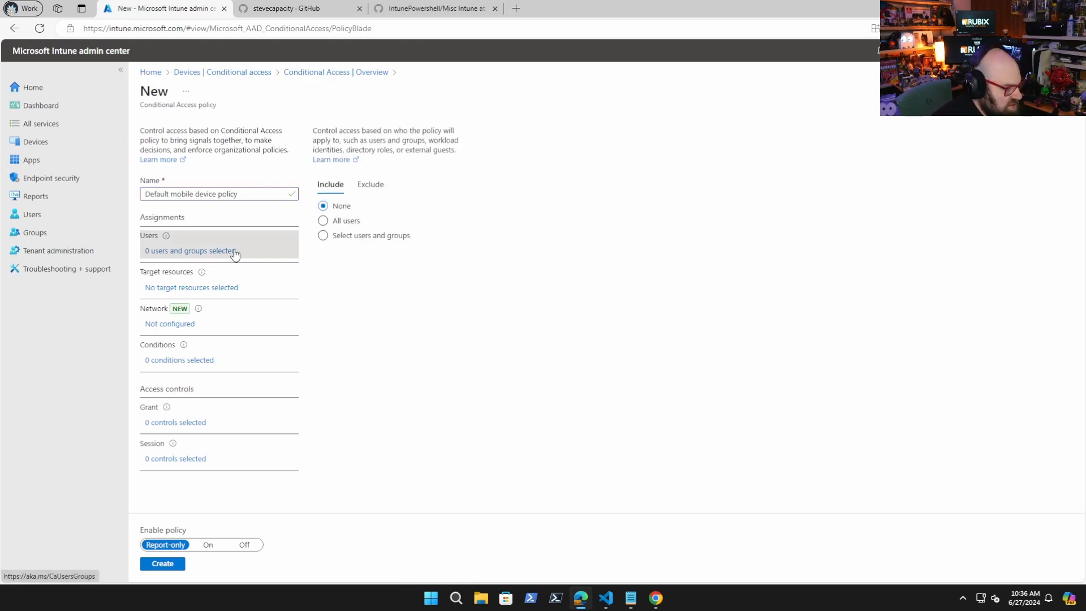
click(323, 221)
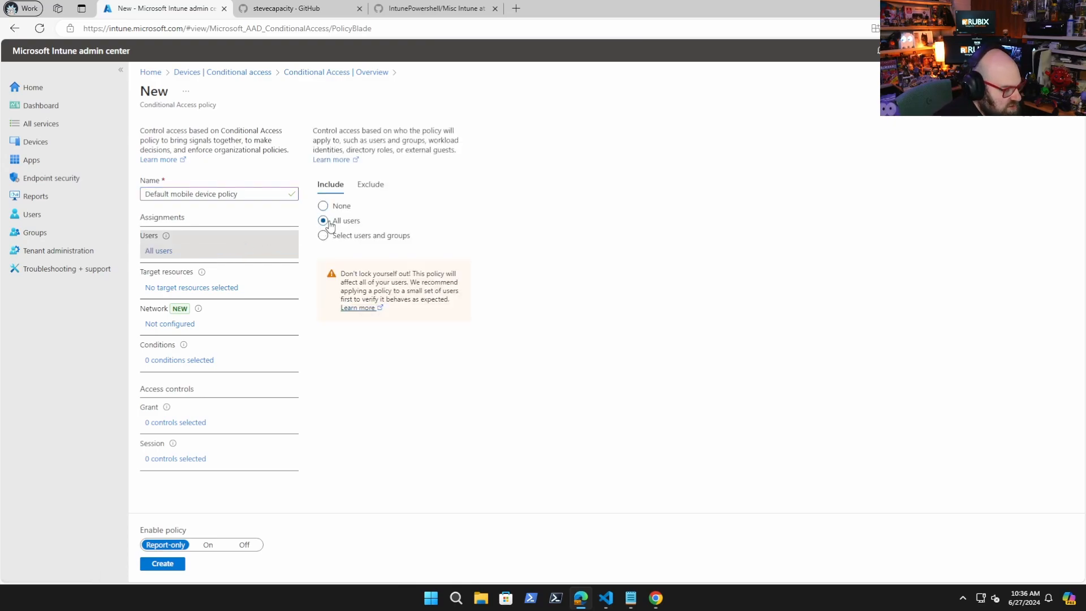
click(323, 235)
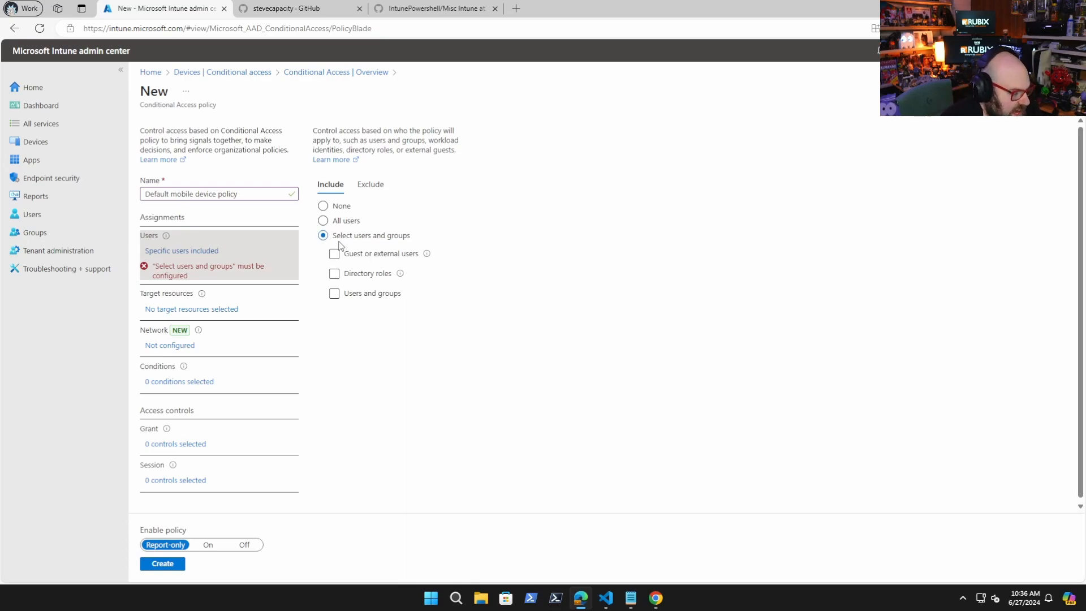
click(323, 221)
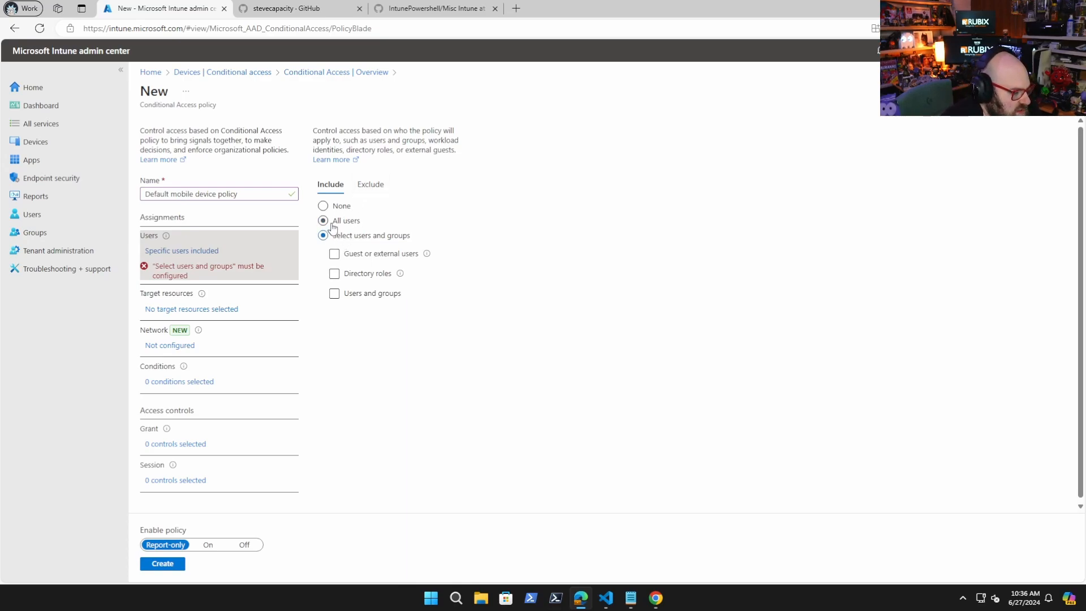
Exclude the account found by searching 'steve', keeping All users included
click(370, 185)
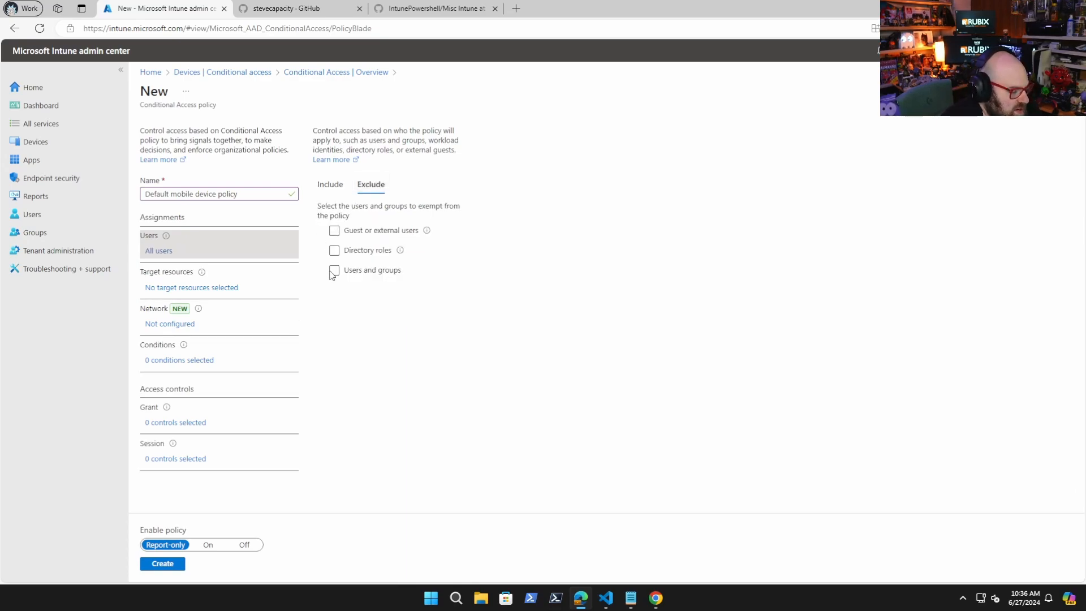
click(334, 271)
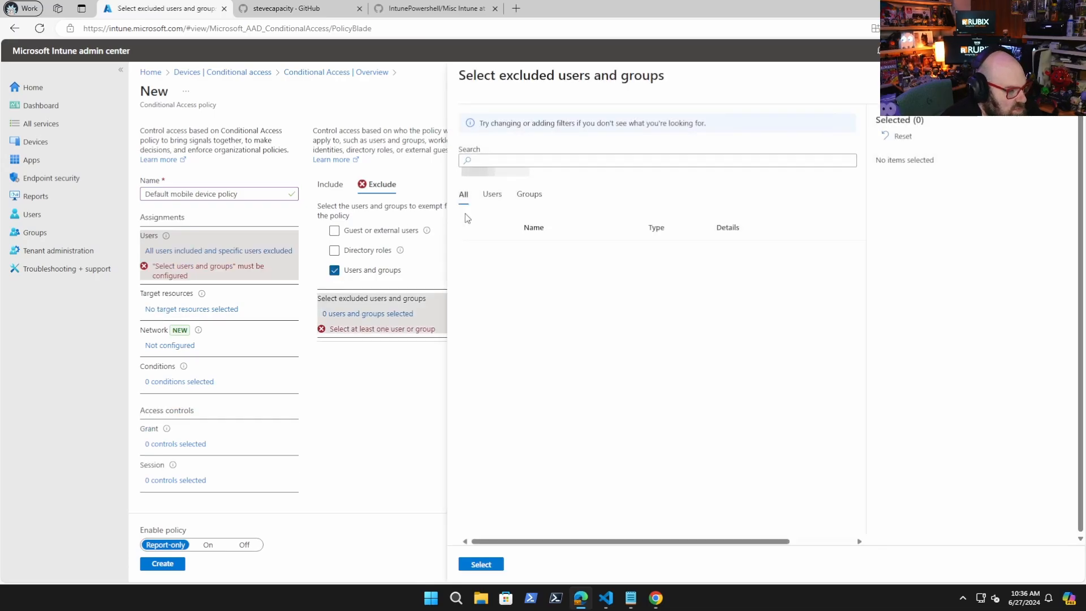
text(steve.weiner)
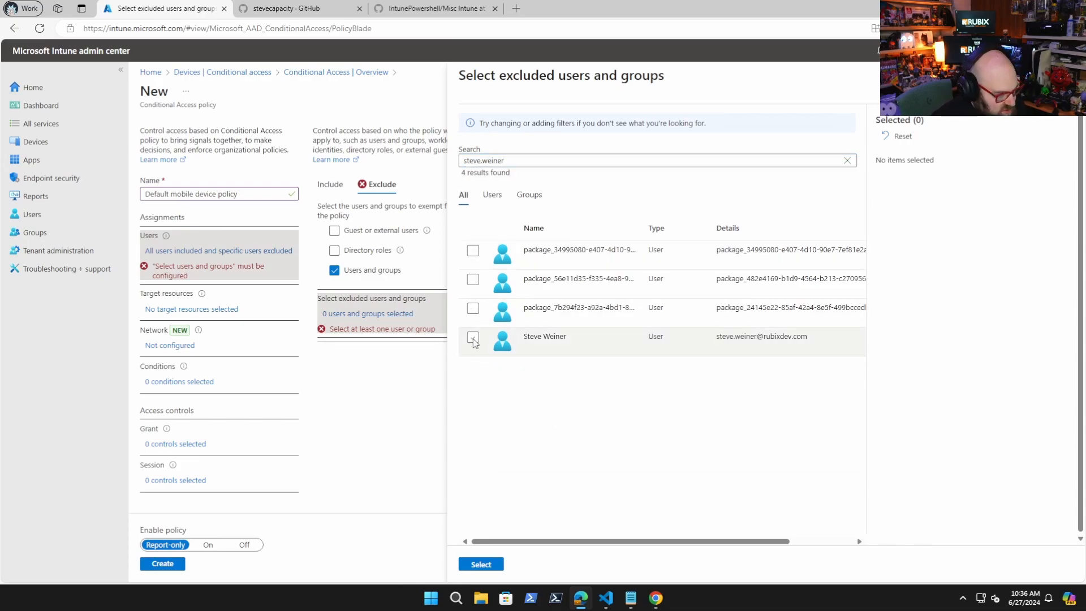
click(481, 564)
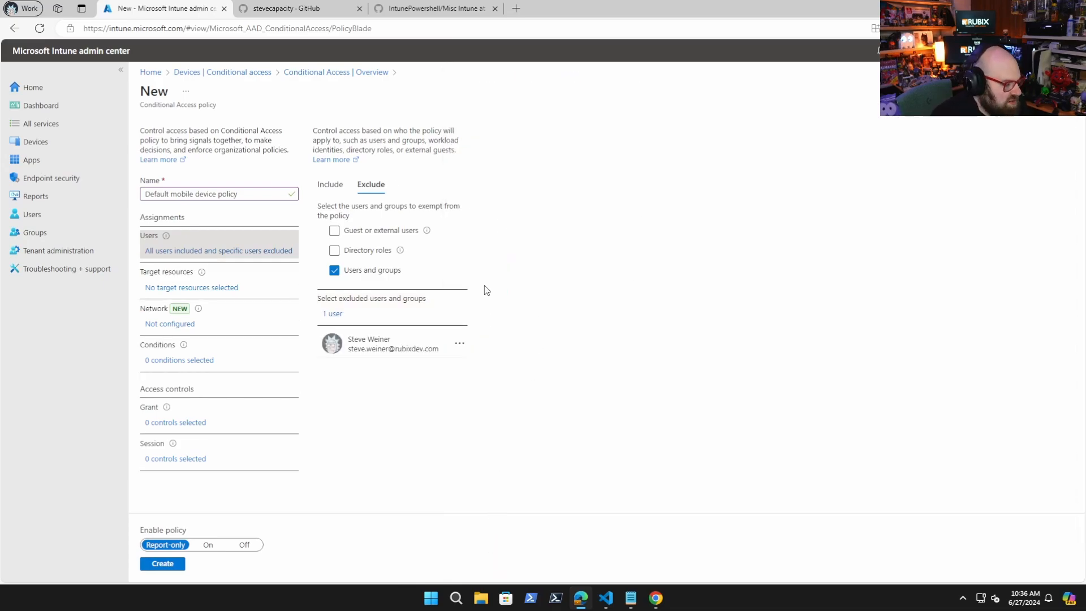
mouse_move(389, 268)
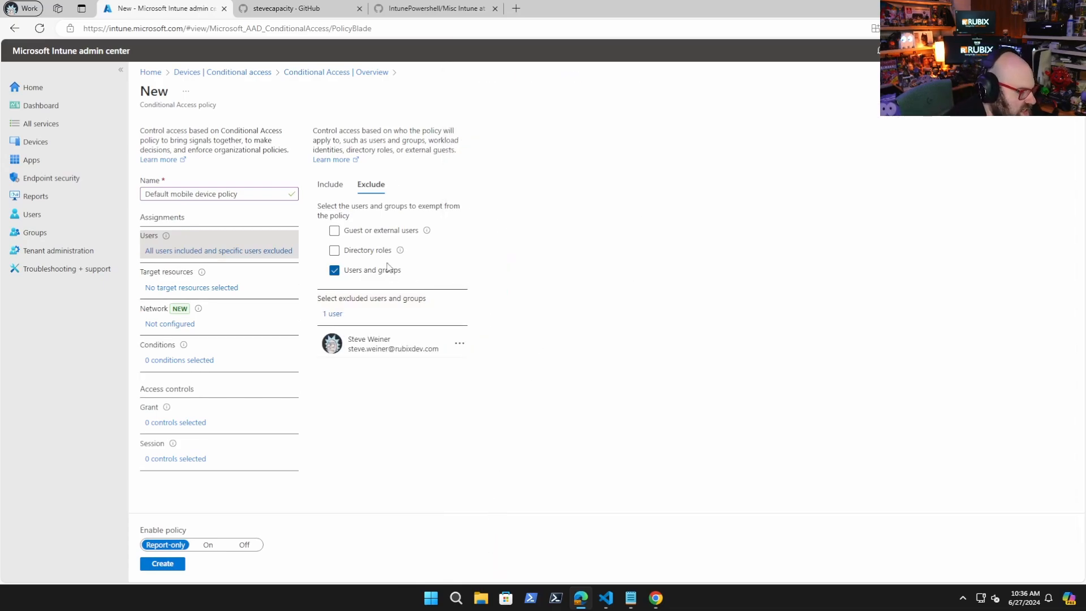
click(331, 185)
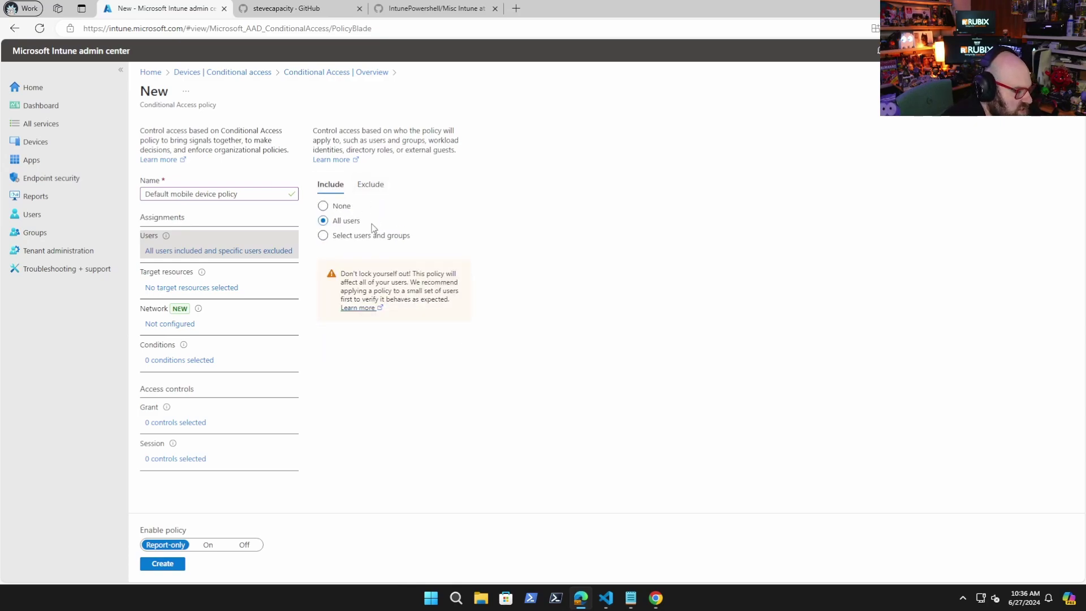
click(323, 235)
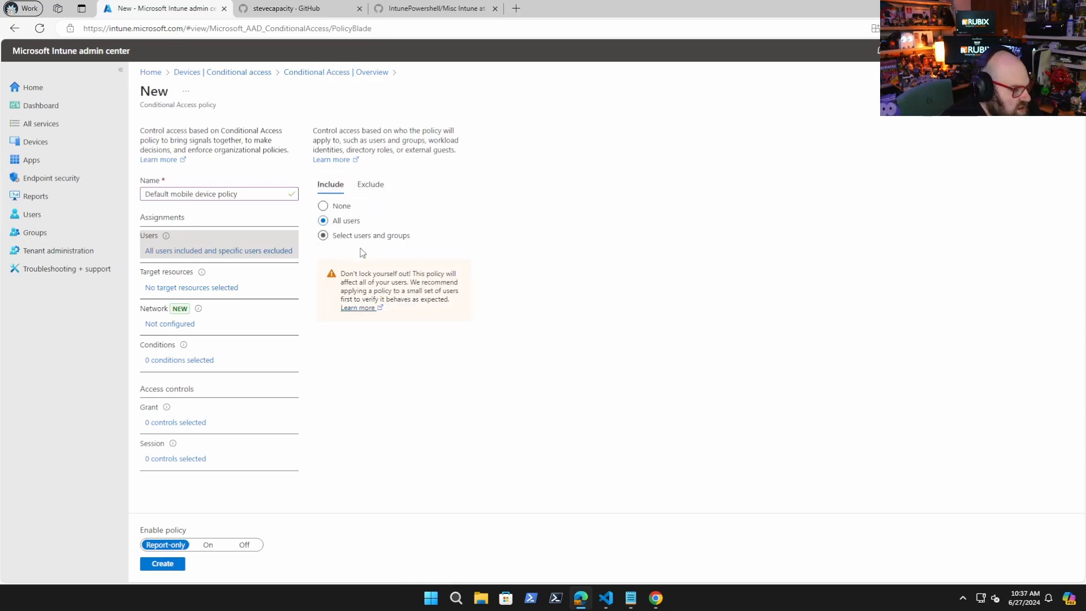
click(323, 220)
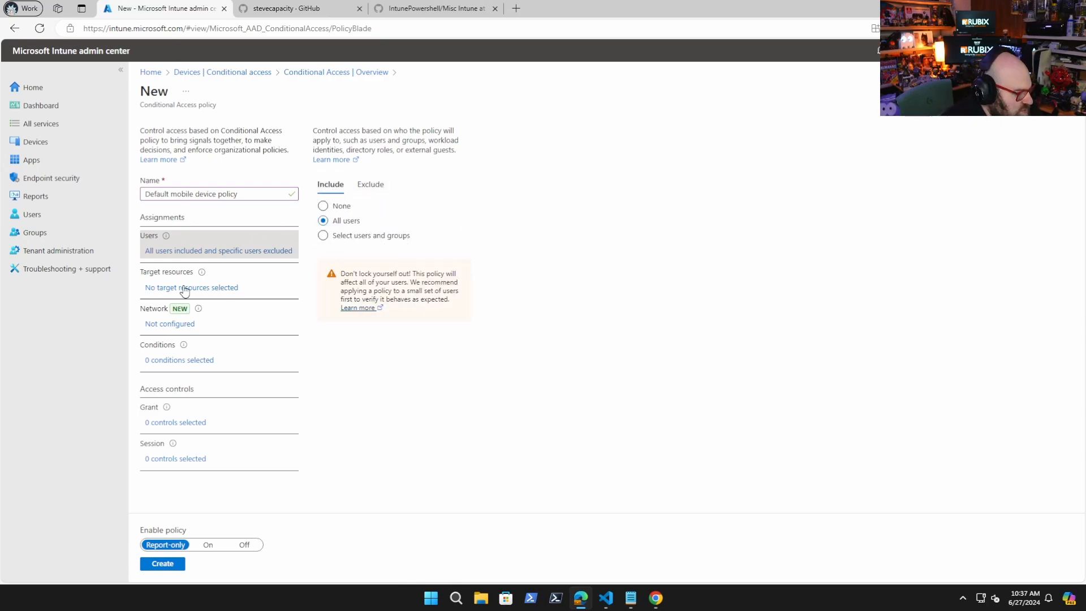
Open Target resources, check the diagram's Resource shape, and try All cloud apps
click(191, 287)
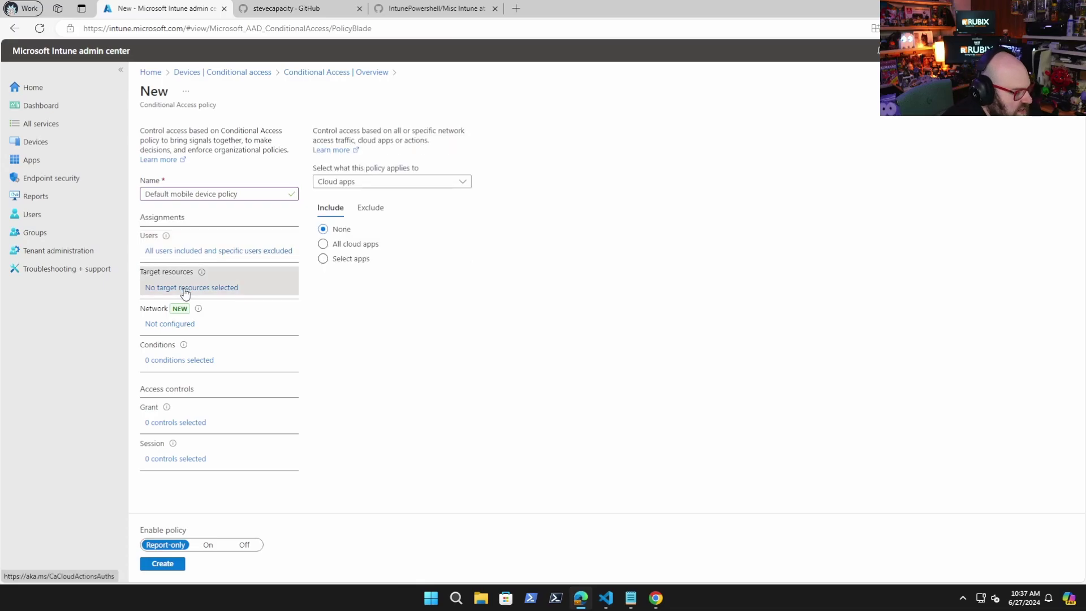
mouse_move(676, 600)
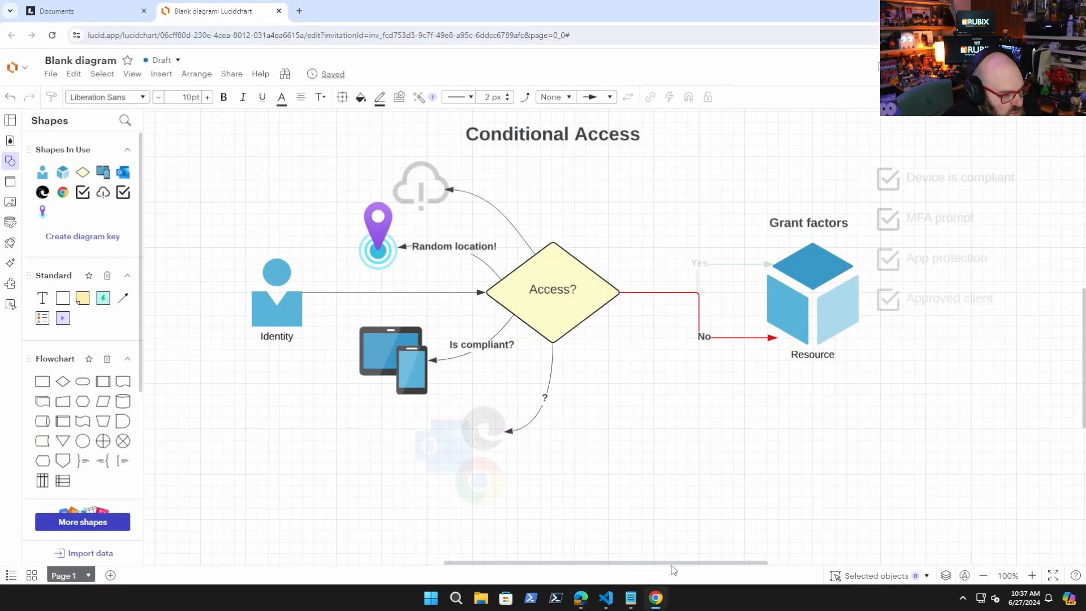
click(812, 291)
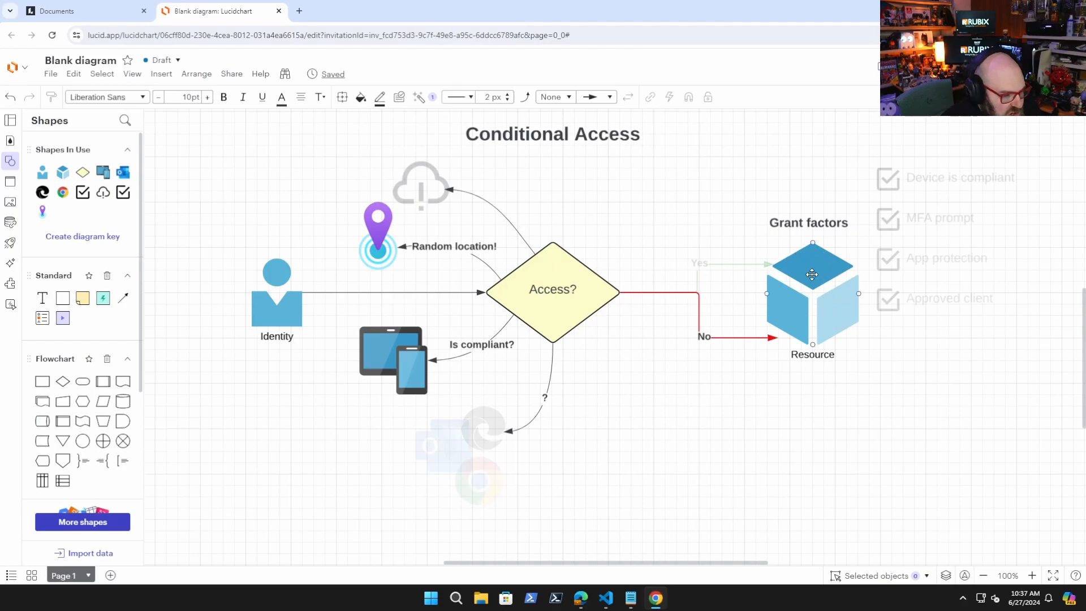
click(812, 291)
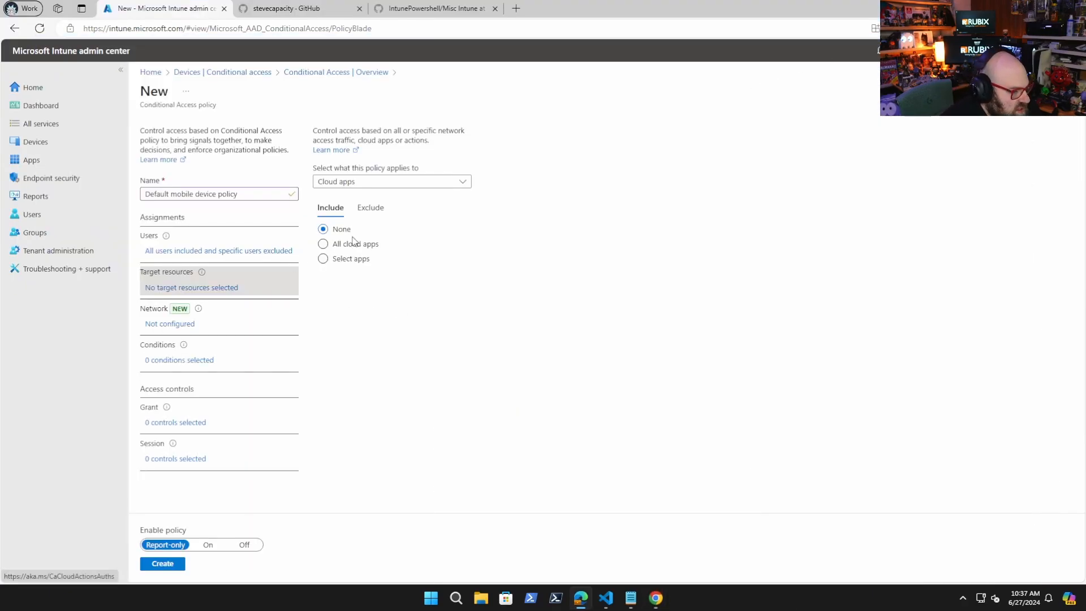
click(322, 244)
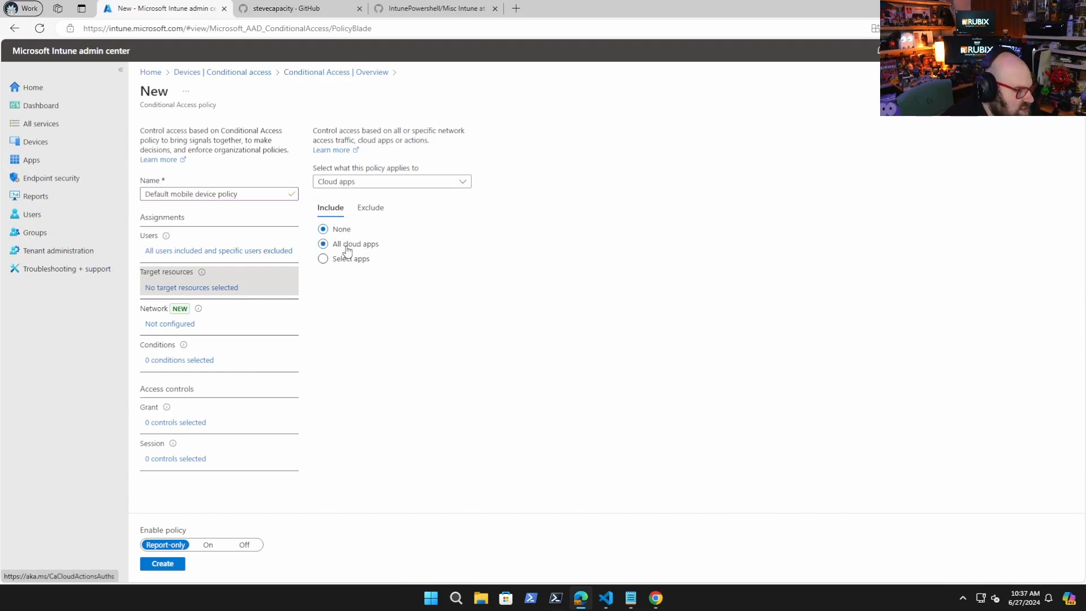
click(322, 243)
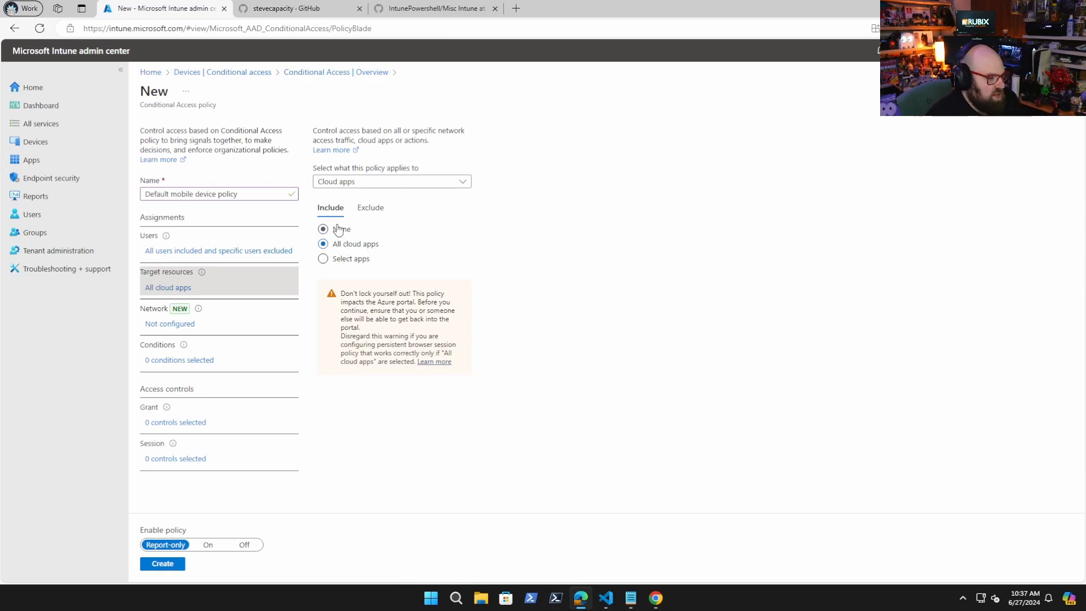
click(322, 244)
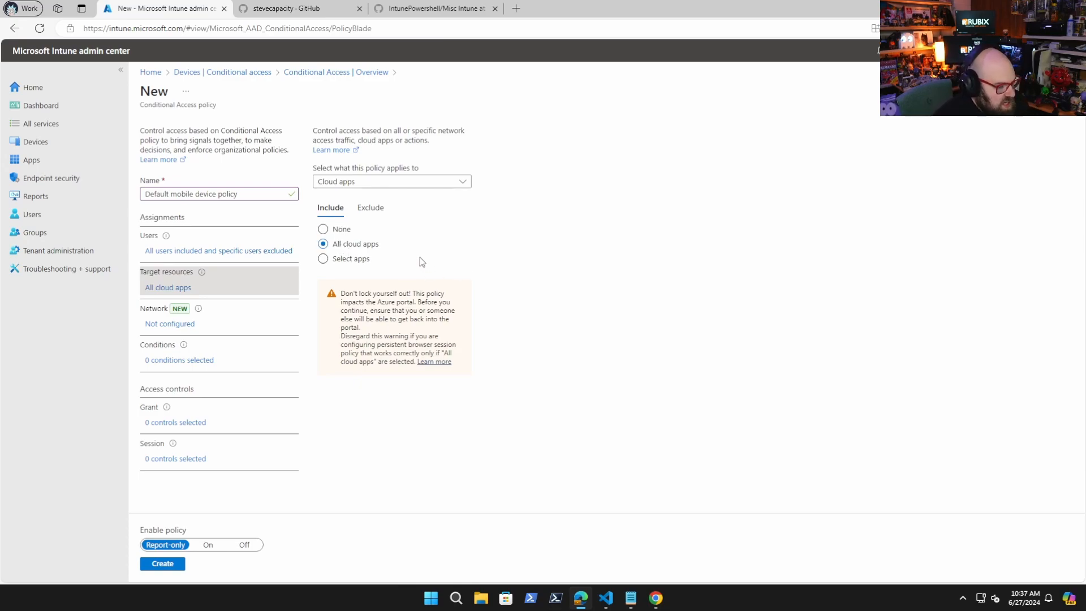
mouse_move(405, 274)
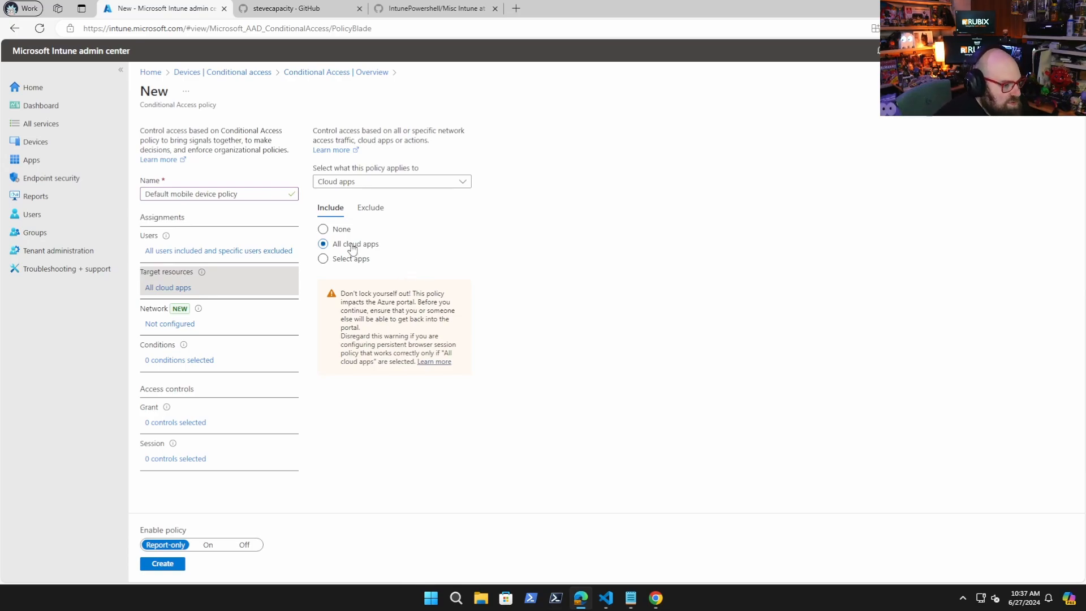
mouse_move(549, 251)
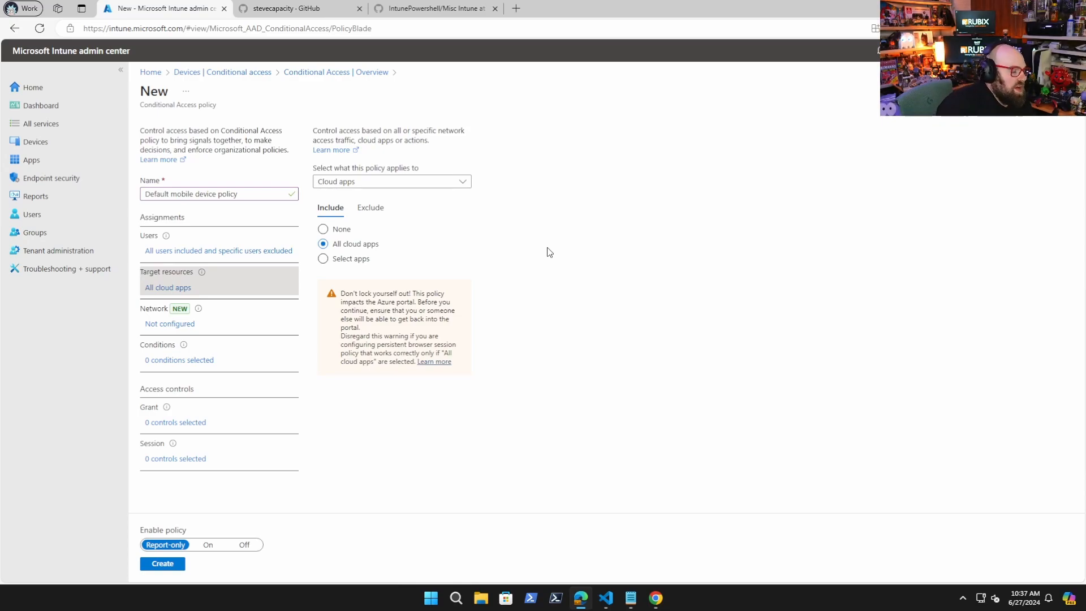
mouse_move(370, 207)
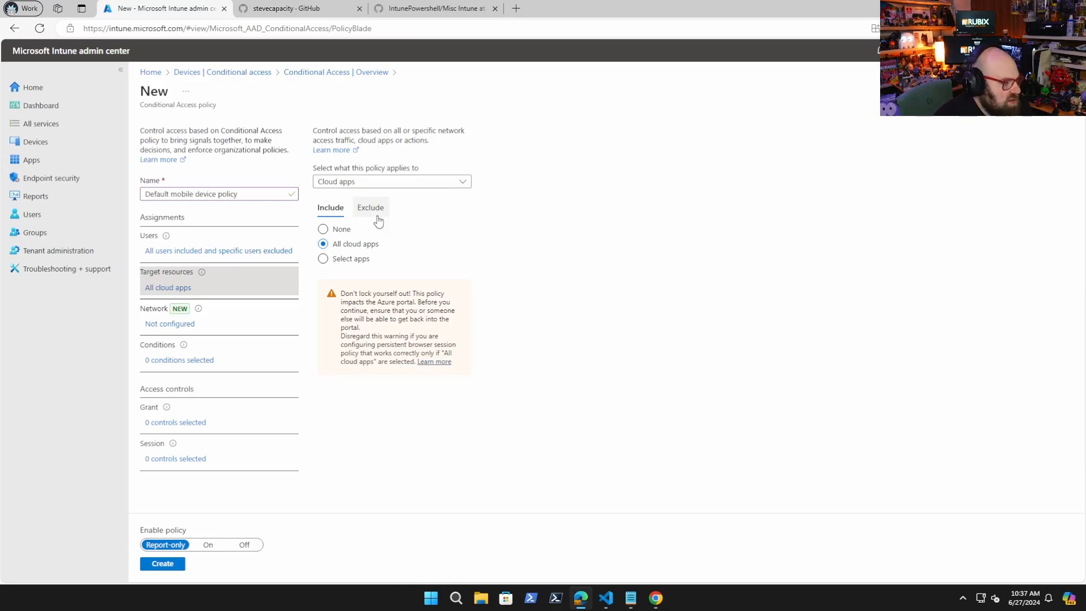
mouse_move(374, 222)
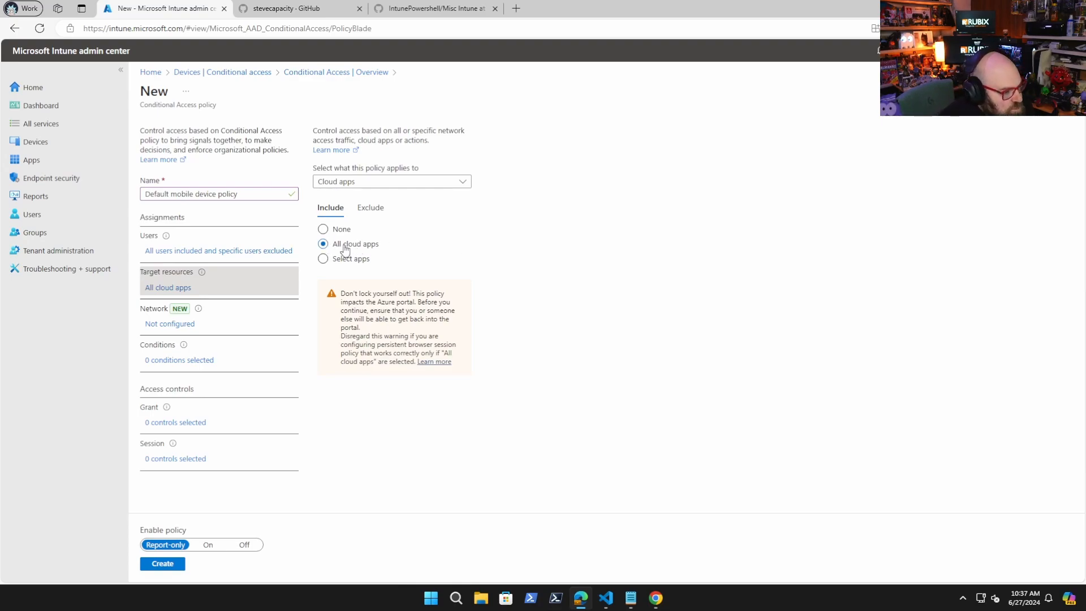
Switch to Select apps and include Office 365 as the only target app
click(323, 259)
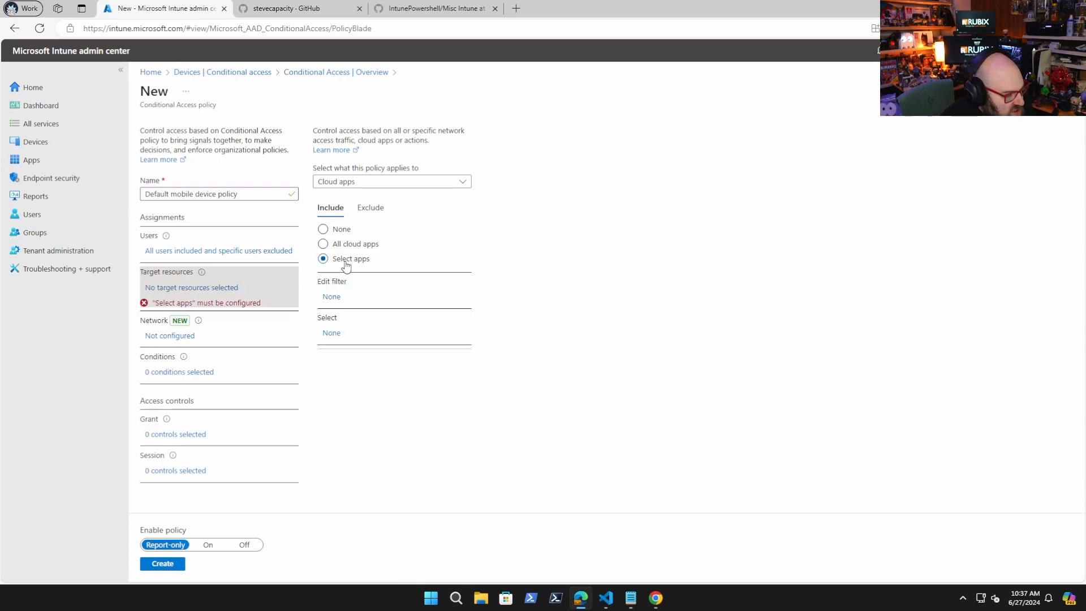
mouse_move(340, 267)
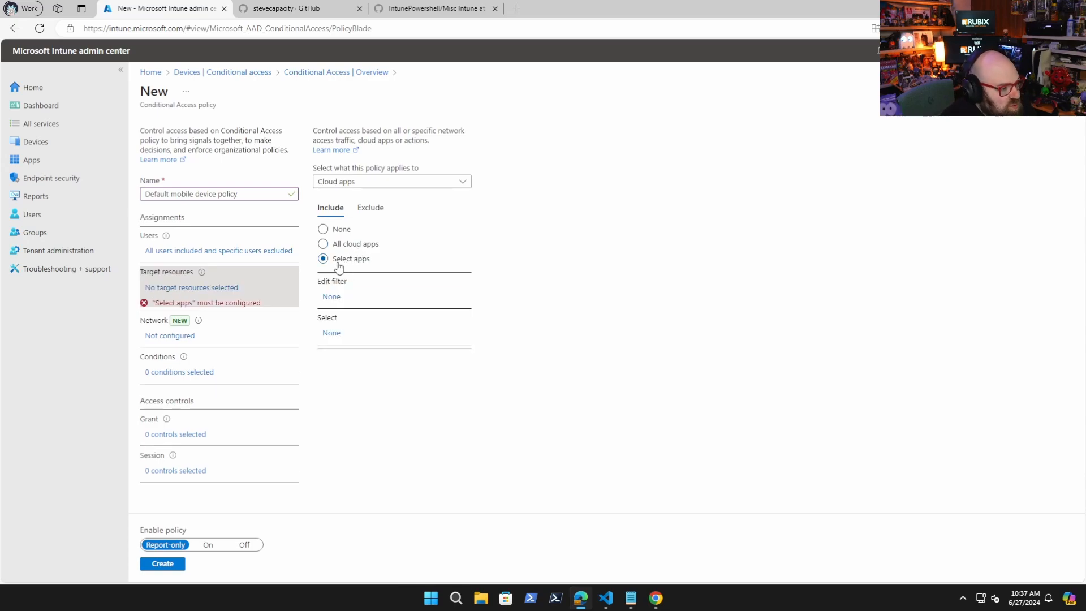
mouse_move(332, 334)
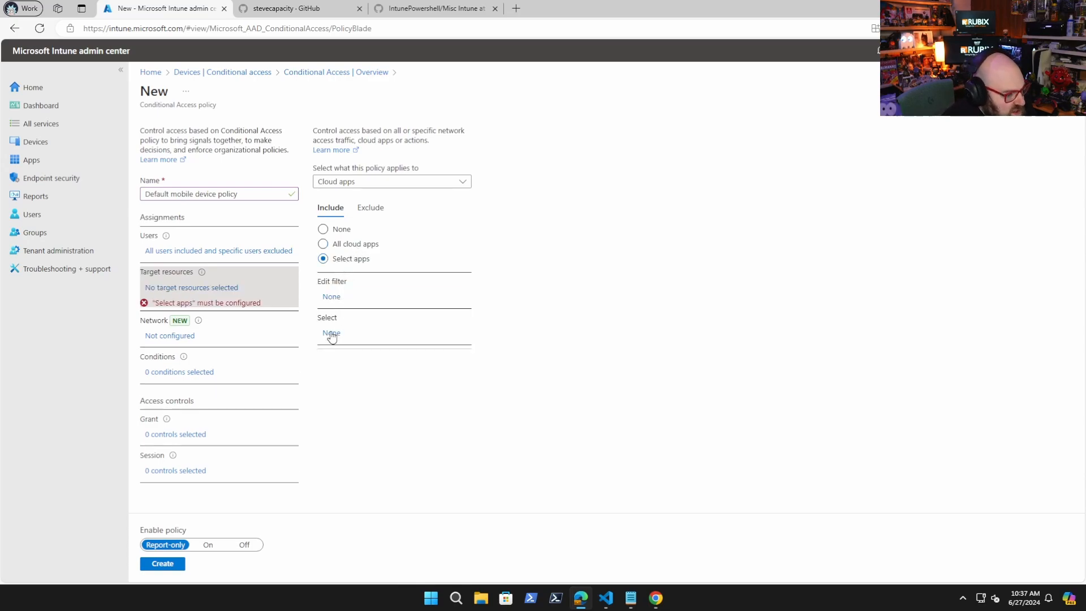
click(331, 333)
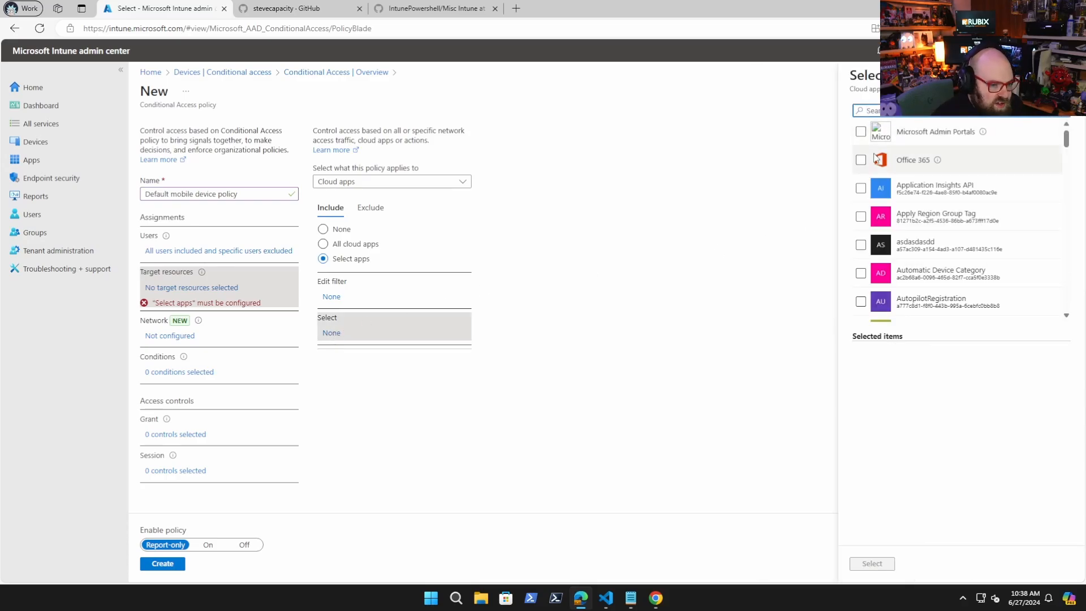
click(861, 159)
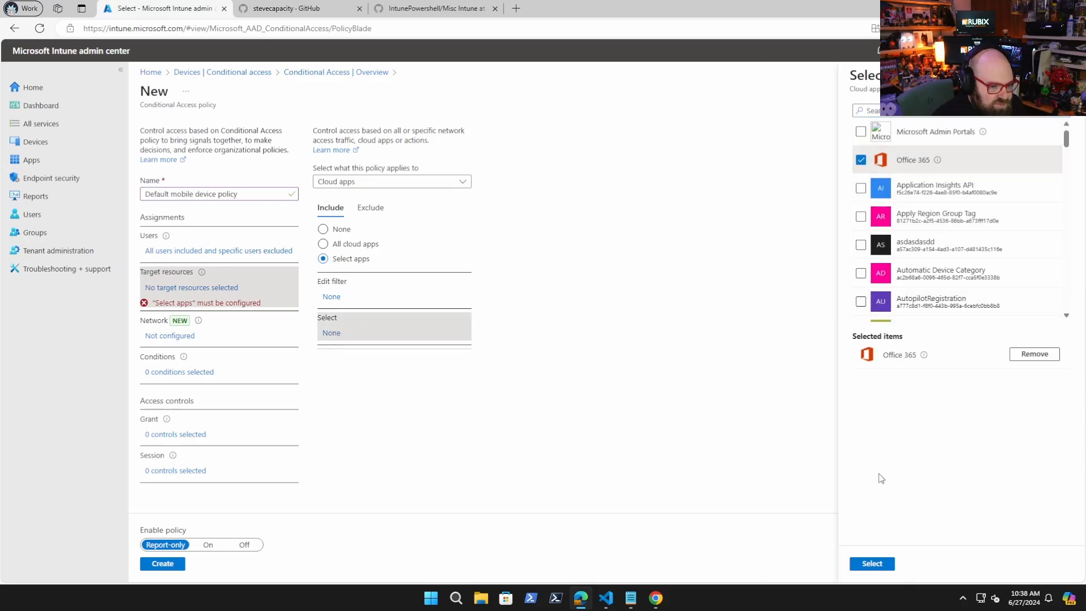
click(873, 564)
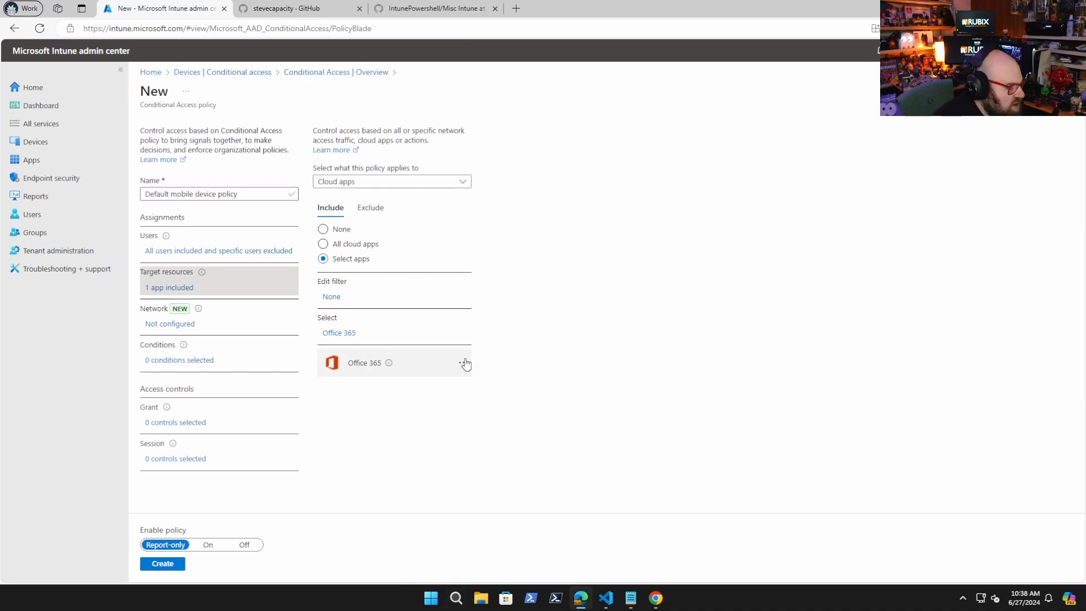
mouse_move(163, 331)
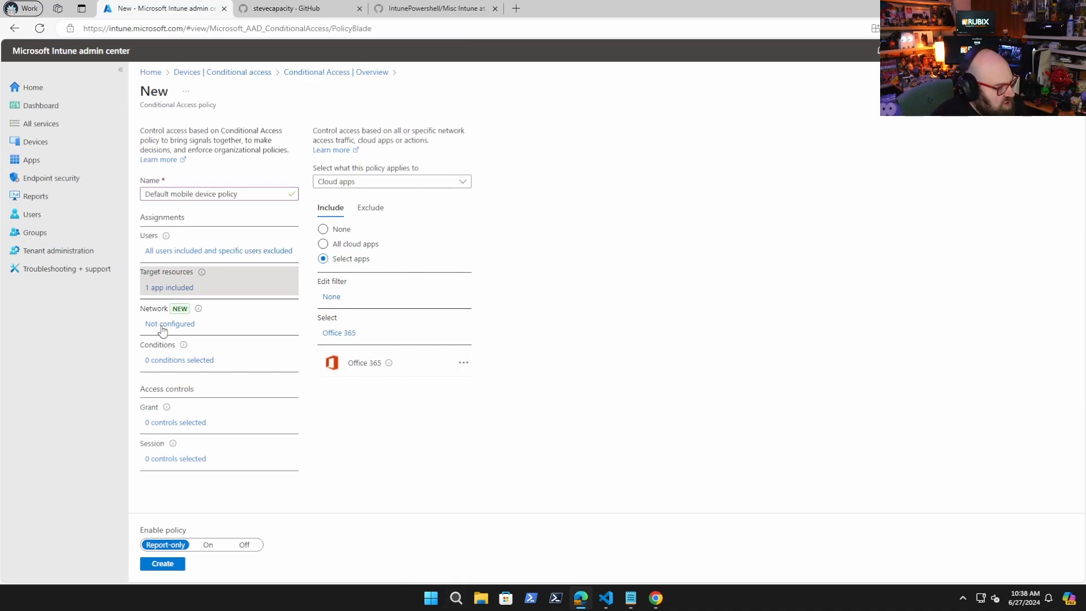
Configure the network condition to include Any network or location
click(169, 324)
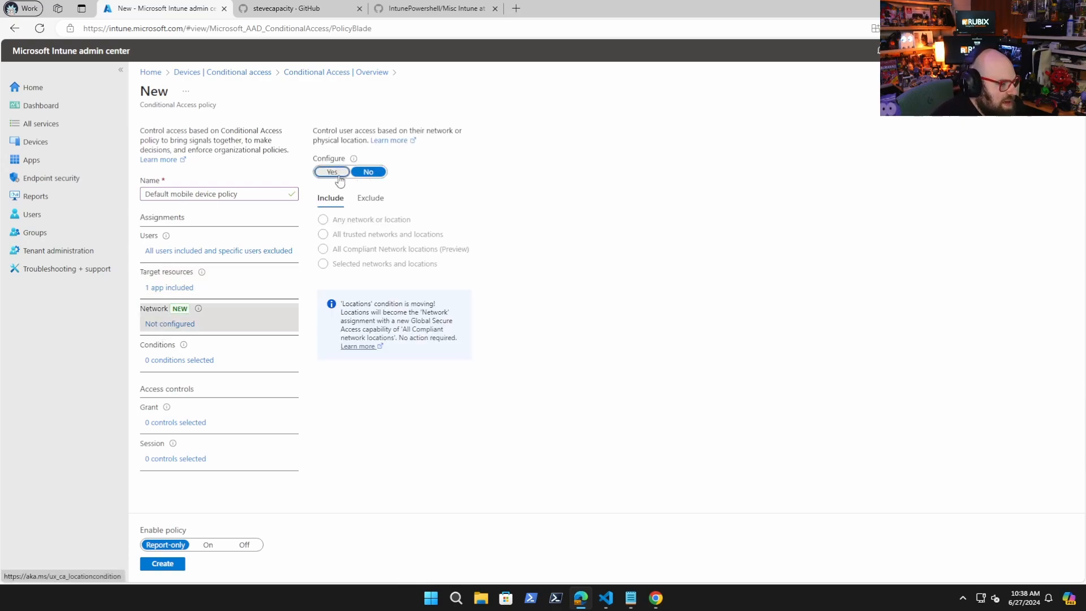
click(331, 170)
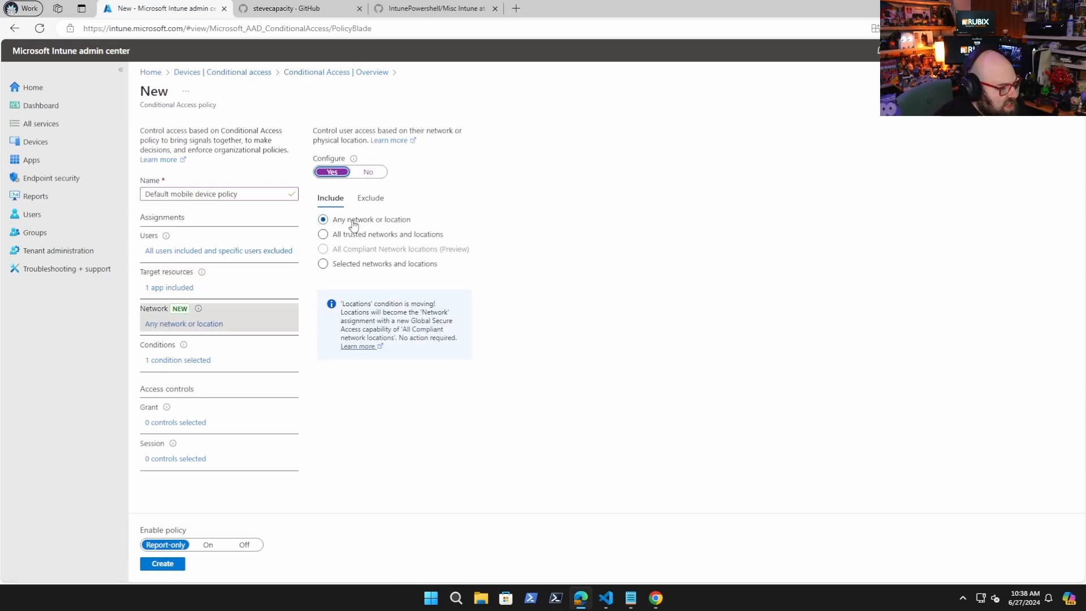
mouse_move(392, 221)
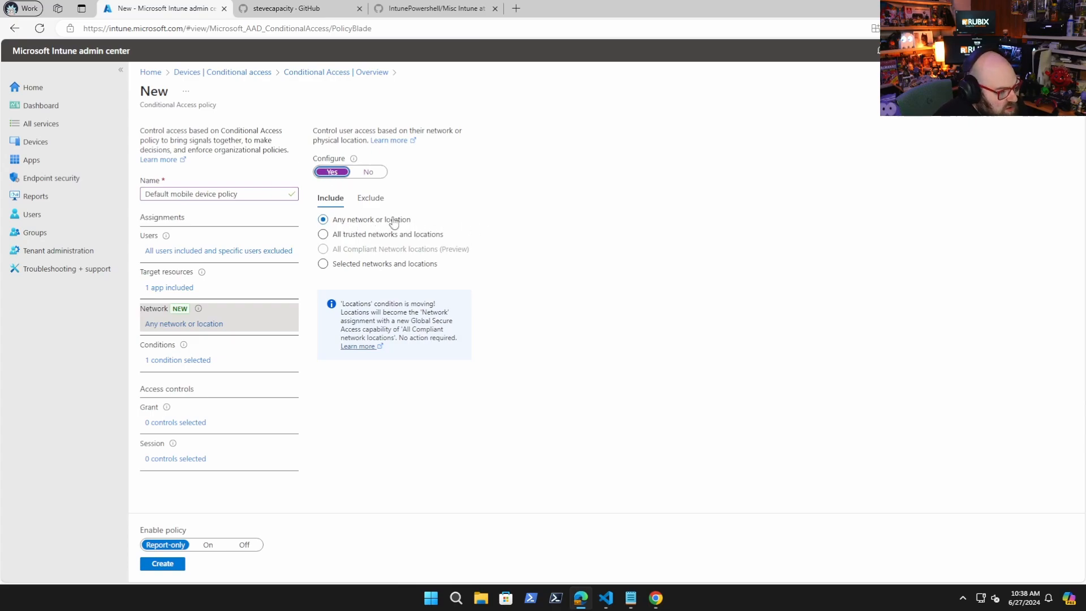
click(324, 234)
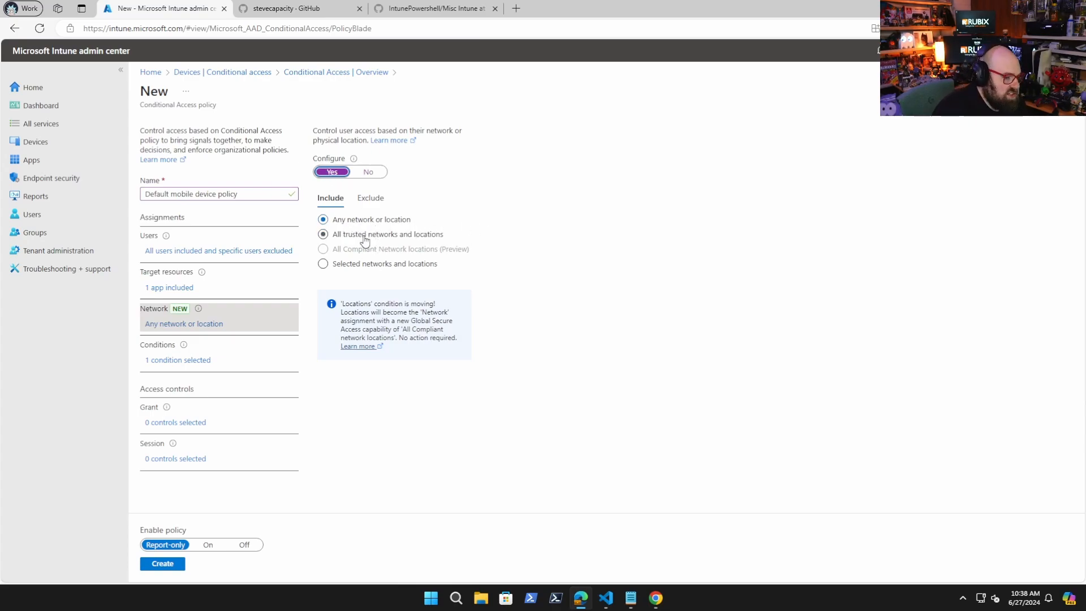
click(370, 197)
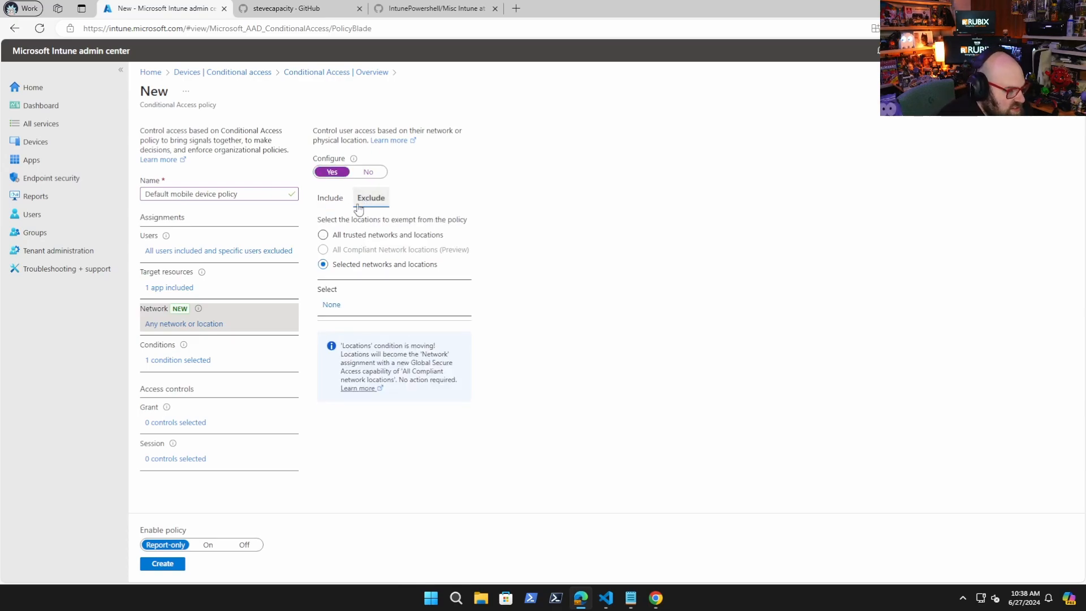
click(330, 198)
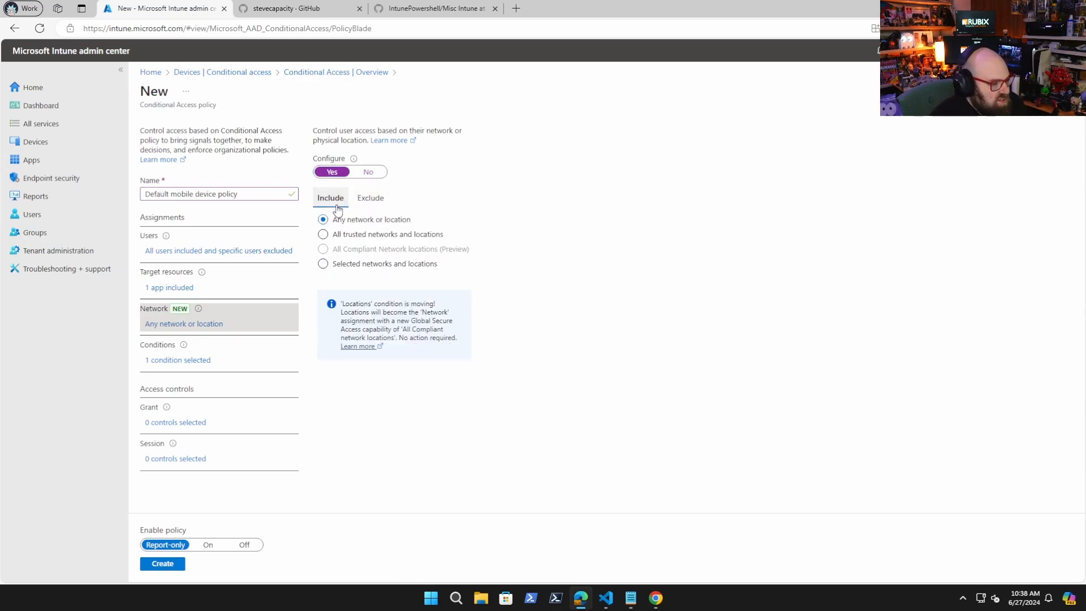
mouse_move(436, 220)
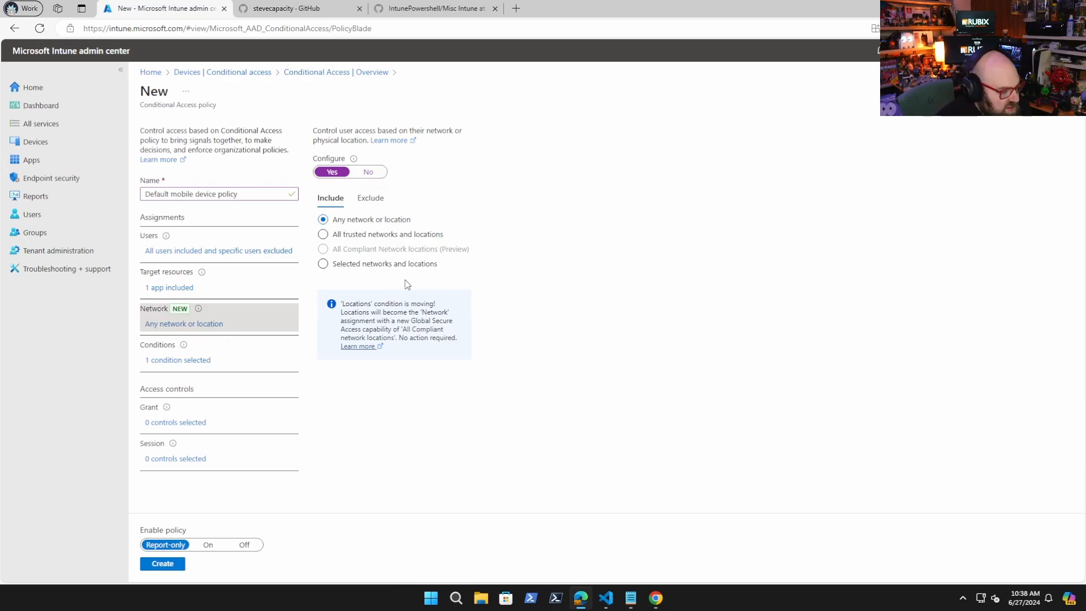
mouse_move(395, 284)
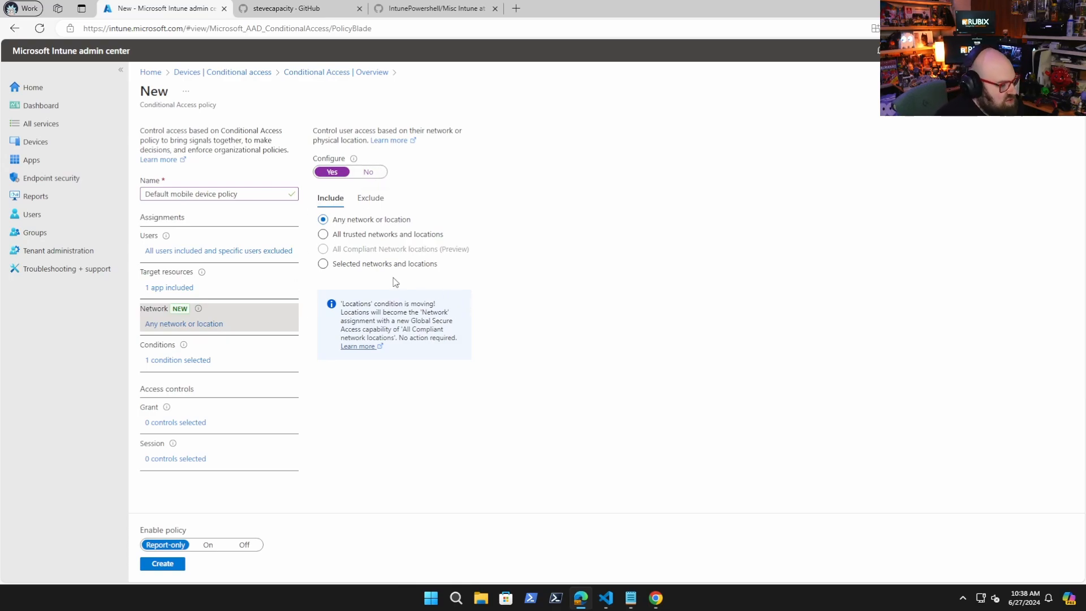
click(177, 360)
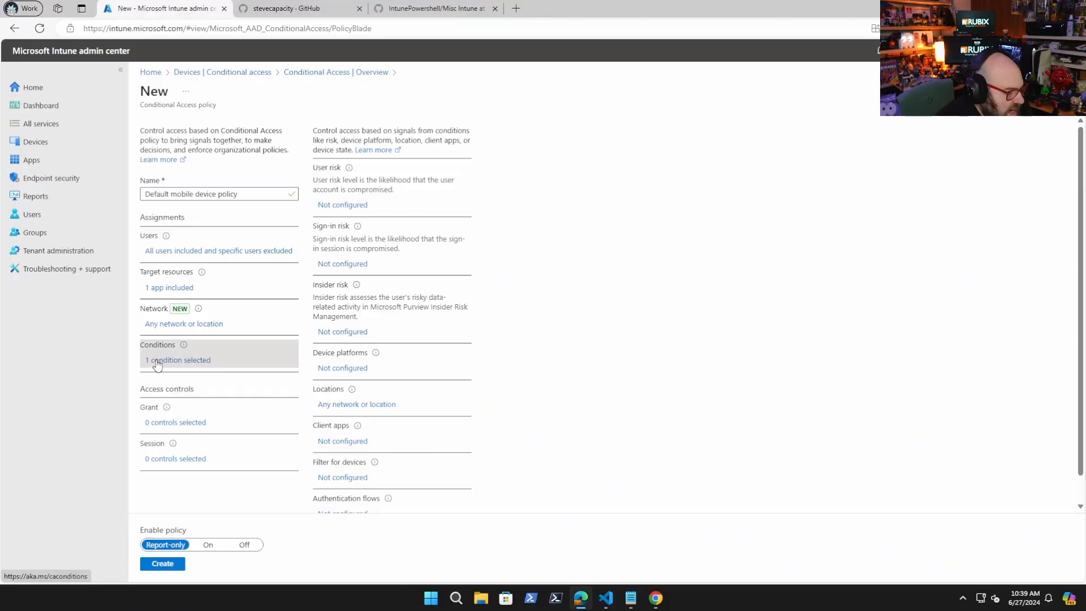
Review user risk, then restrict device platforms to Android and iOS
click(342, 204)
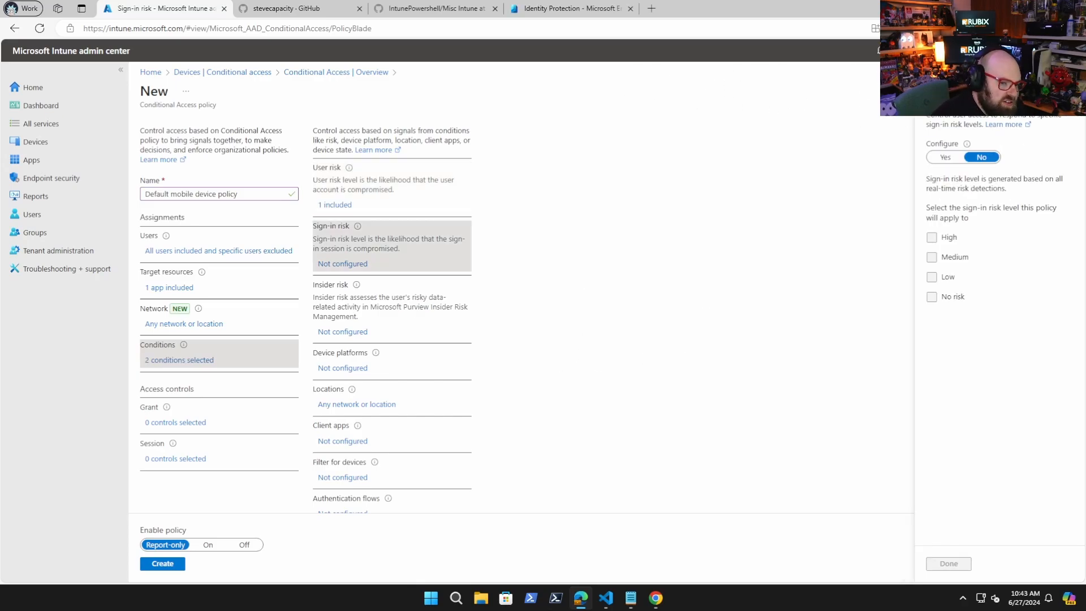
click(948, 563)
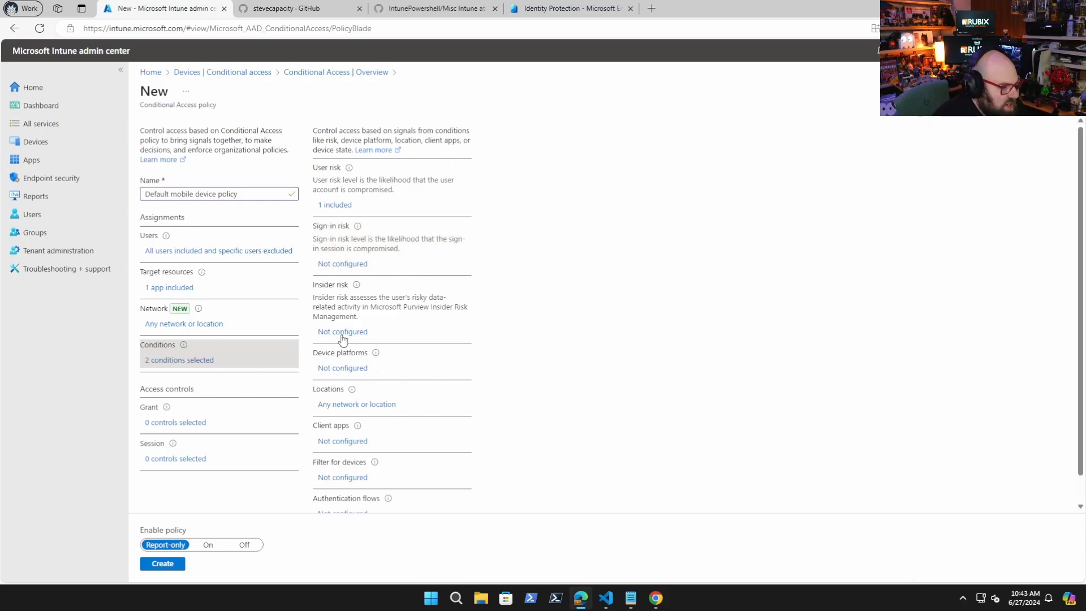
mouse_move(454, 312)
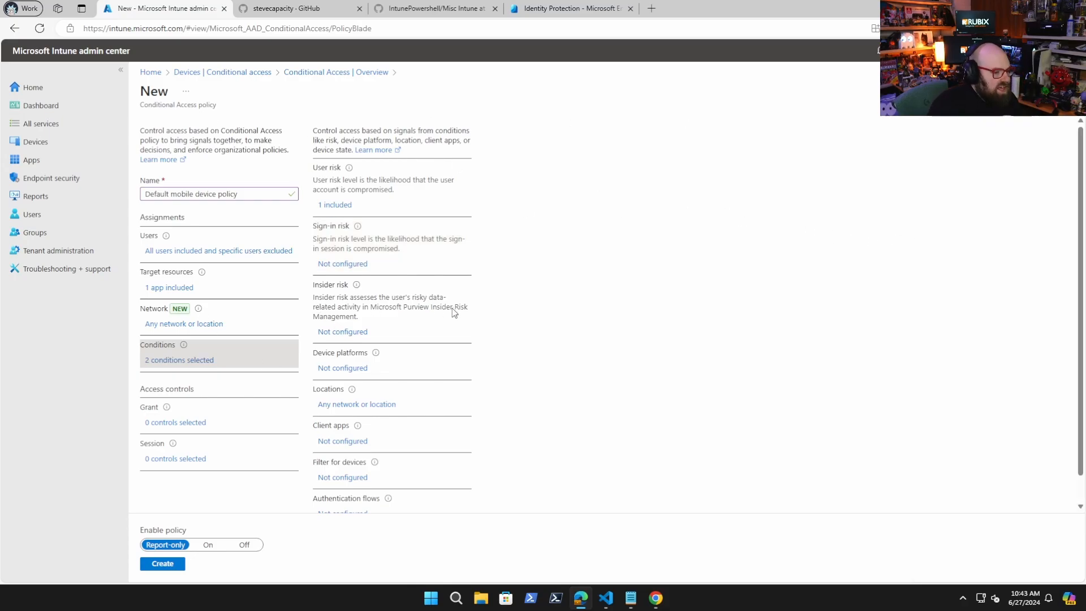
mouse_move(500, 275)
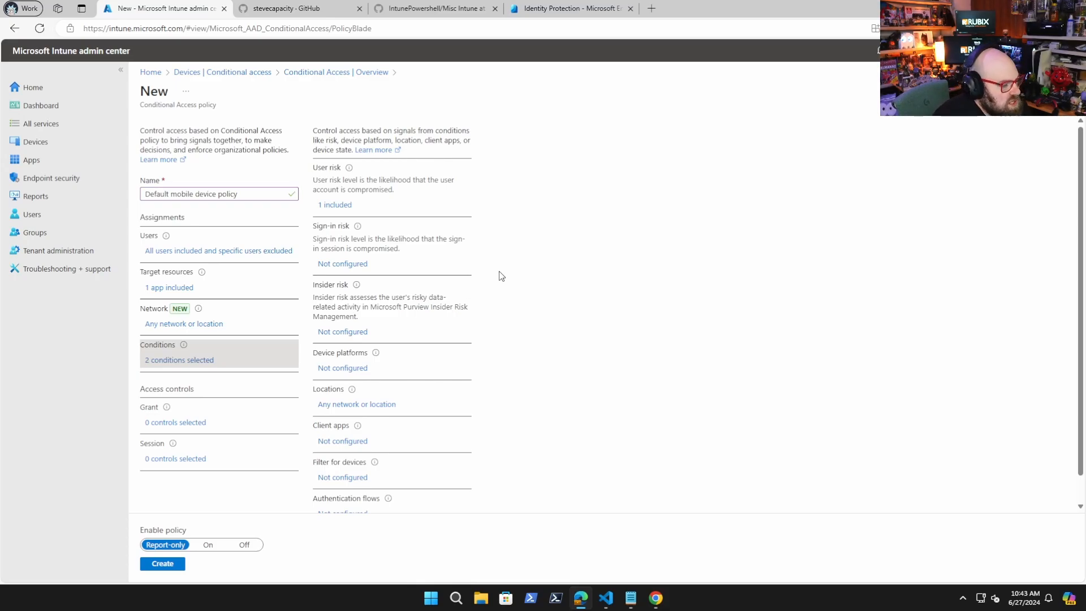
mouse_move(376, 348)
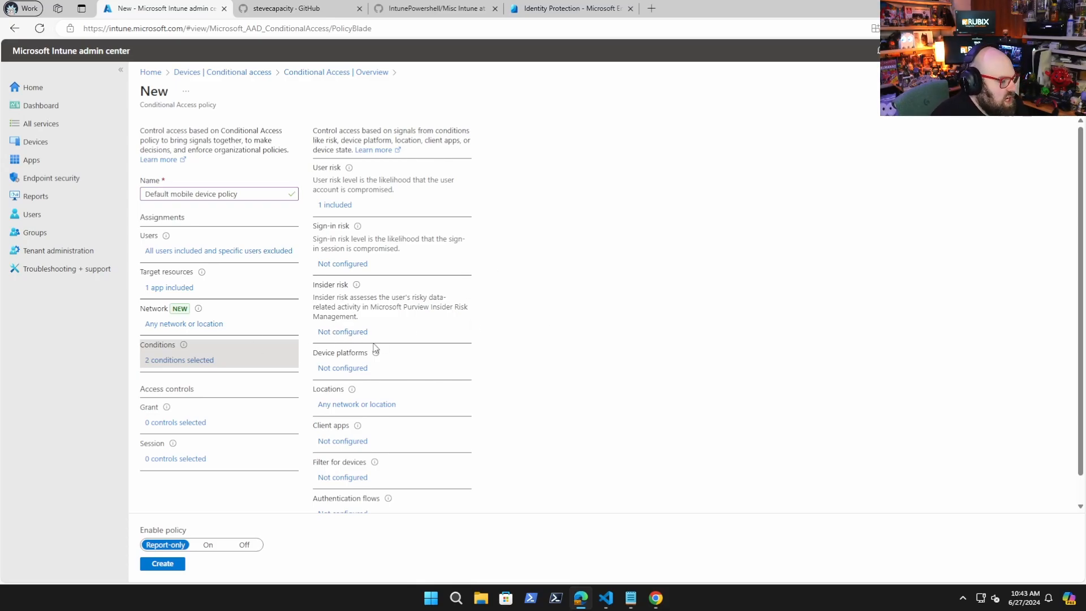
mouse_move(639, 370)
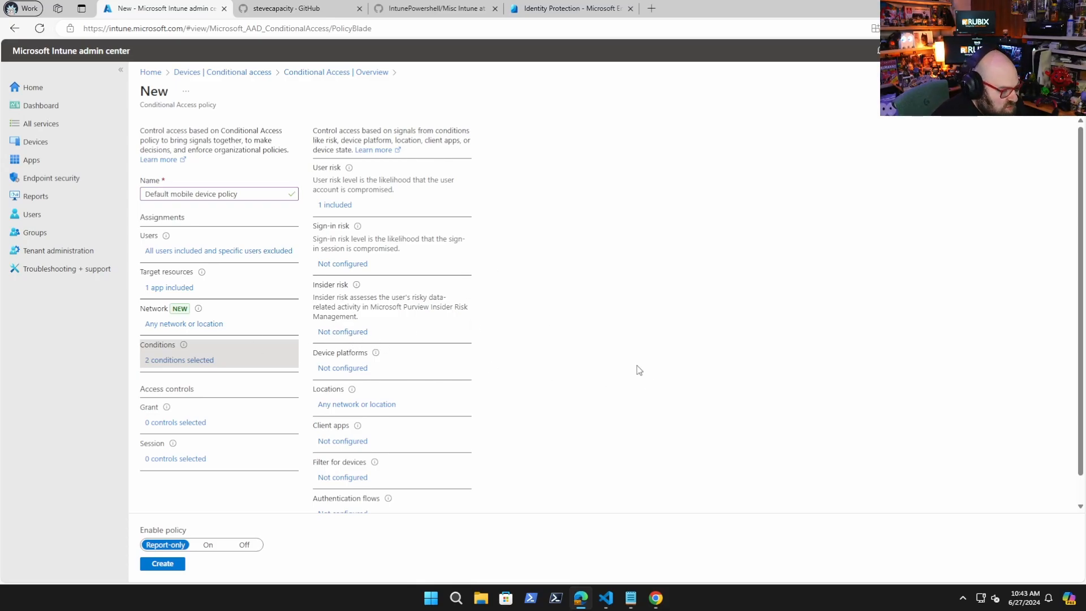
click(343, 368)
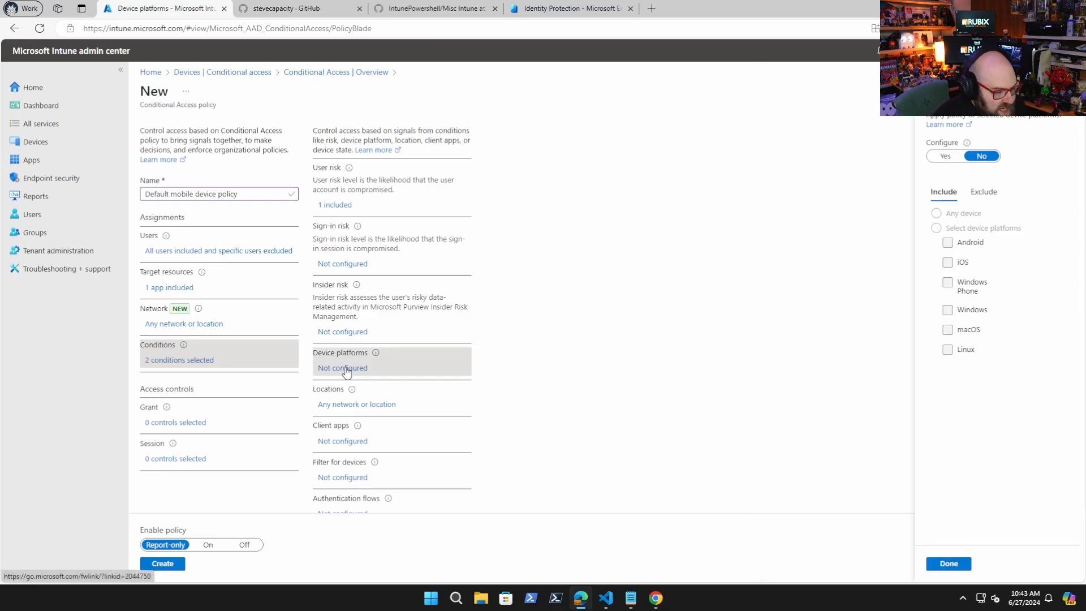
mouse_move(854, 164)
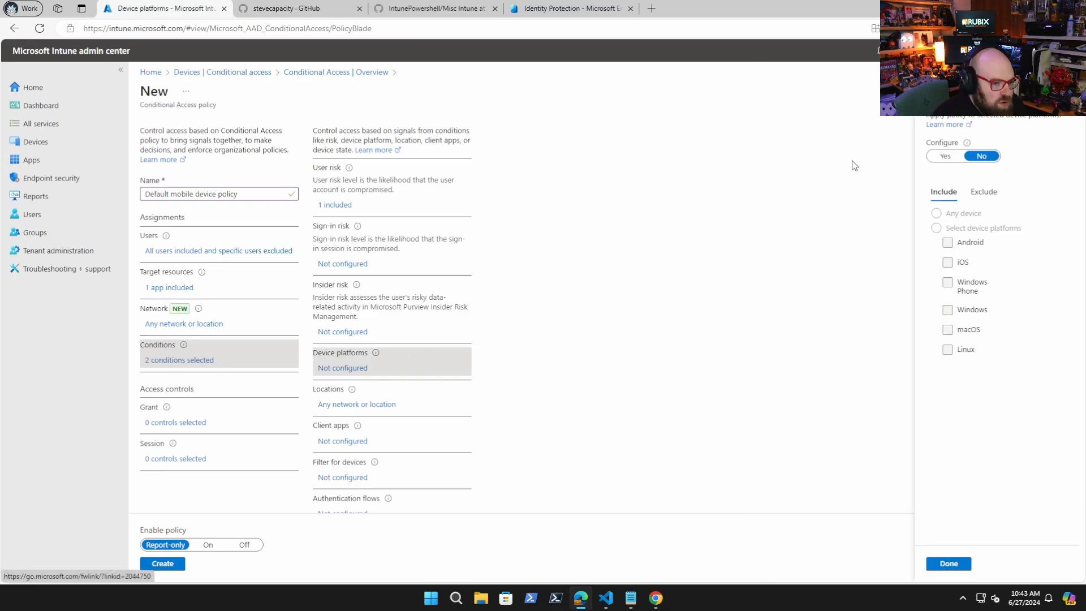
click(943, 155)
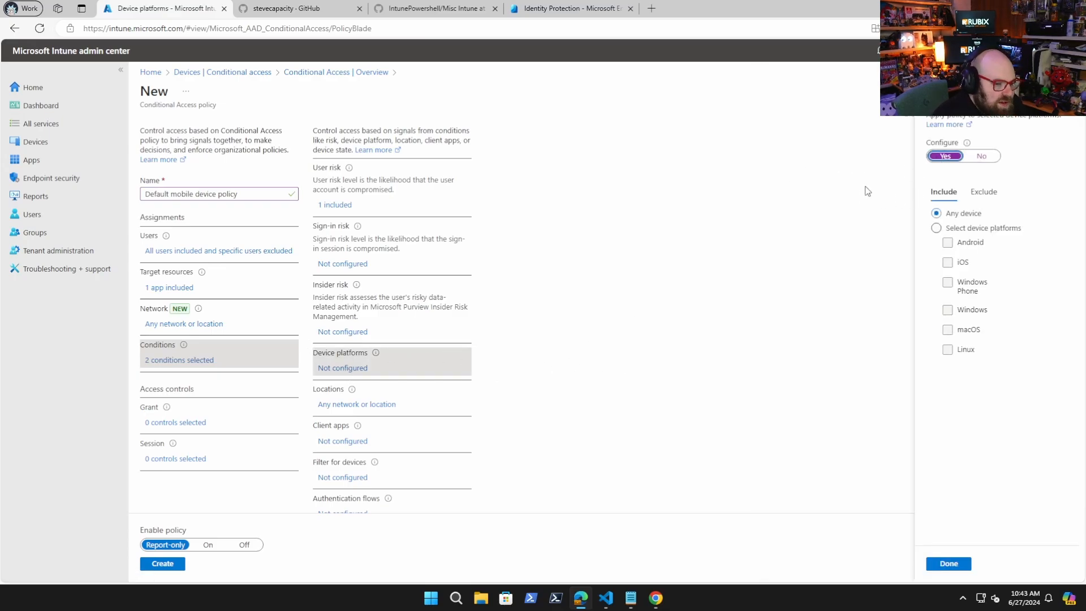
click(936, 228)
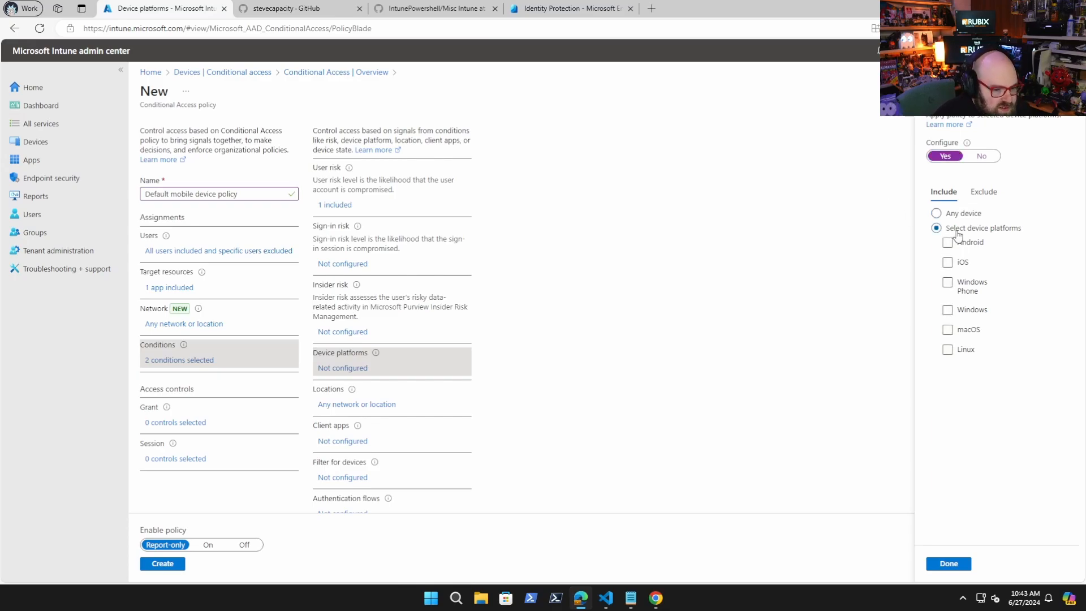
click(948, 262)
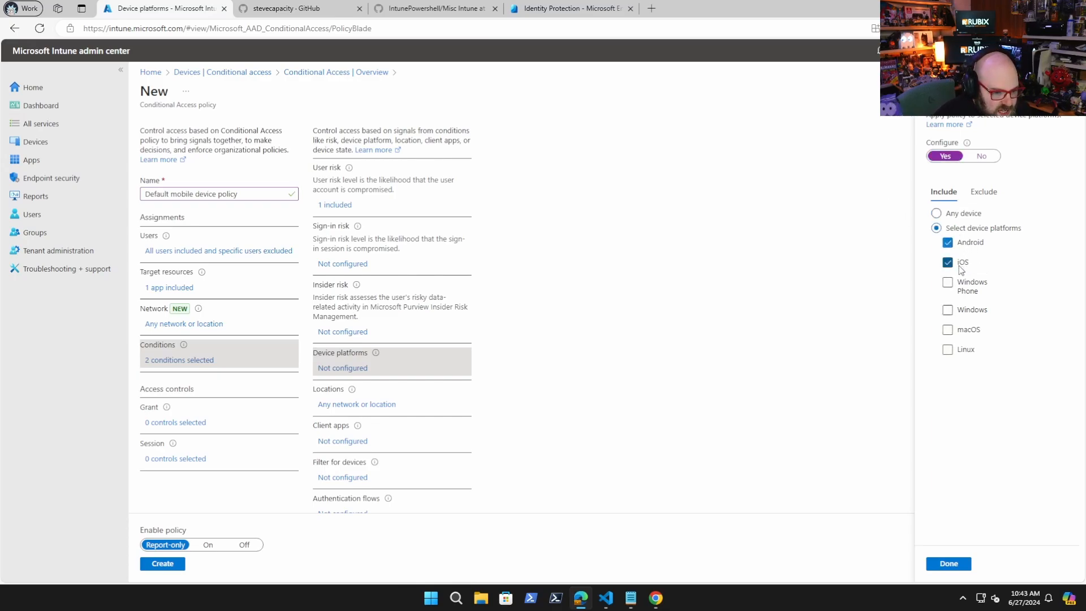
click(947, 564)
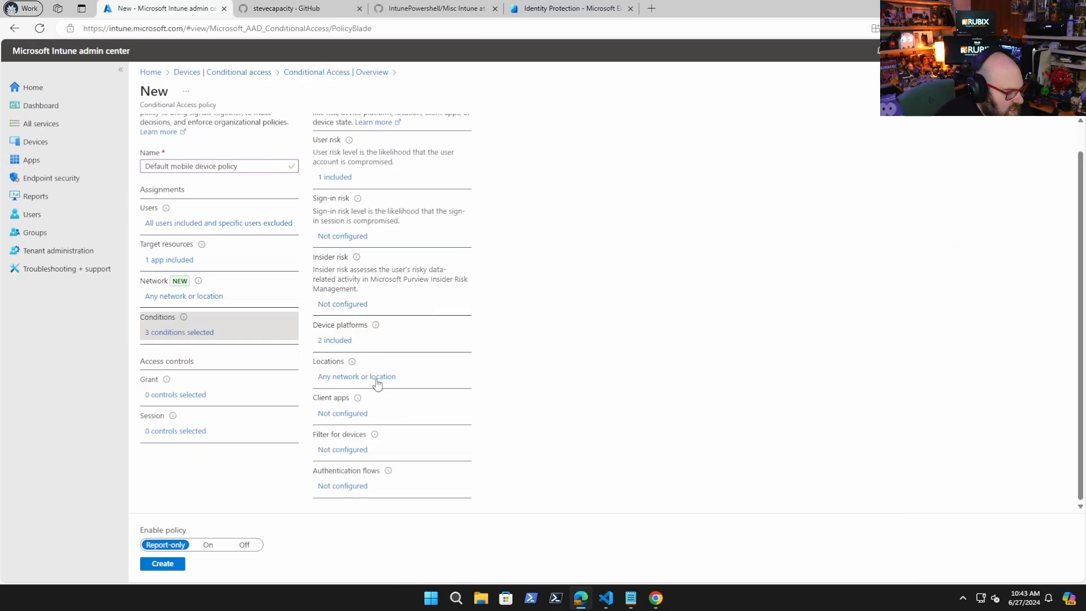
click(342, 413)
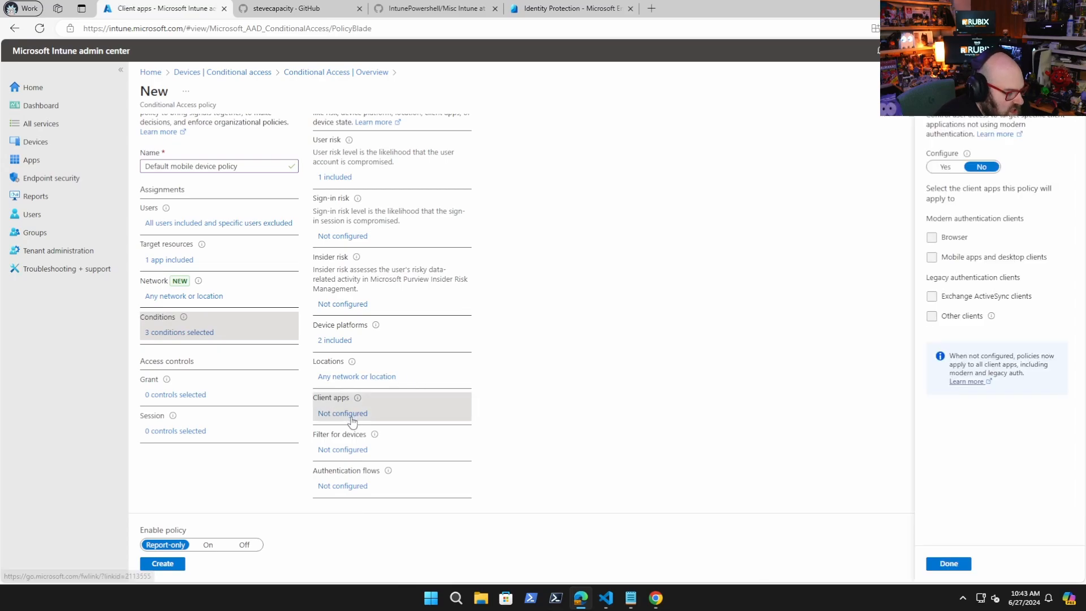
mouse_move(888, 148)
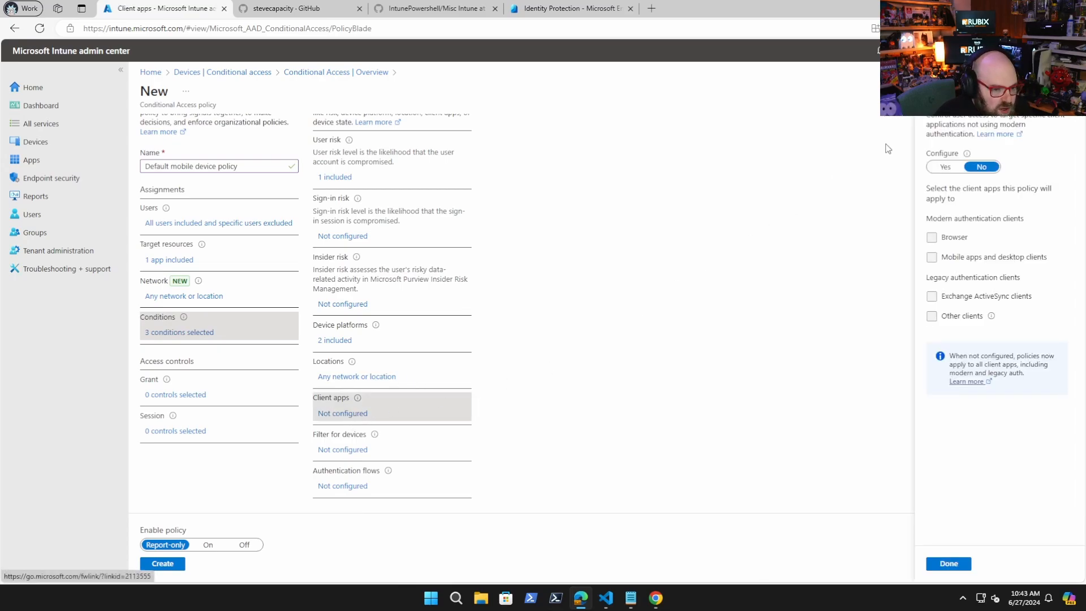
mouse_move(898, 186)
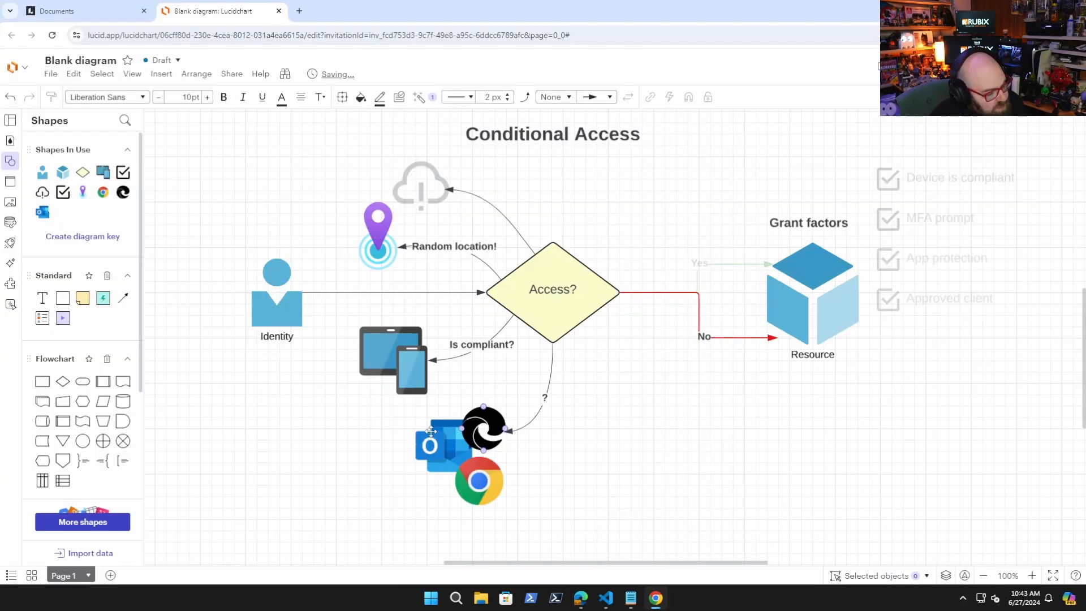
click(513, 508)
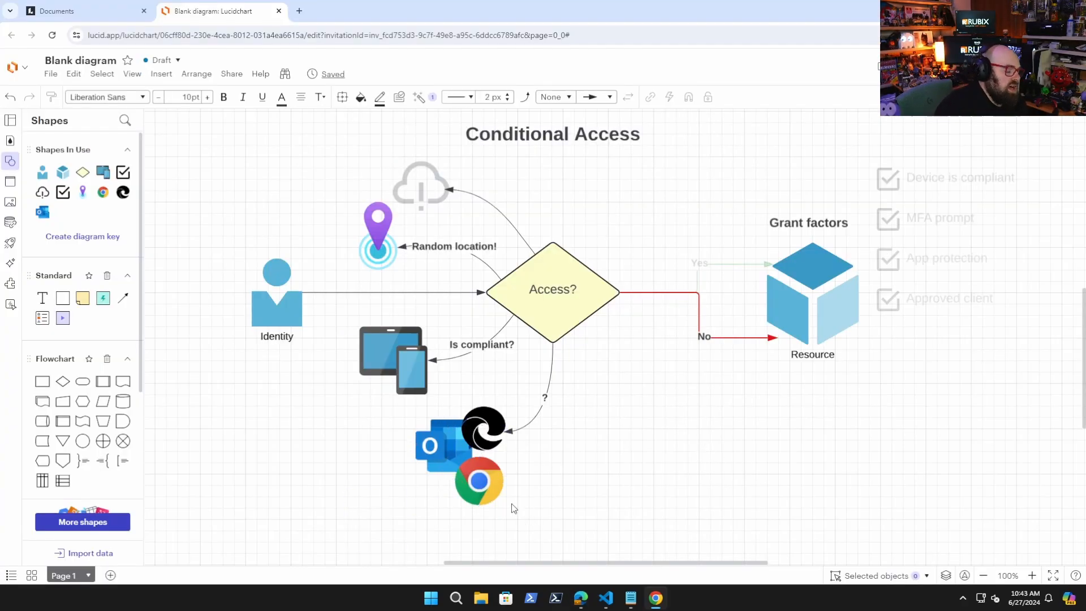
click(478, 482)
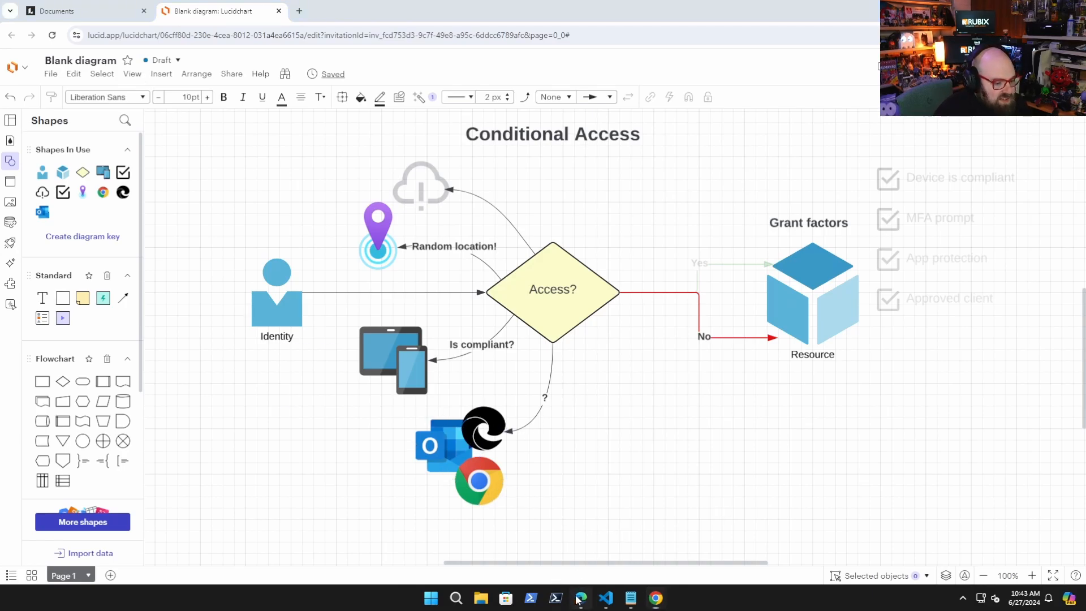
click(580, 597)
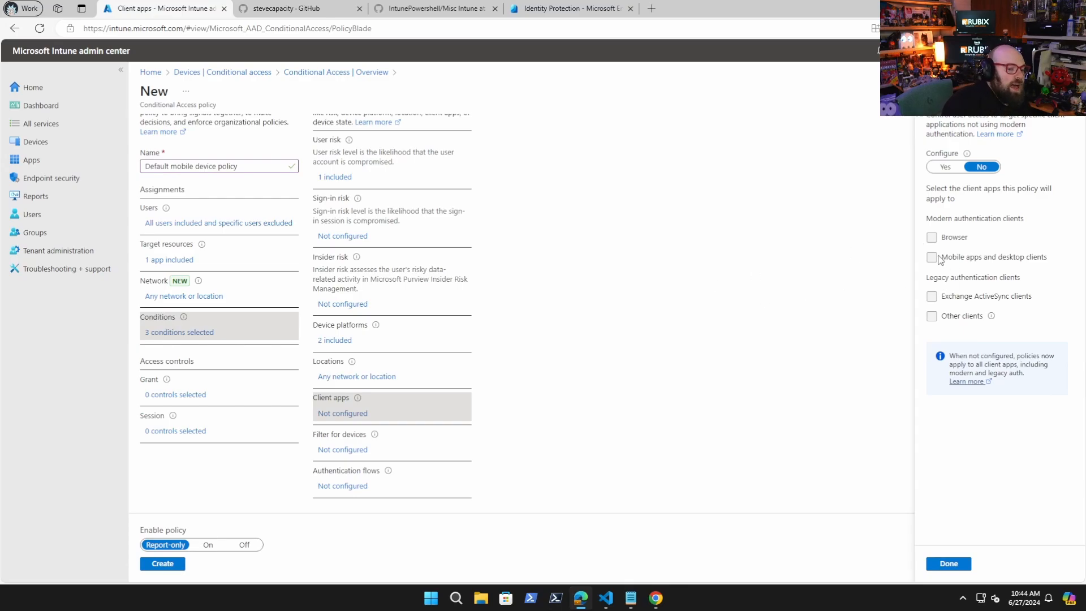
mouse_move(780, 313)
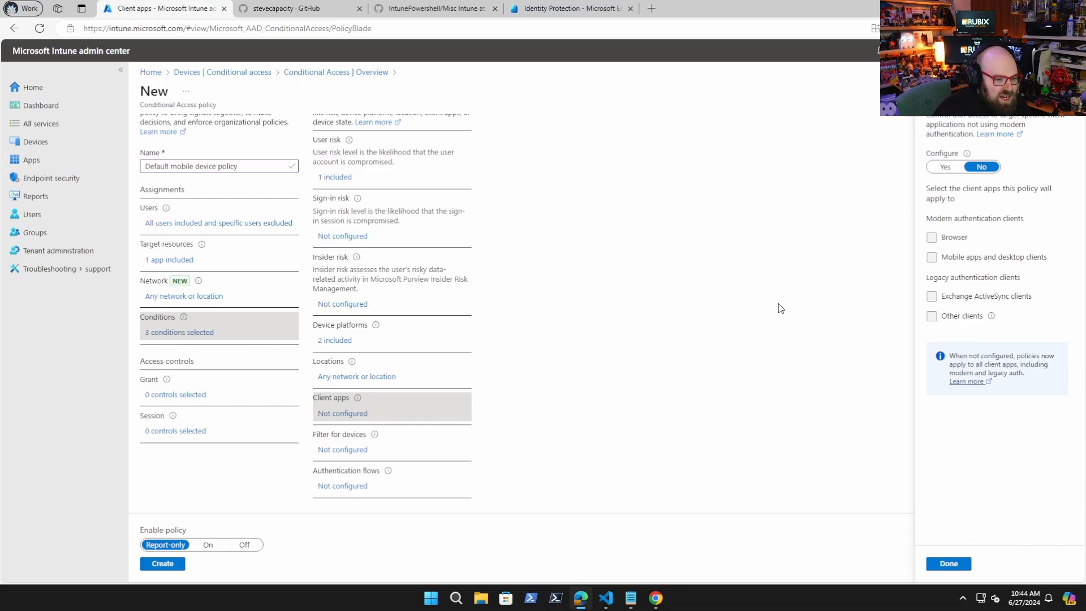
mouse_move(597, 438)
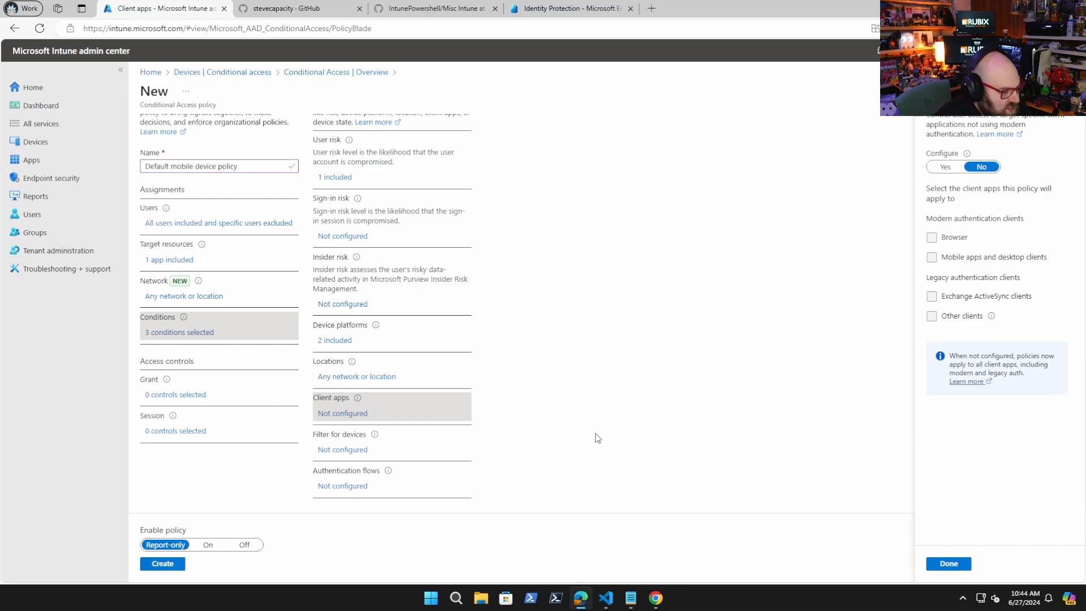
mouse_move(948, 563)
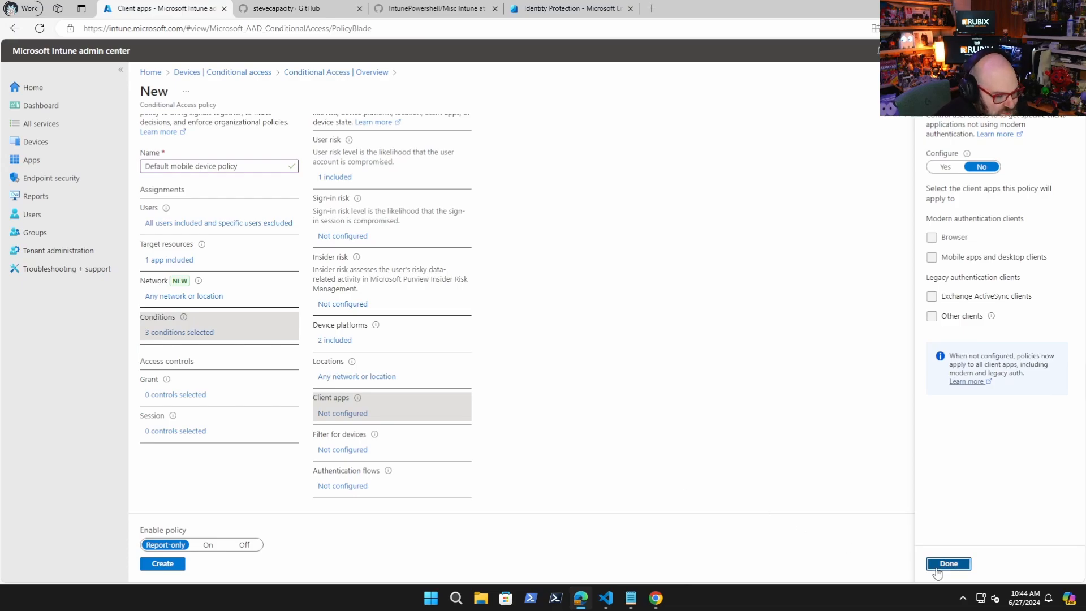
Grant access with MFA and compliant device ticked, requiring one of the selected controls
click(948, 563)
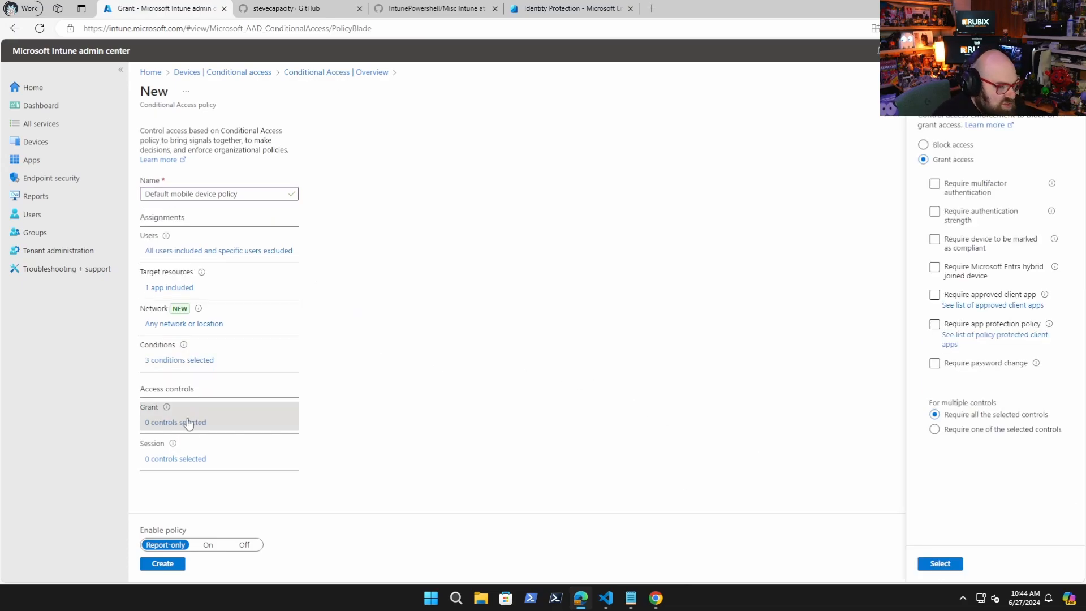
mouse_move(655, 597)
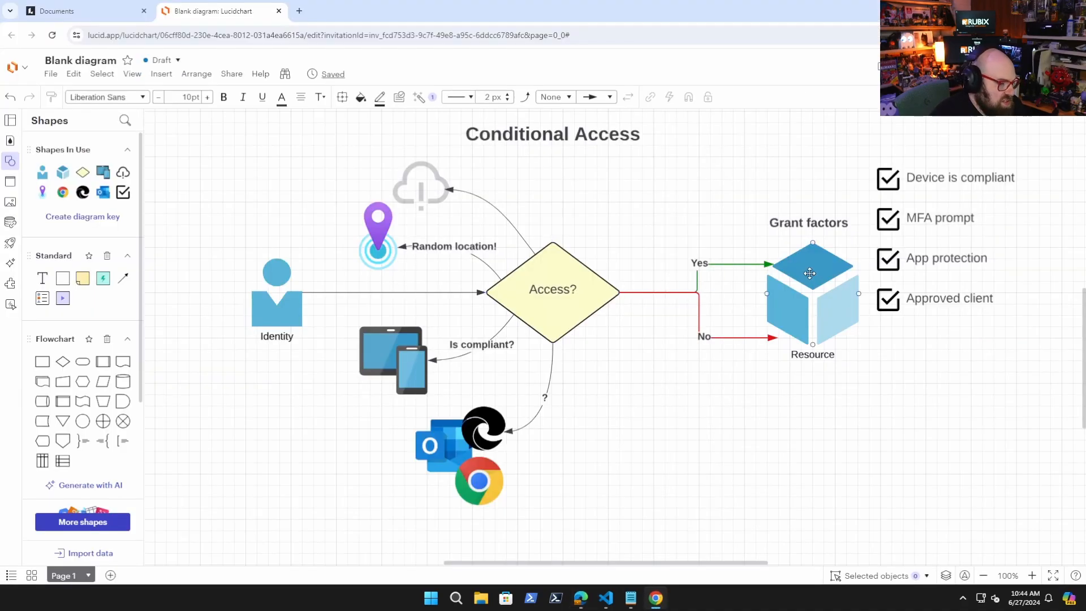
click(927, 125)
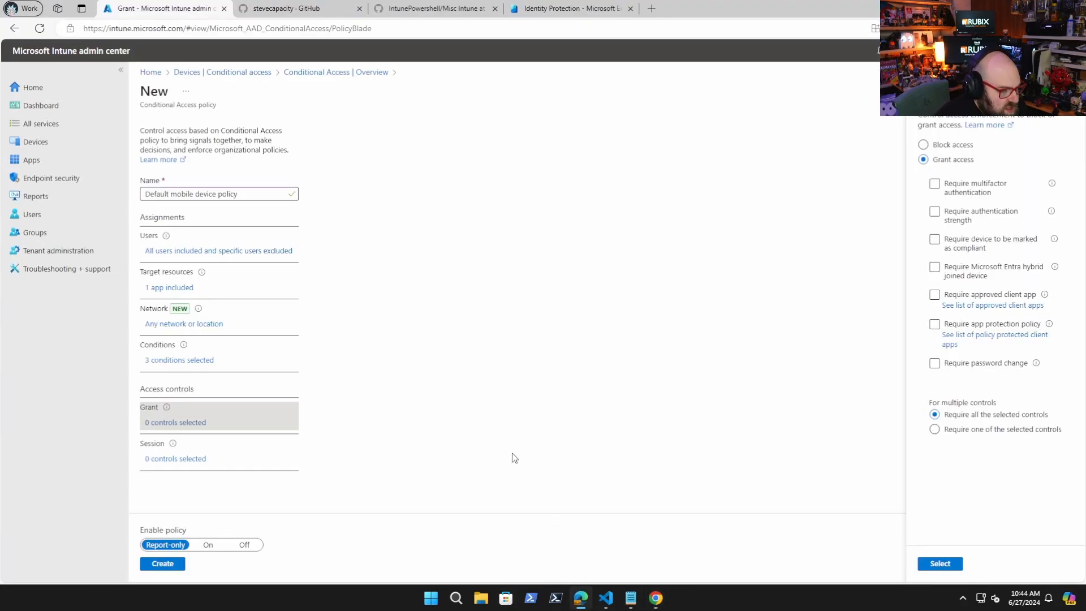
mouse_move(590, 413)
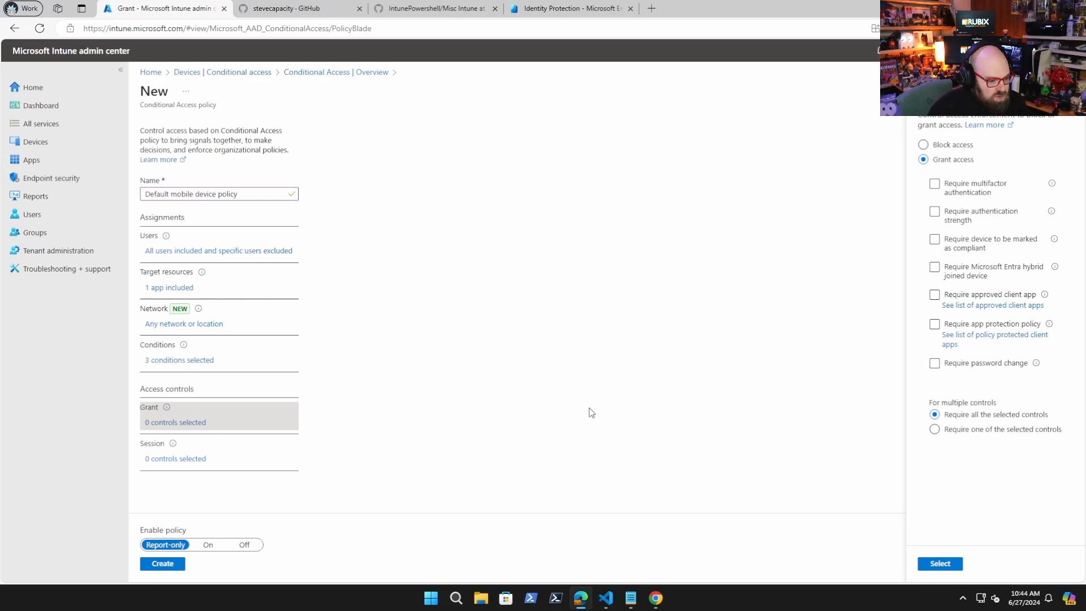
mouse_move(580, 312)
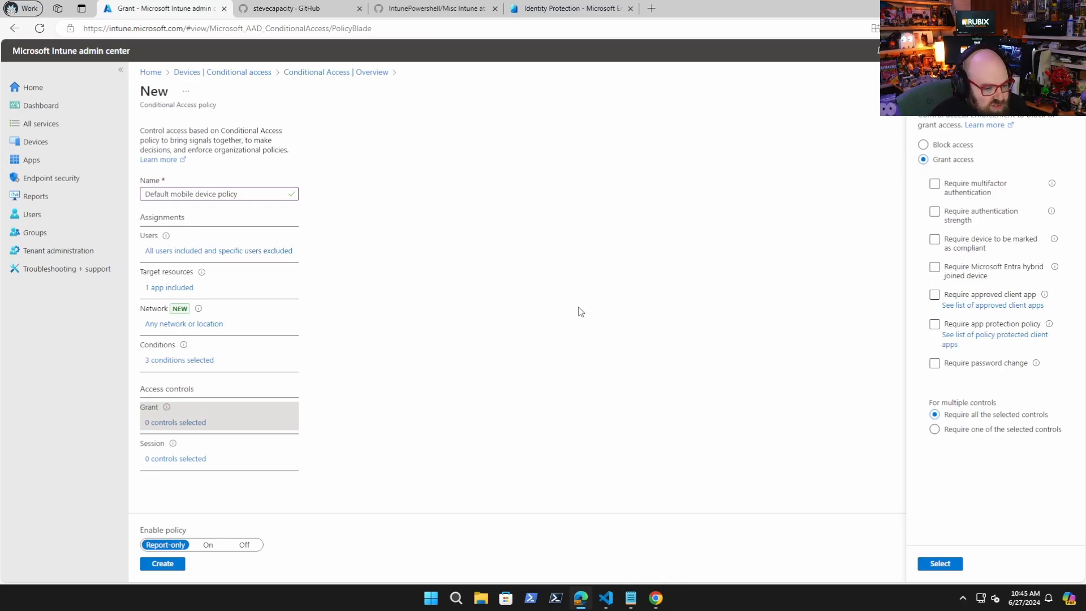
mouse_move(438, 201)
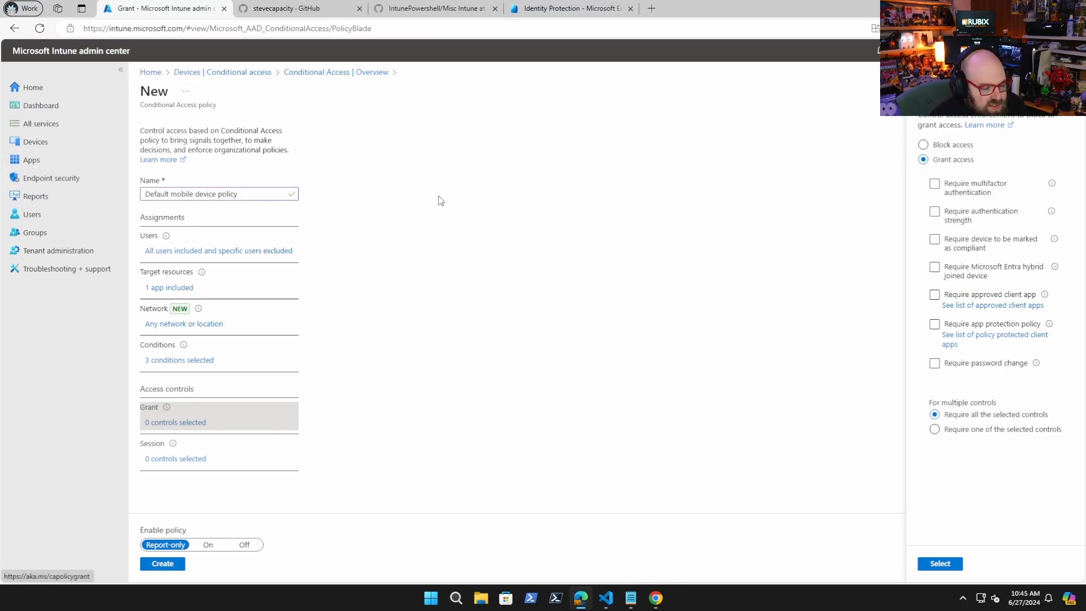
mouse_move(783, 235)
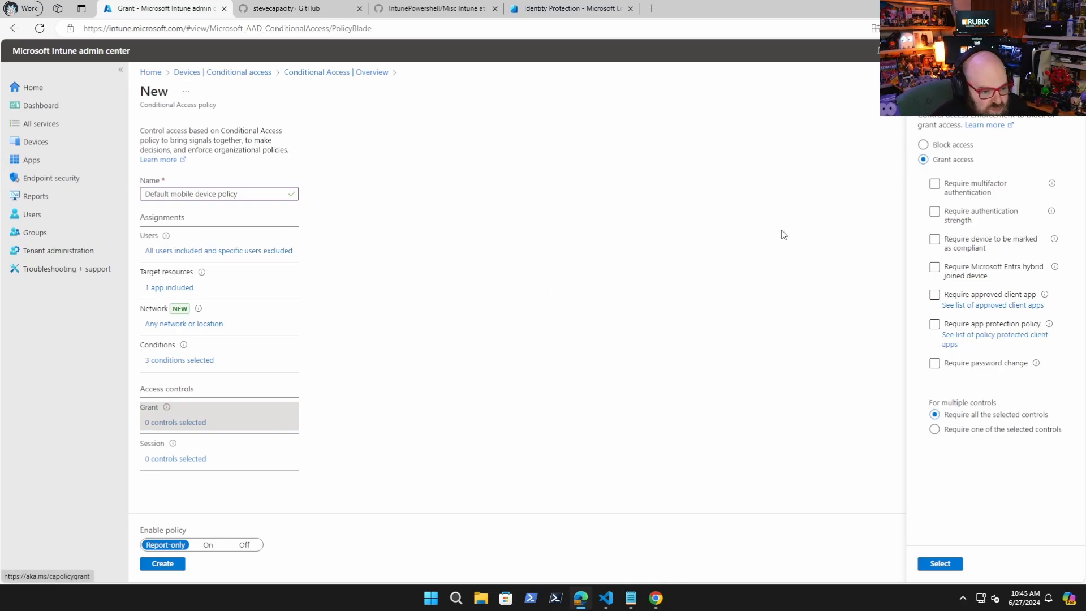
click(935, 239)
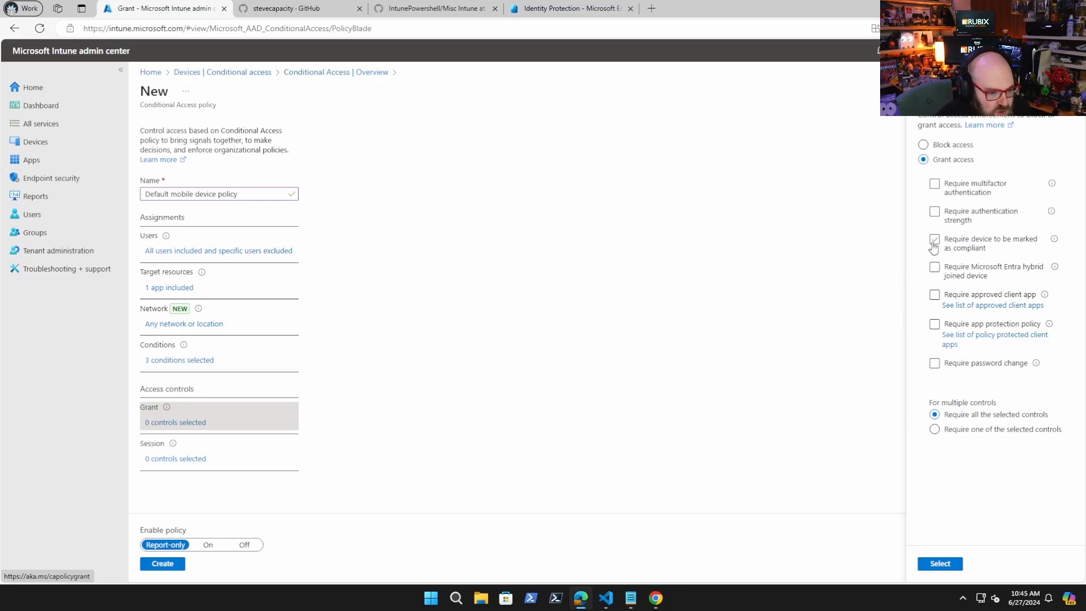
click(934, 238)
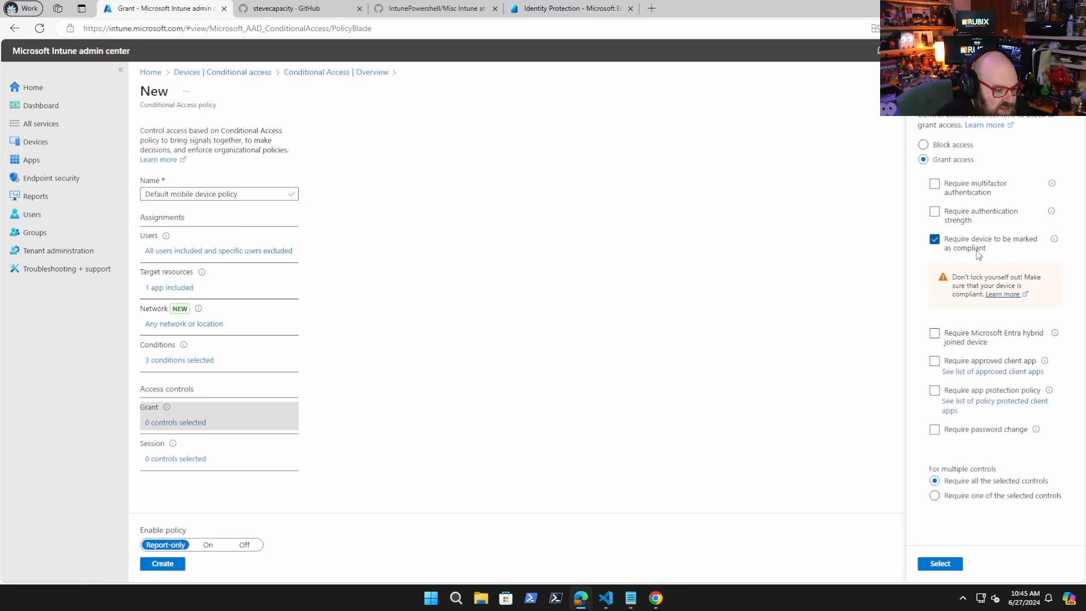
mouse_move(888, 269)
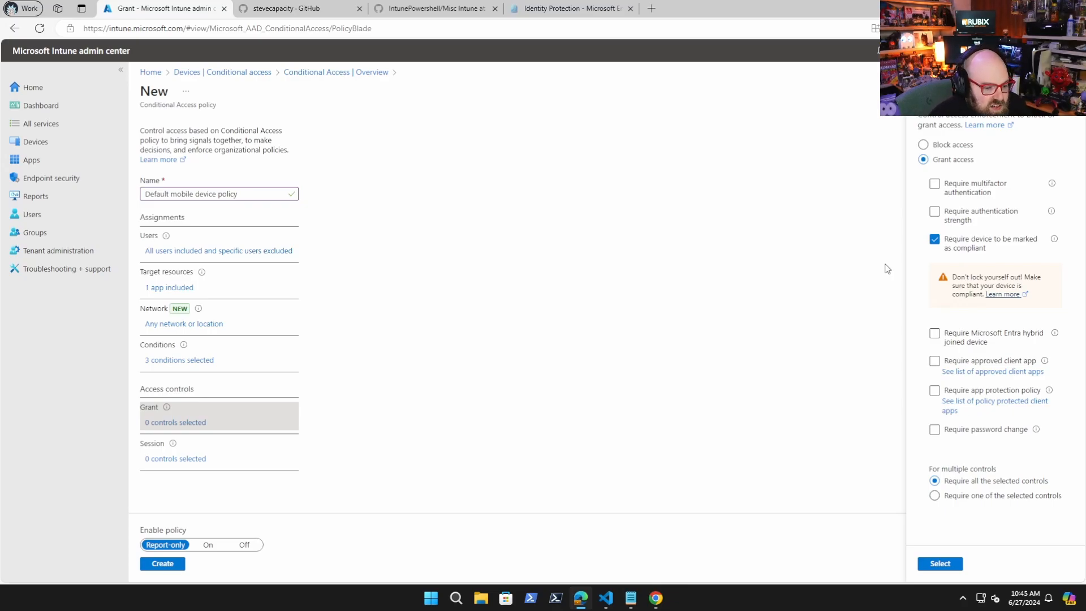
click(934, 496)
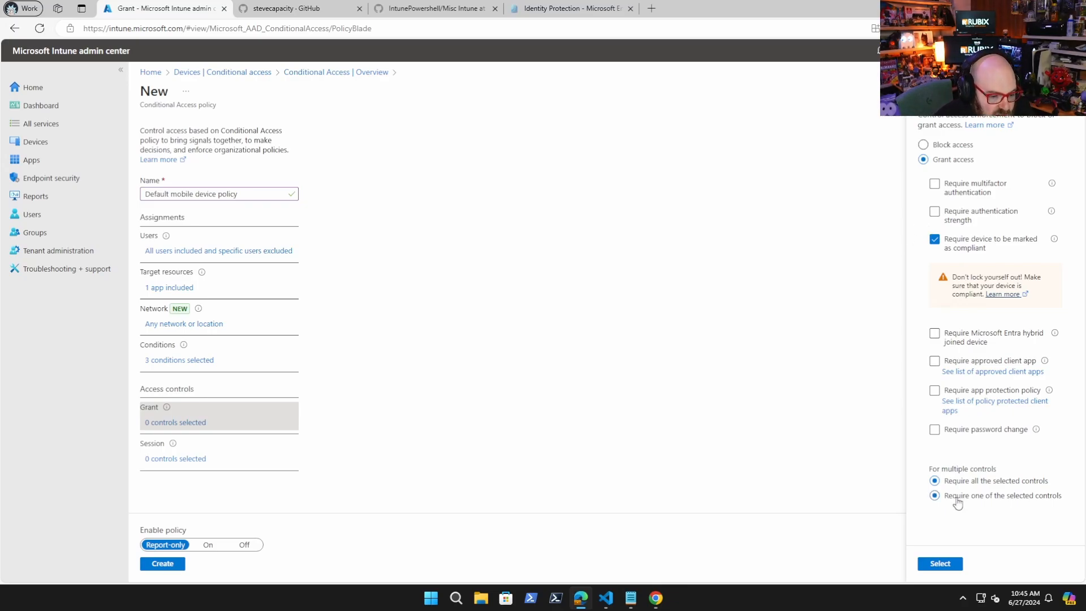
click(935, 496)
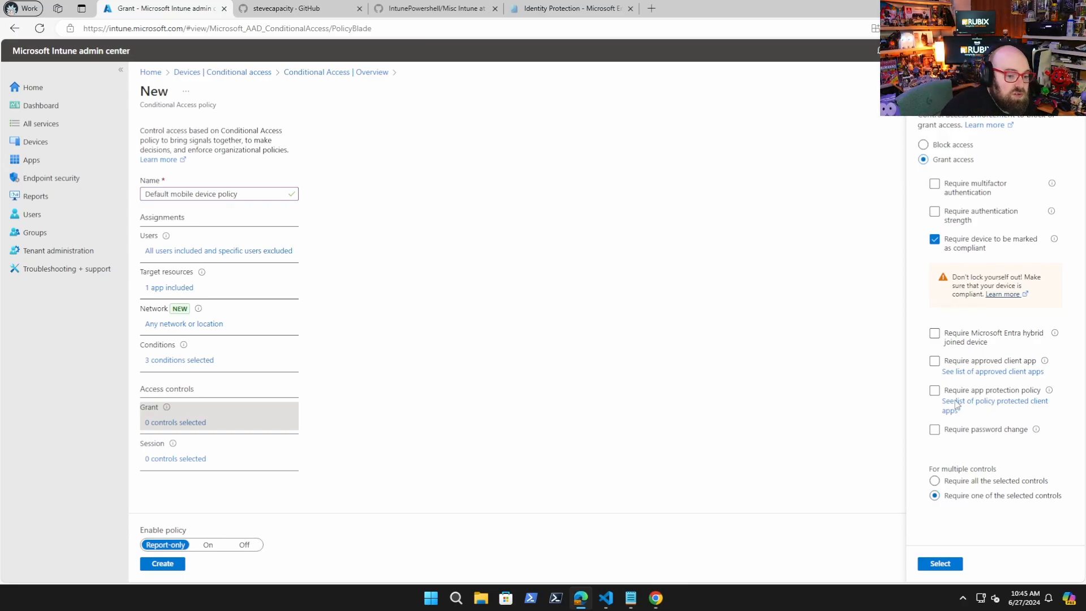
click(935, 183)
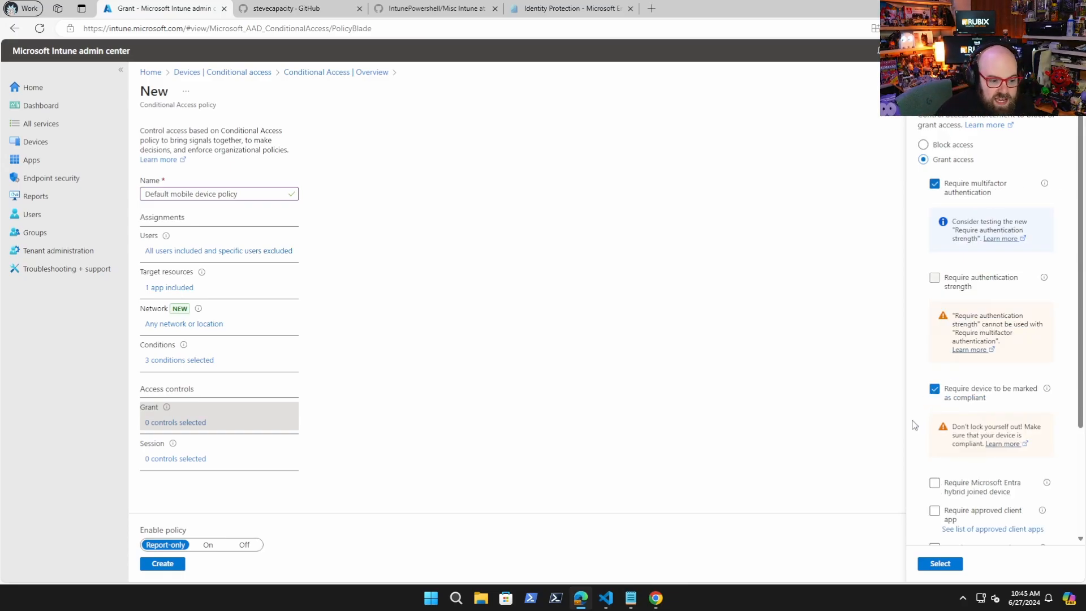
scroll(down, 3)
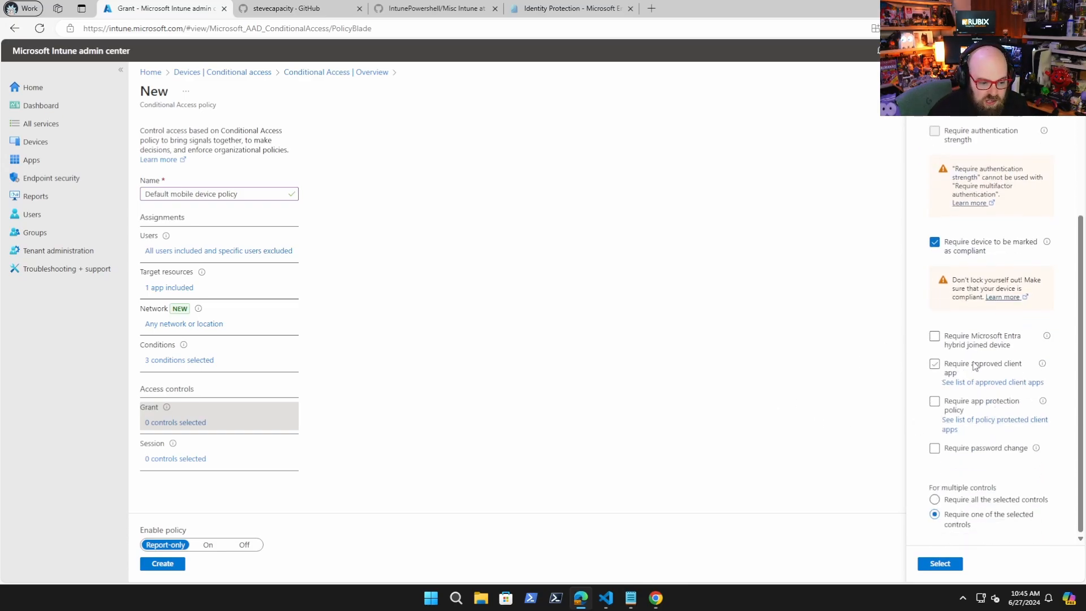
click(934, 400)
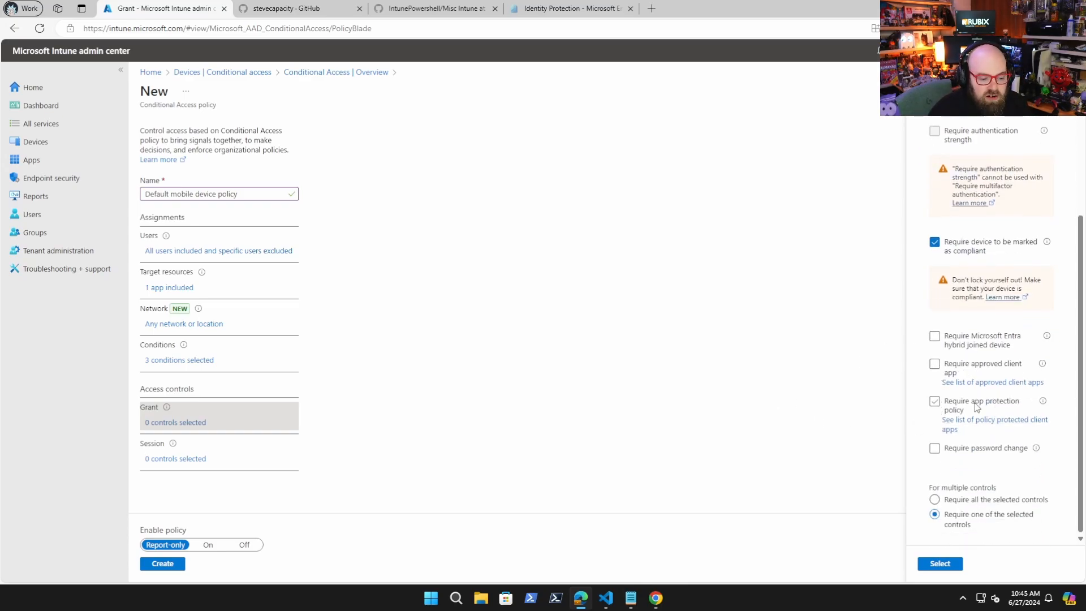
scroll(up, 3)
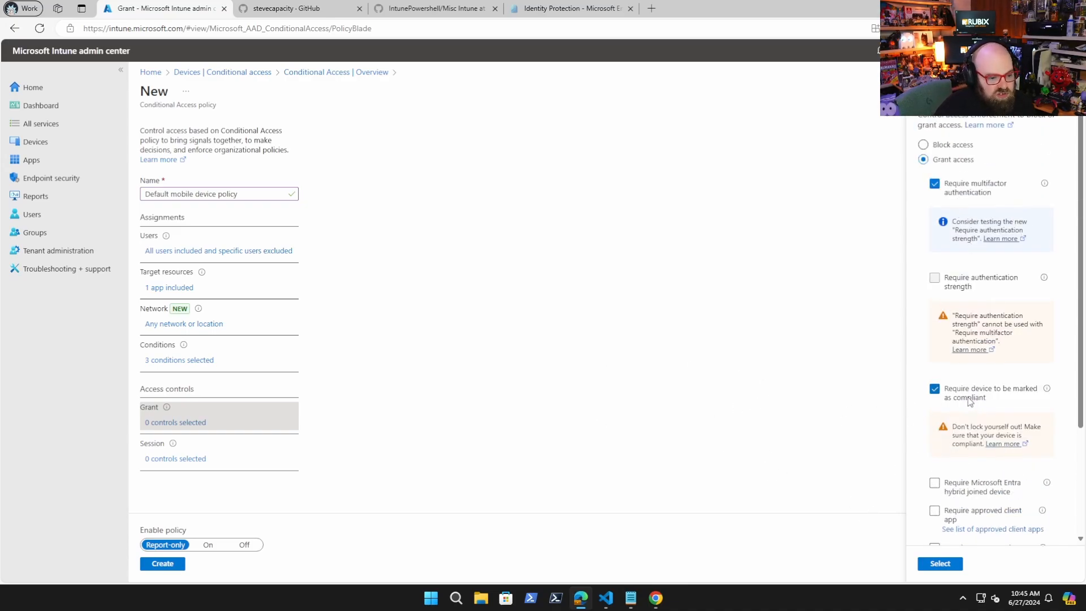
mouse_move(998, 419)
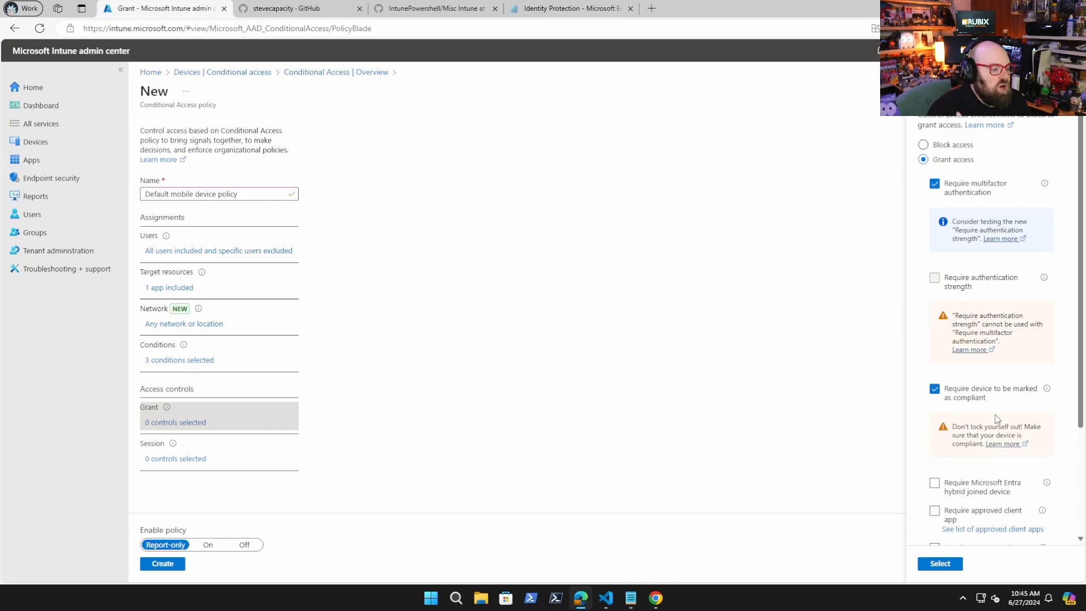
Apply the two grant controls, keep Report-only, and proceed with the selected configuration
click(939, 563)
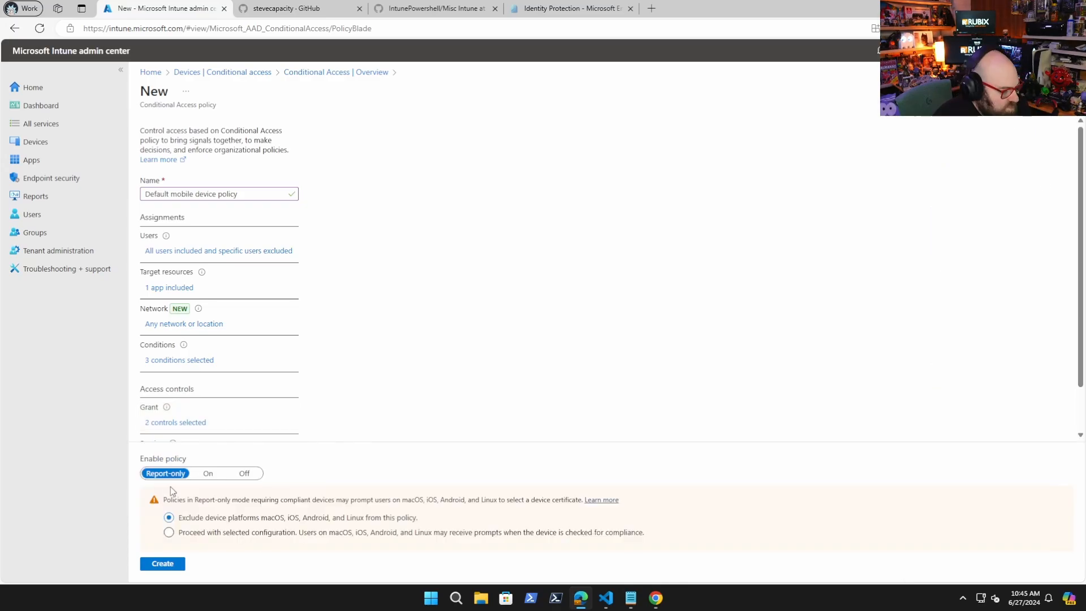
click(207, 473)
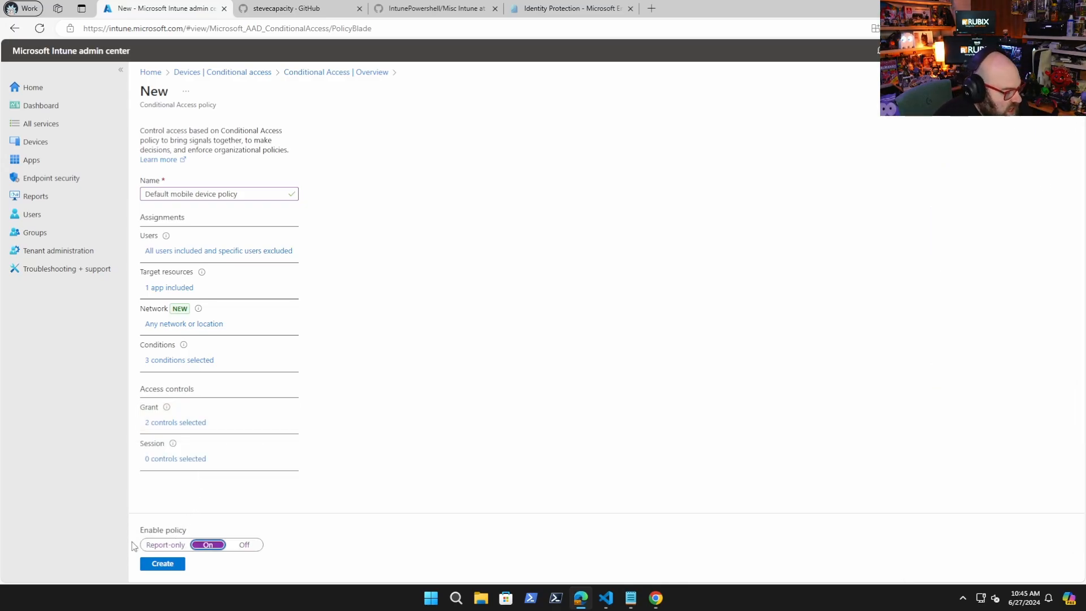
click(166, 544)
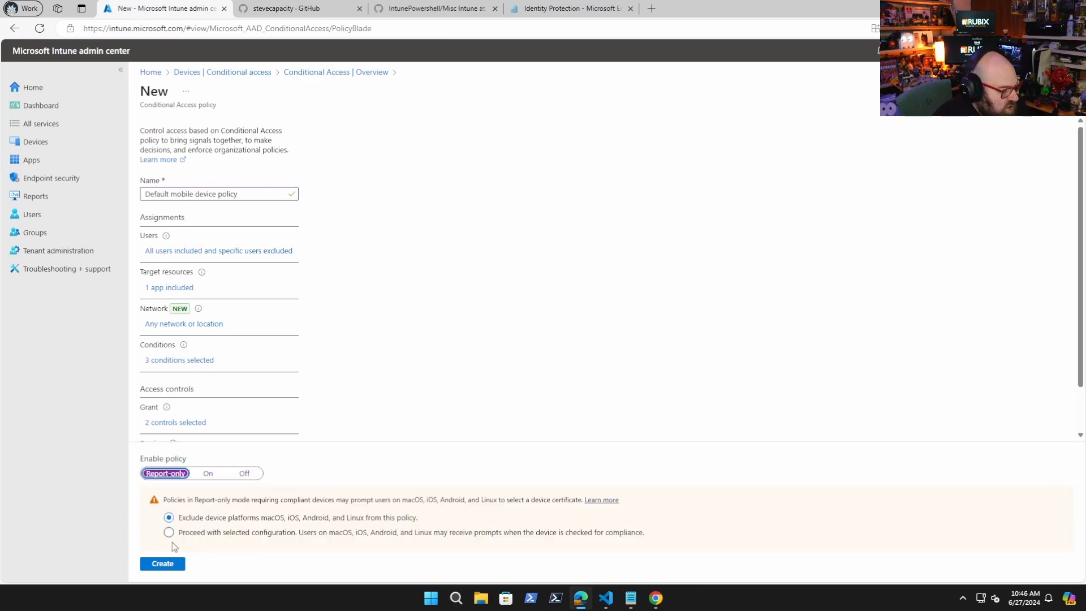
click(169, 532)
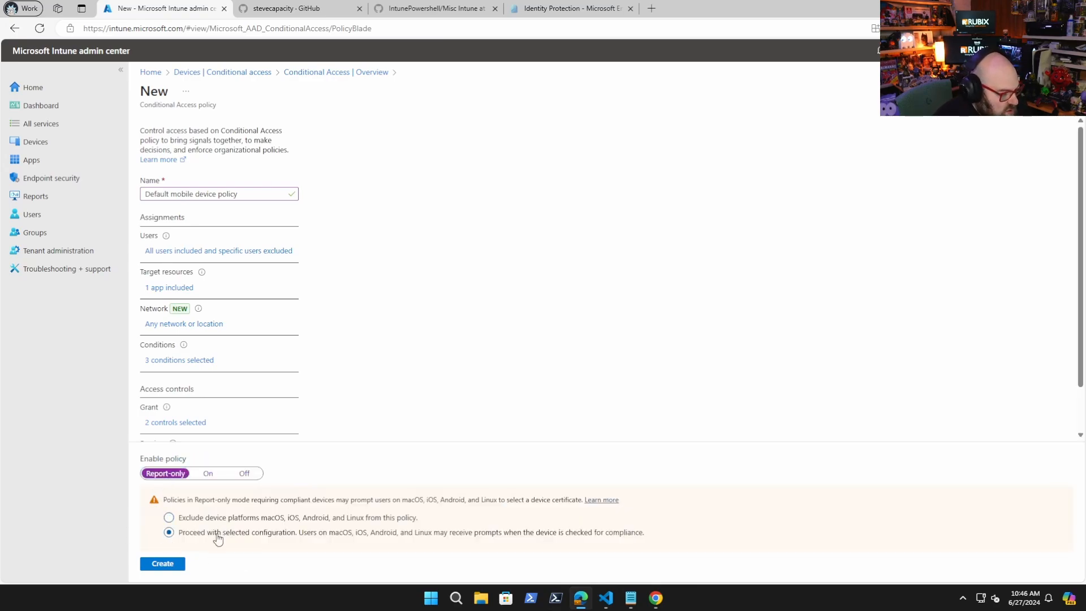
mouse_move(500, 495)
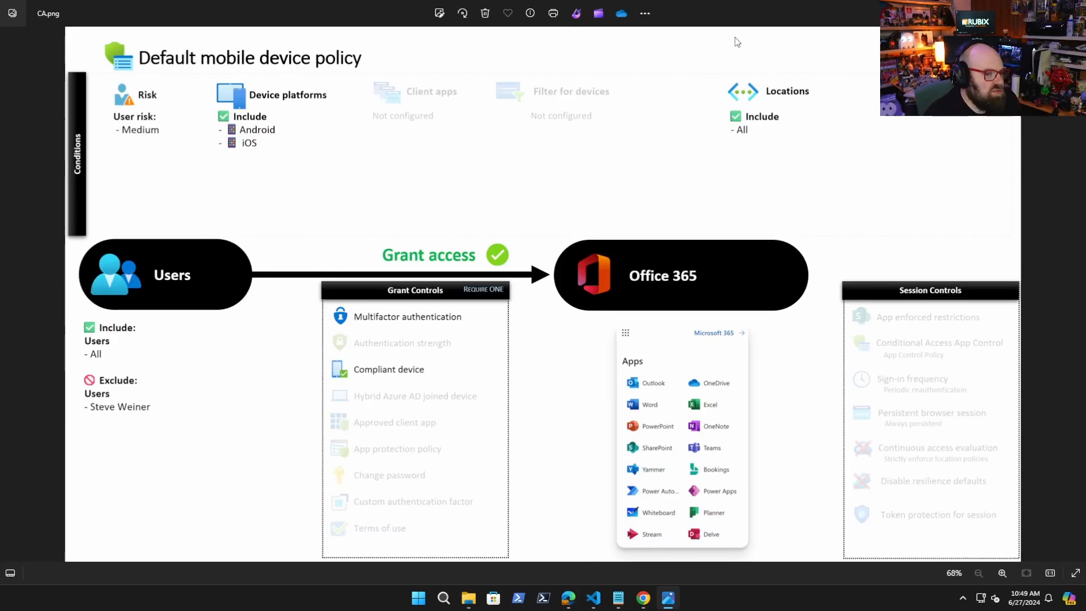
mouse_move(410, 361)
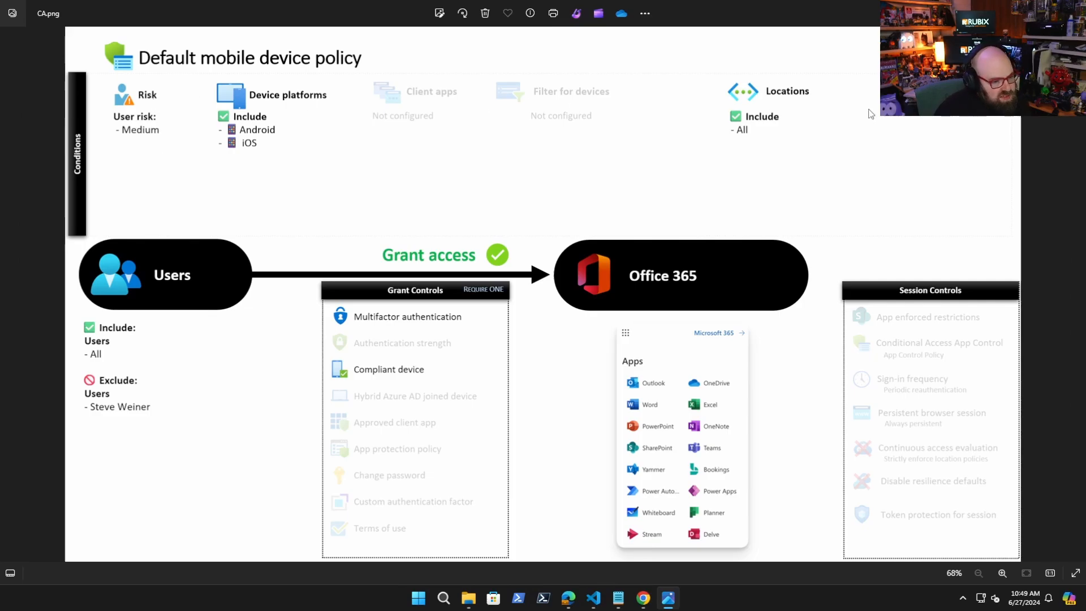
mouse_move(600, 571)
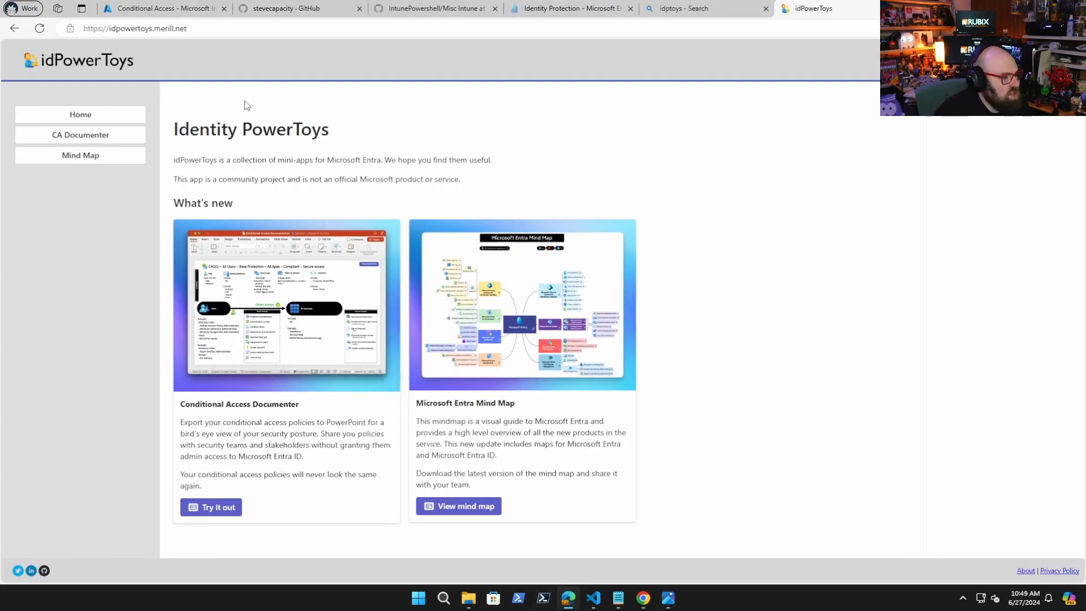
mouse_move(284, 162)
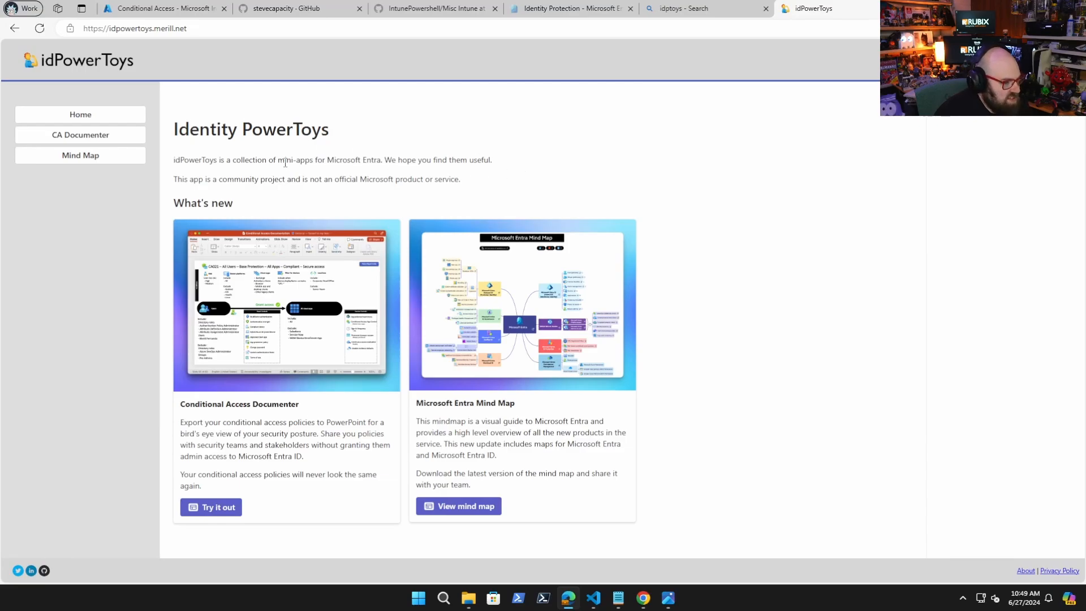
mouse_move(288, 171)
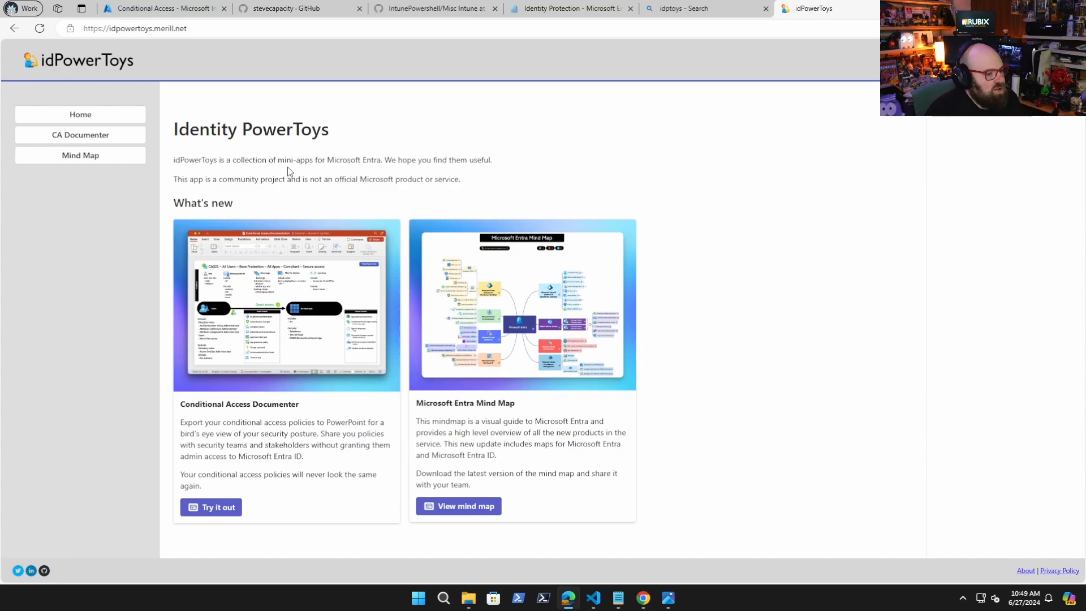
mouse_move(210, 507)
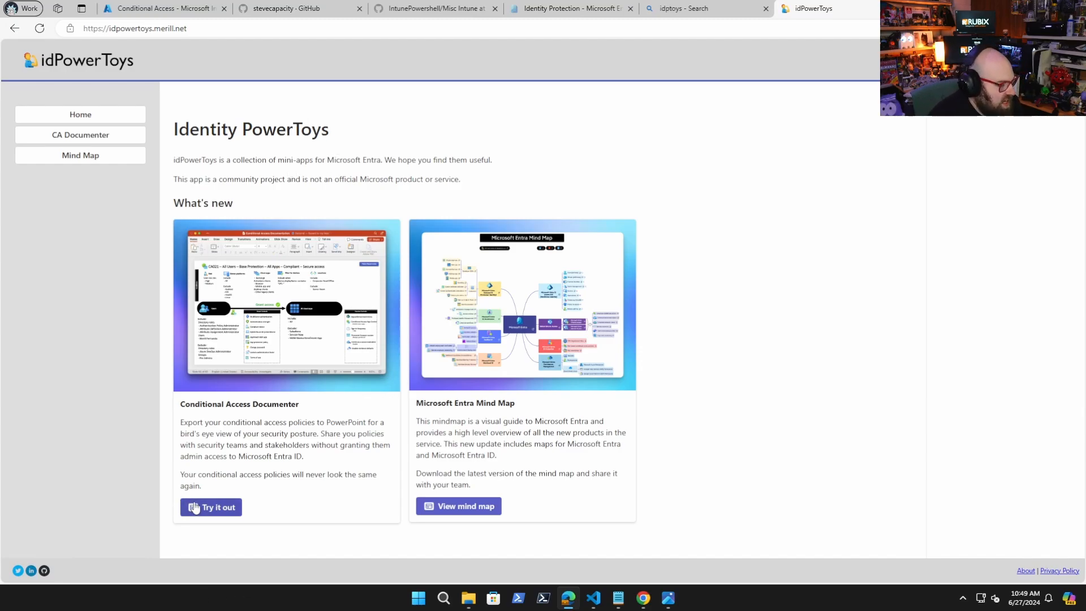
mouse_move(225, 438)
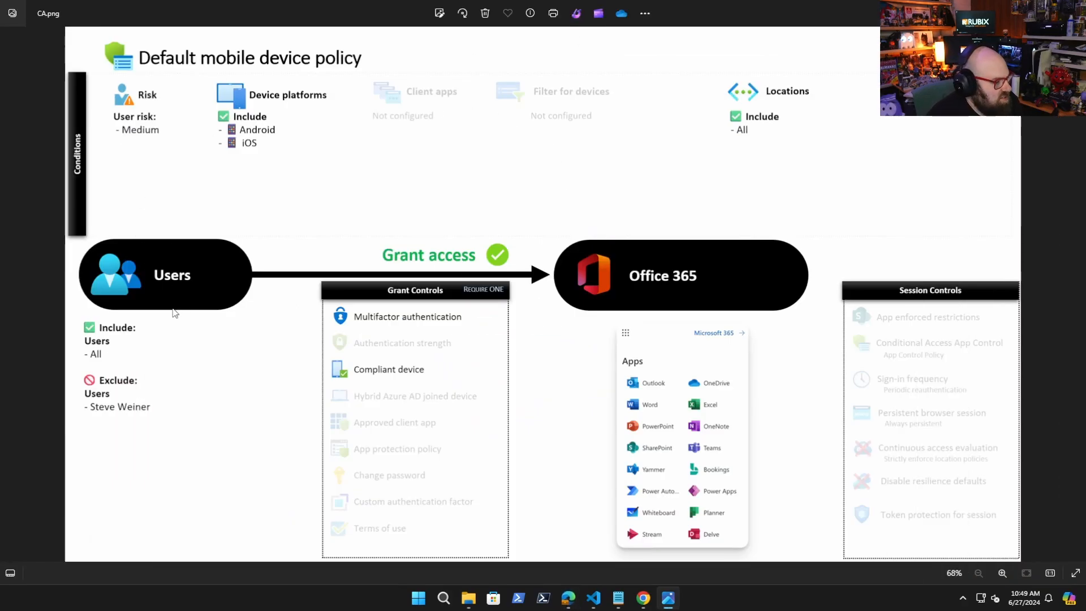
mouse_move(129, 281)
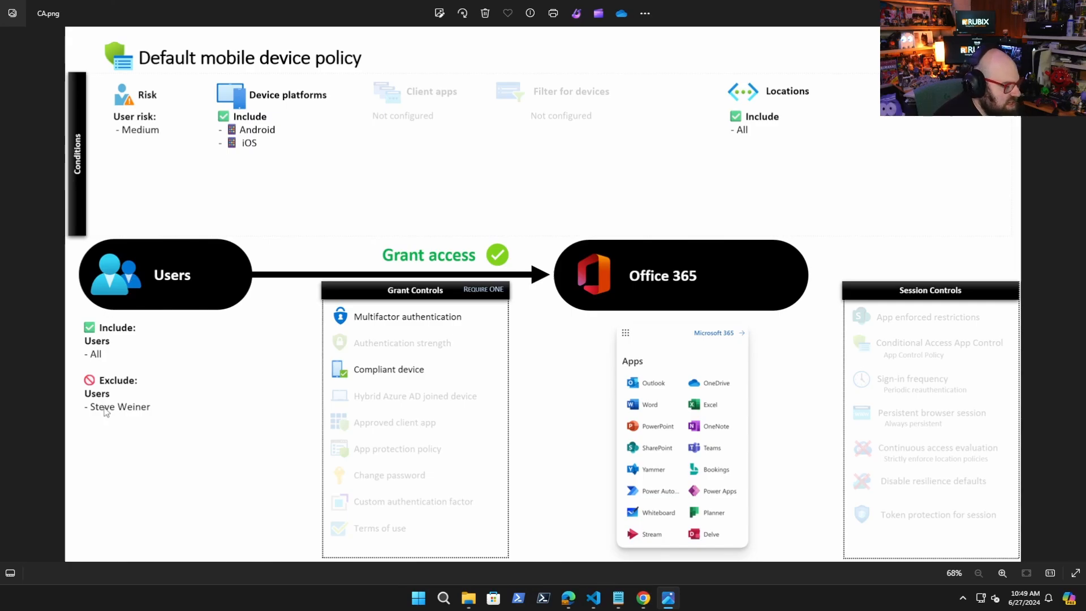
mouse_move(626, 274)
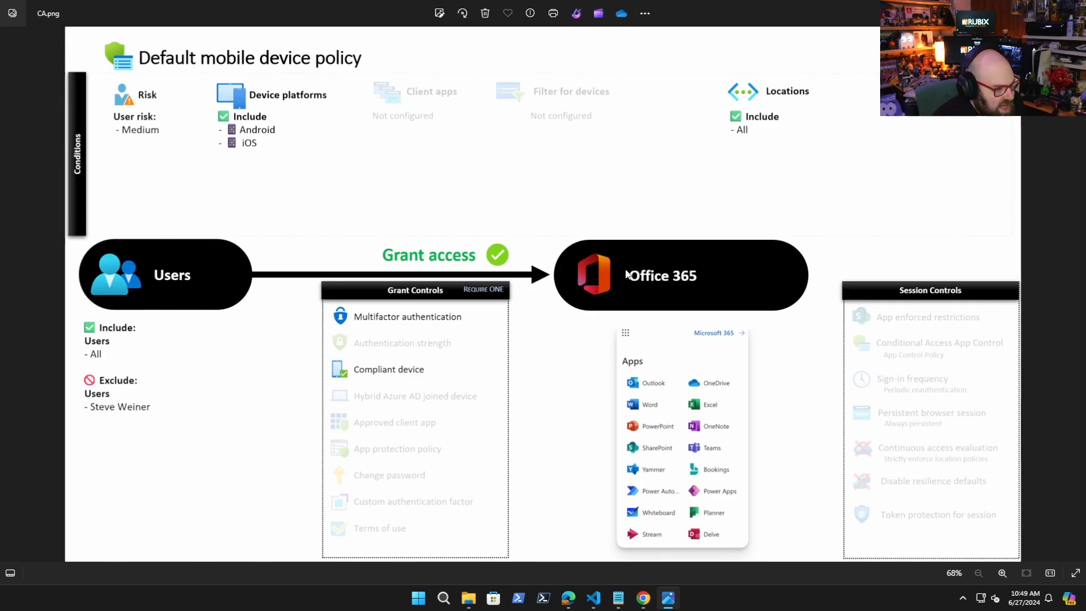
mouse_move(133, 135)
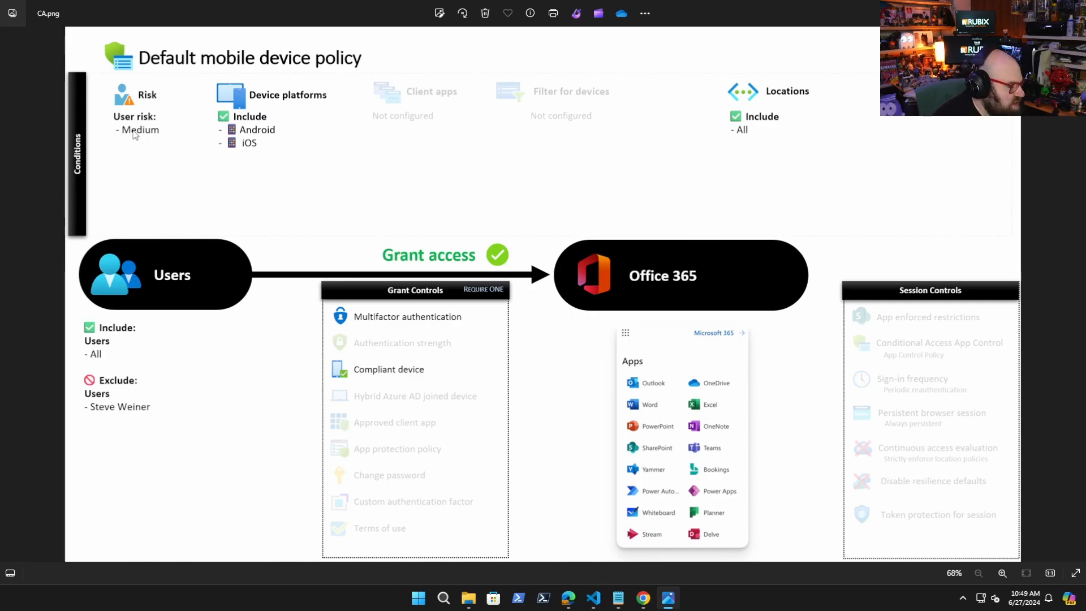
mouse_move(296, 97)
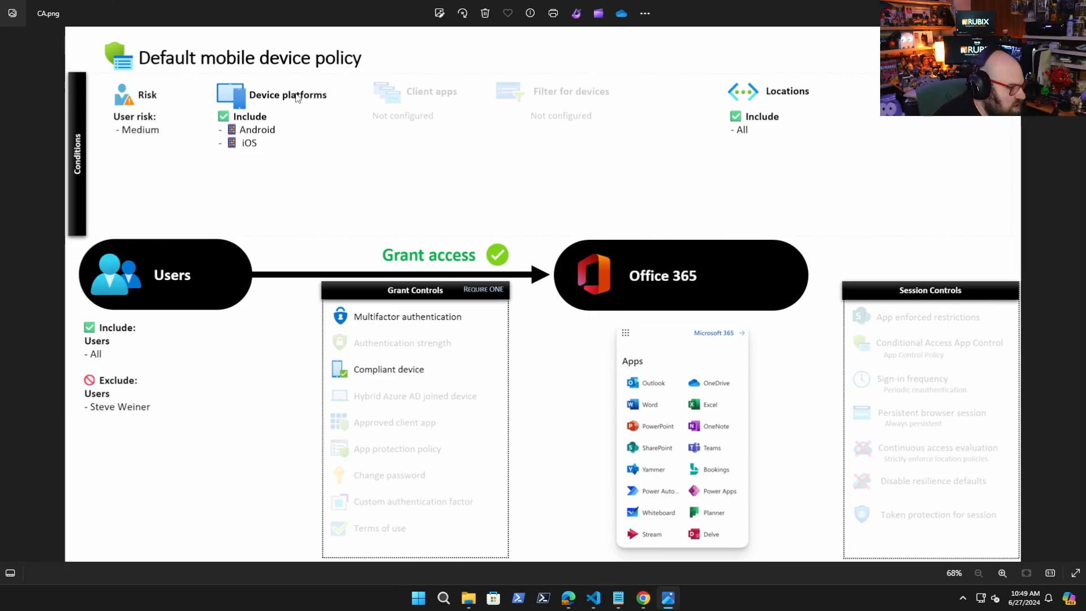
mouse_move(257, 157)
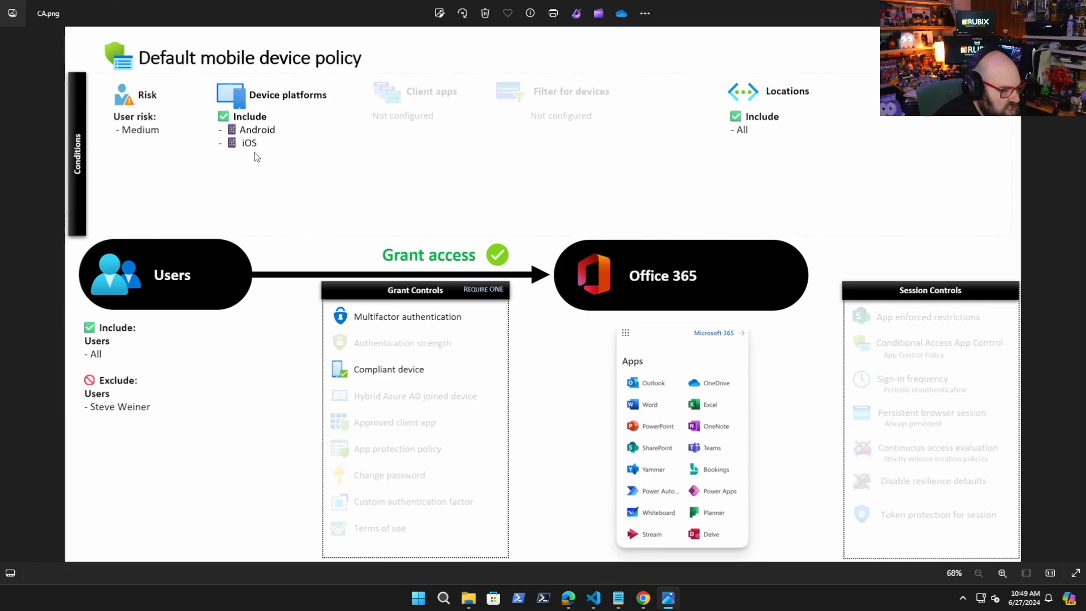
mouse_move(730, 420)
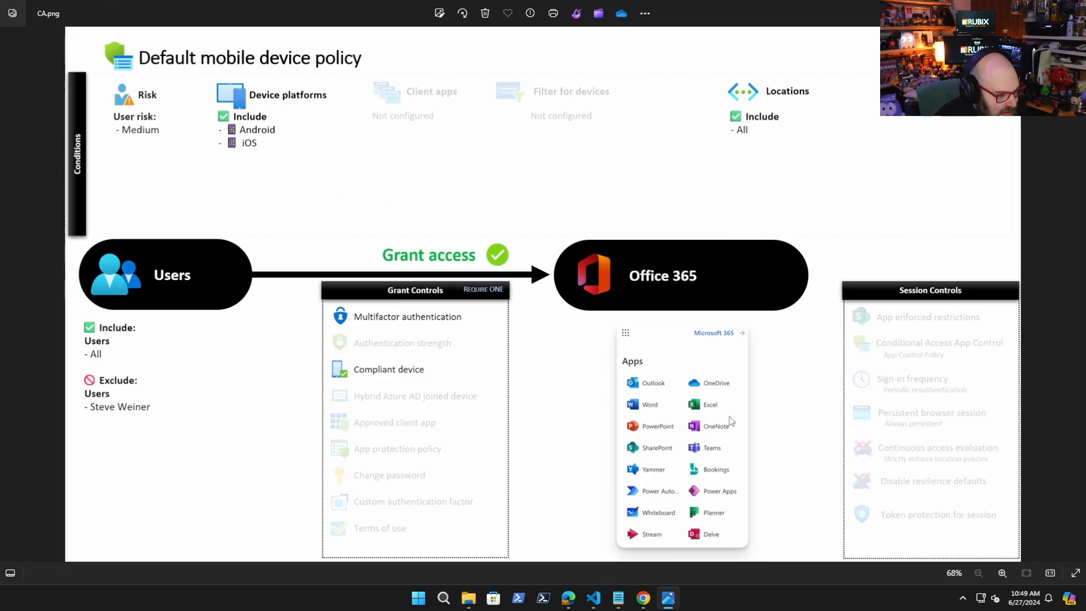
mouse_move(628, 535)
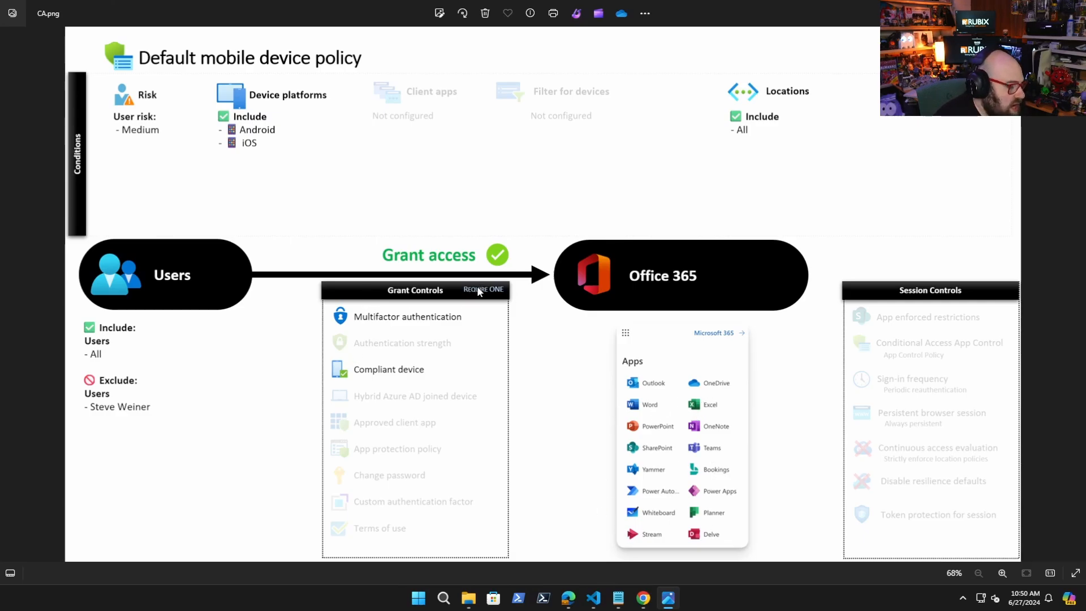
mouse_move(337, 349)
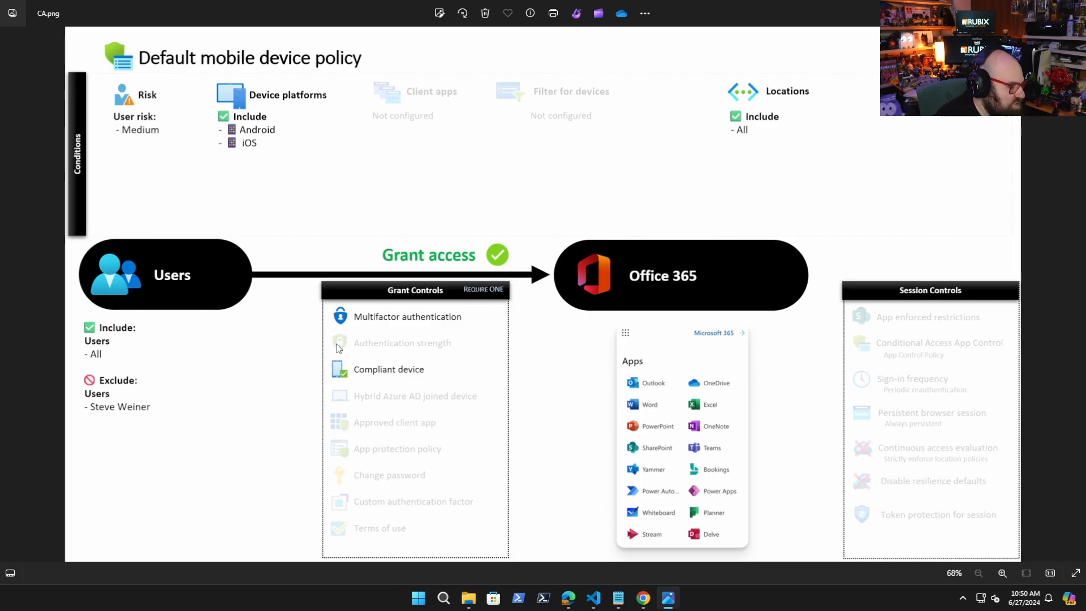
mouse_move(451, 328)
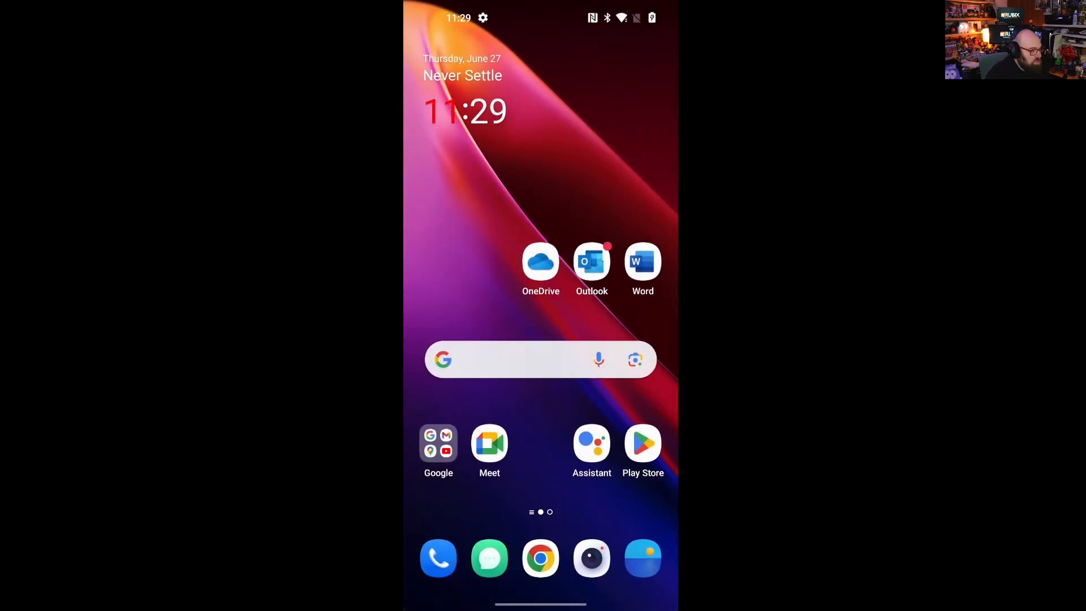
Open OneDrive on the phone and enter the suggested 'morty' work email
click(540, 262)
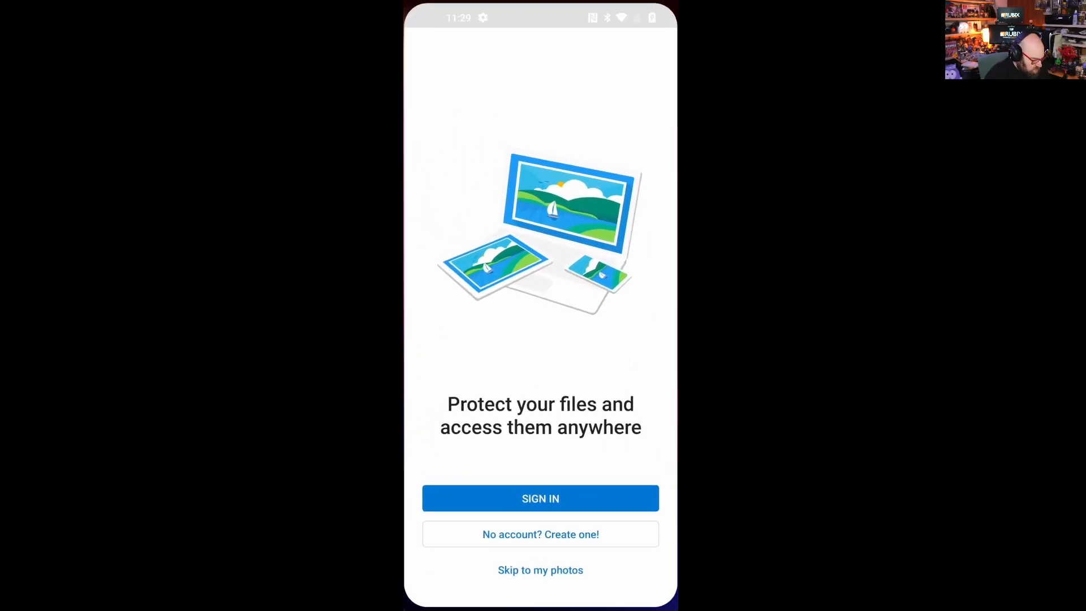
click(541, 498)
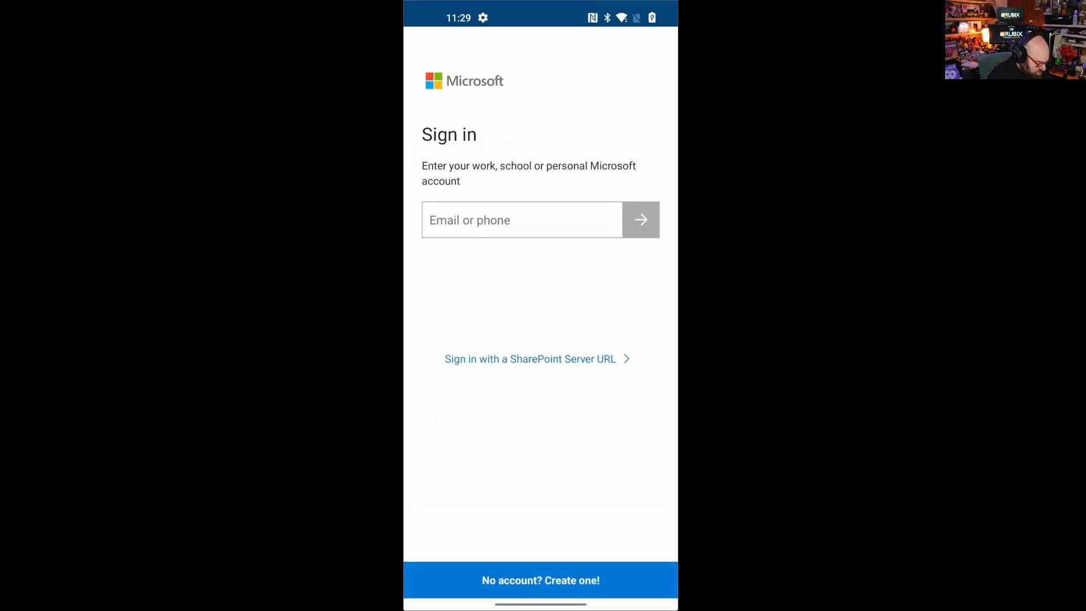
click(522, 220)
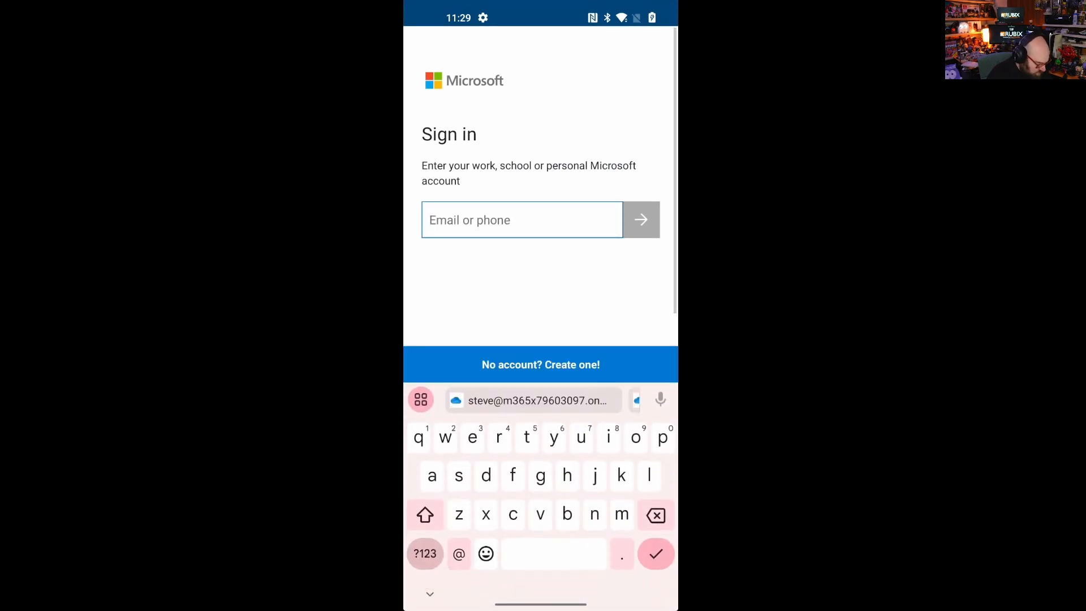
text(morty)
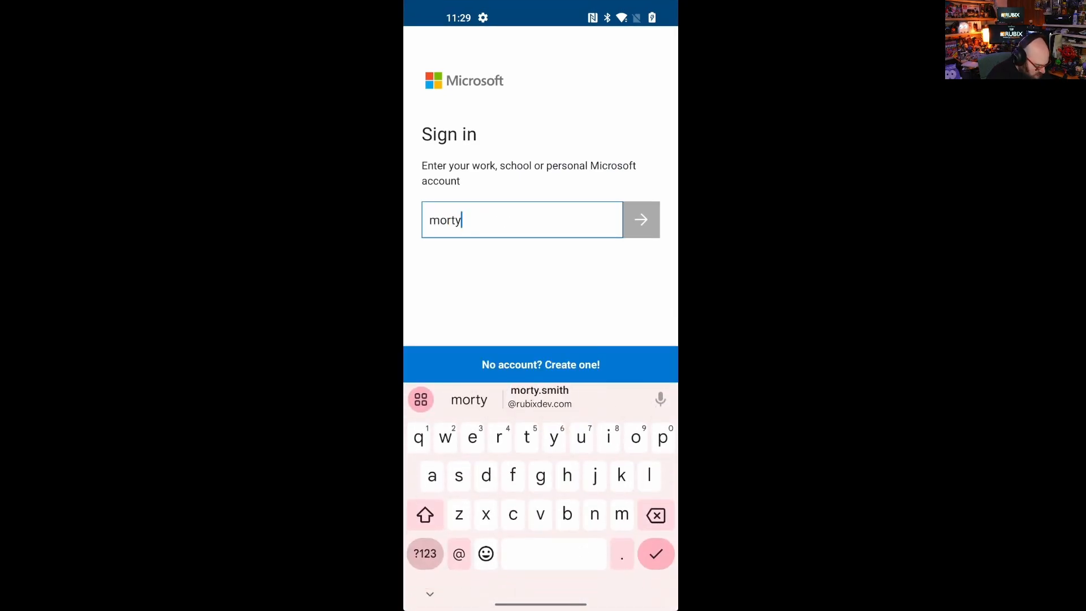
click(539, 399)
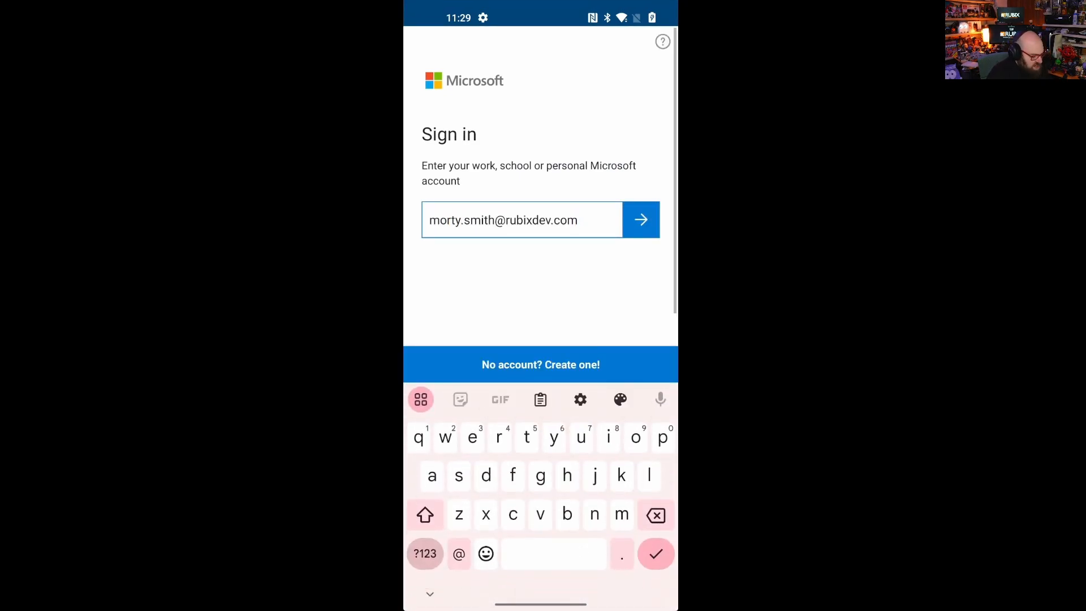
click(640, 220)
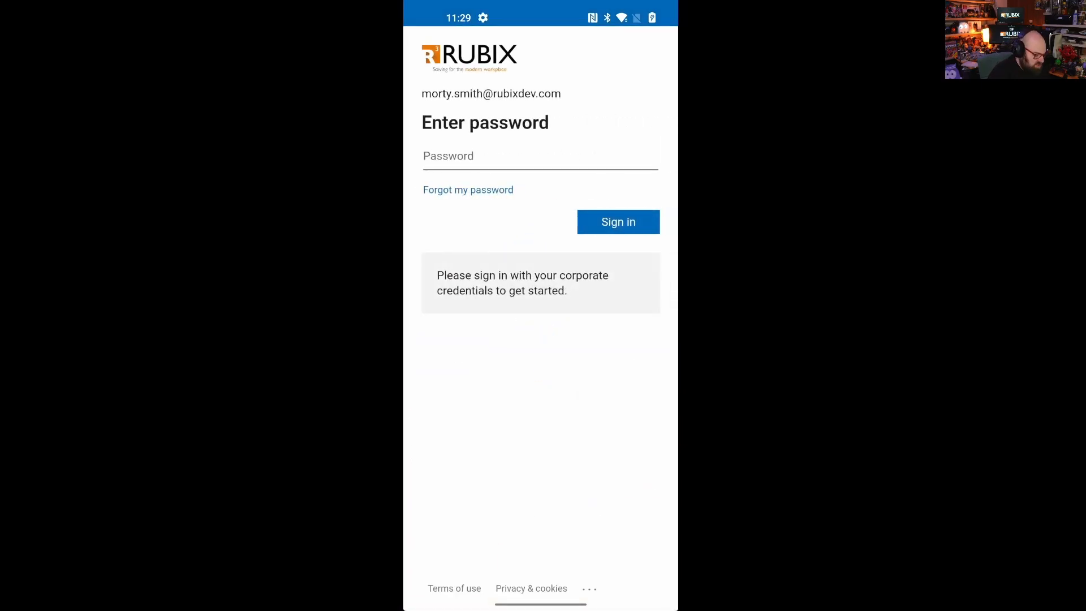
Submit the password and choose a texted verification code
text(password)
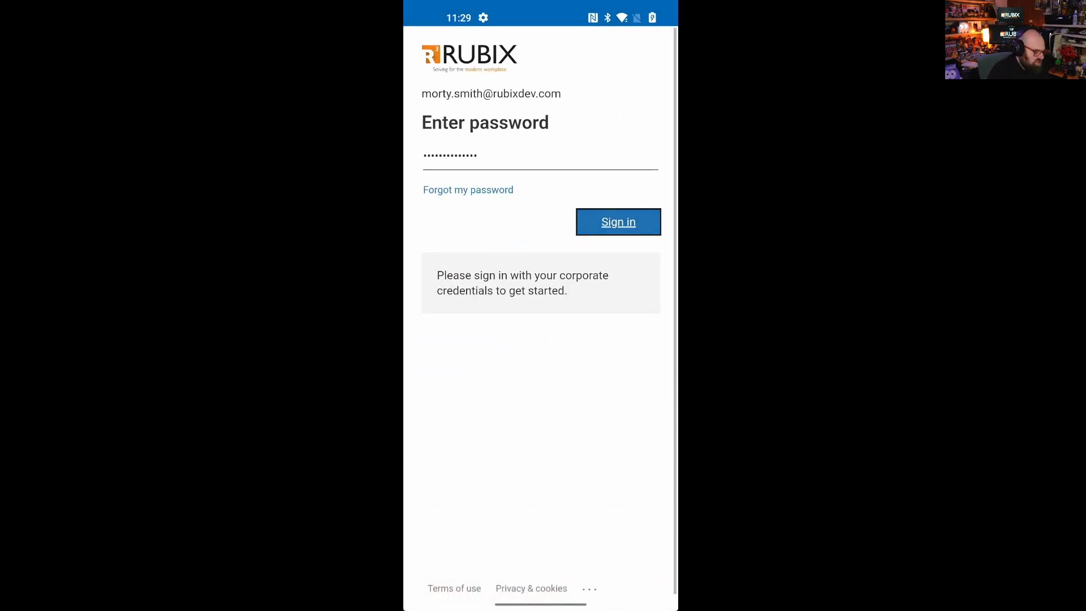
click(617, 221)
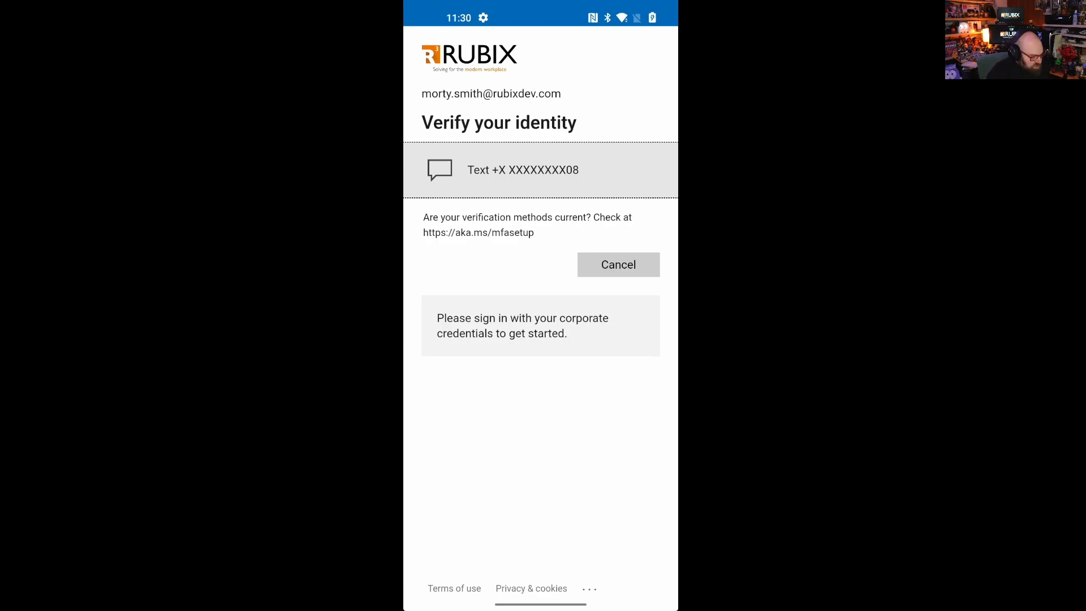
click(522, 169)
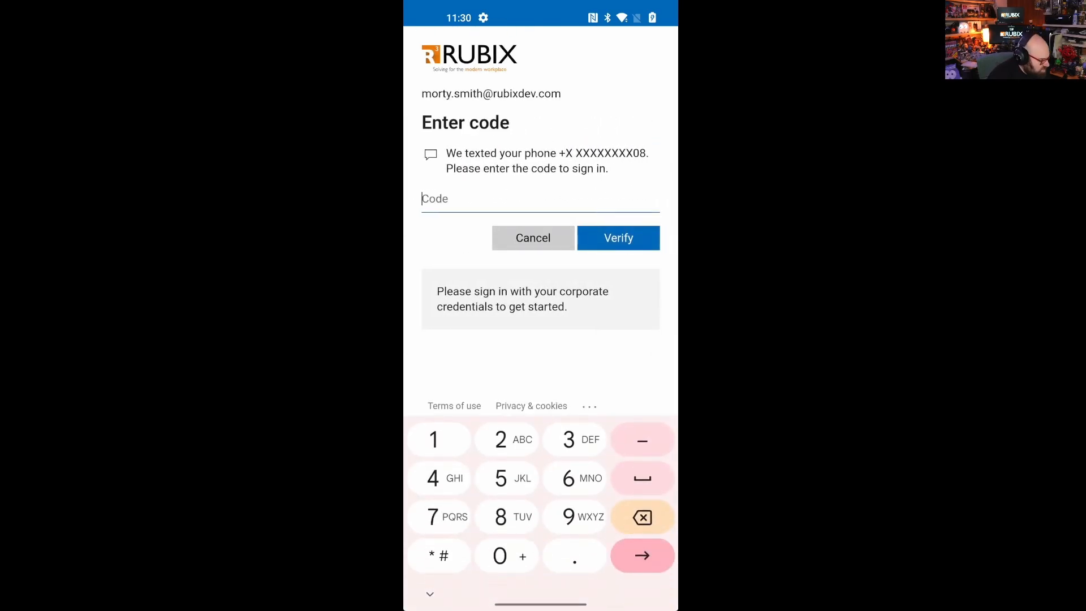
click(617, 238)
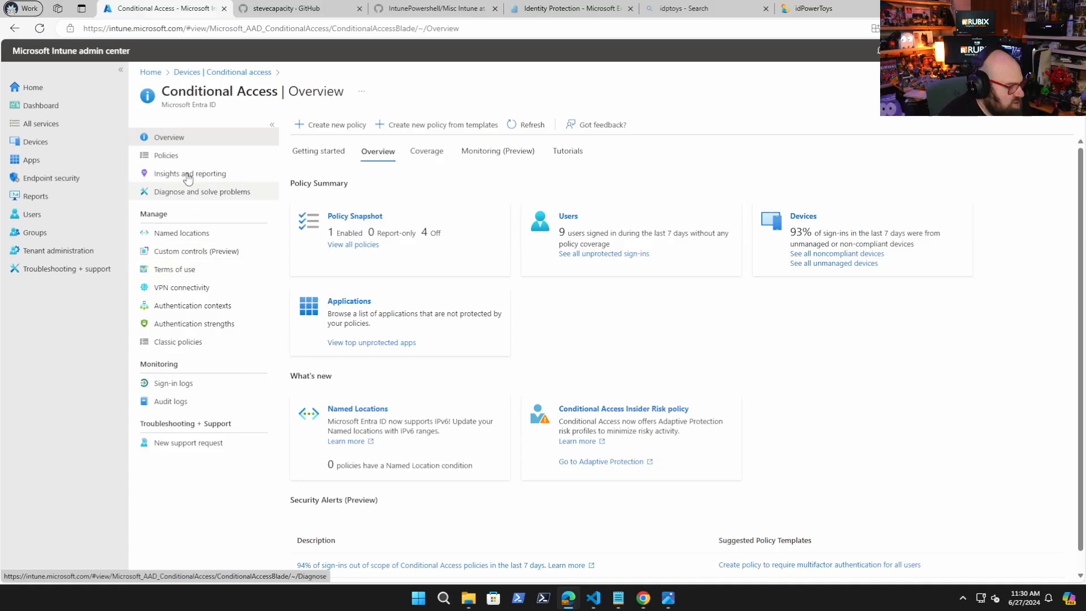
Open Default mobile device policy from Policies and view its 2 selected grant controls
click(166, 155)
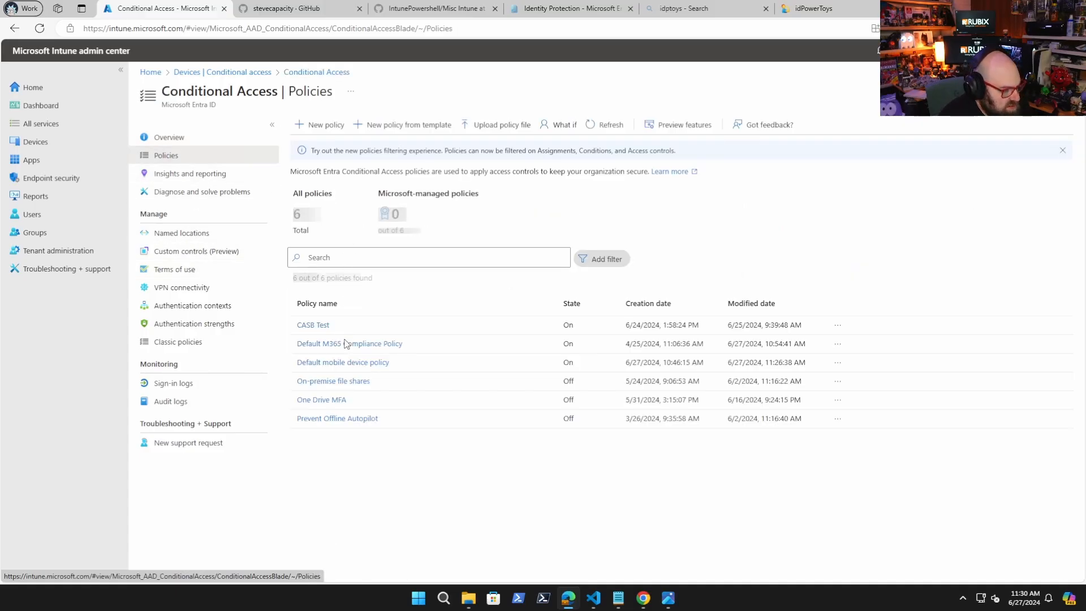
click(343, 361)
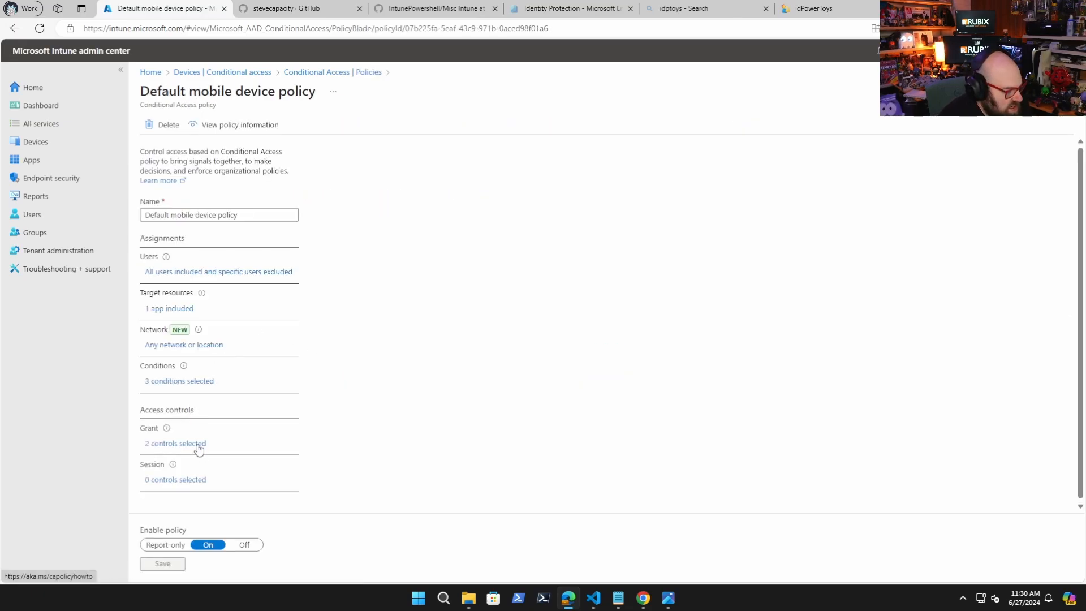
click(175, 444)
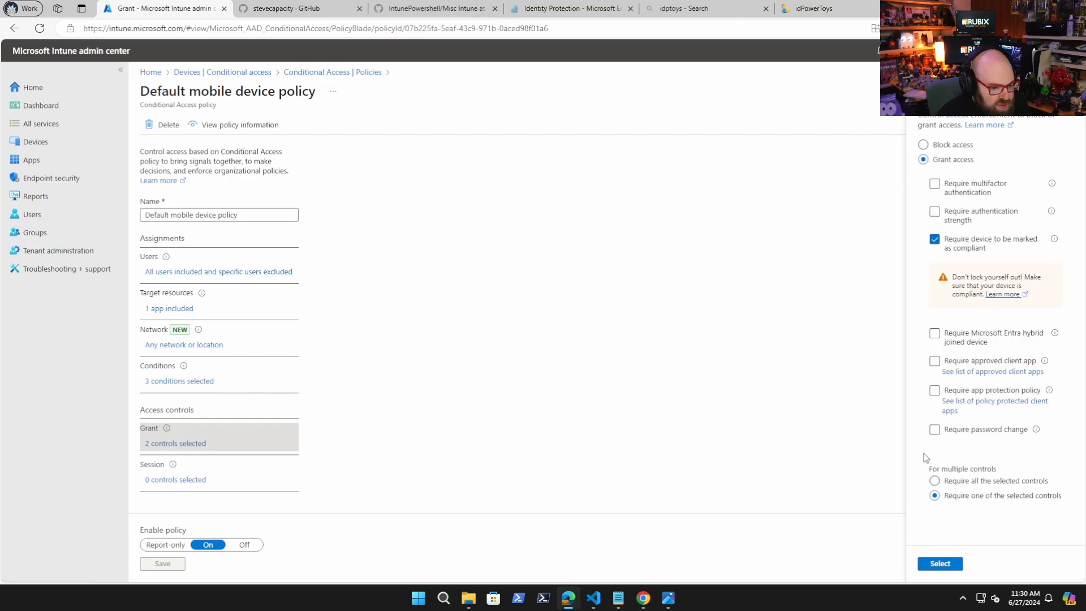
mouse_move(940, 564)
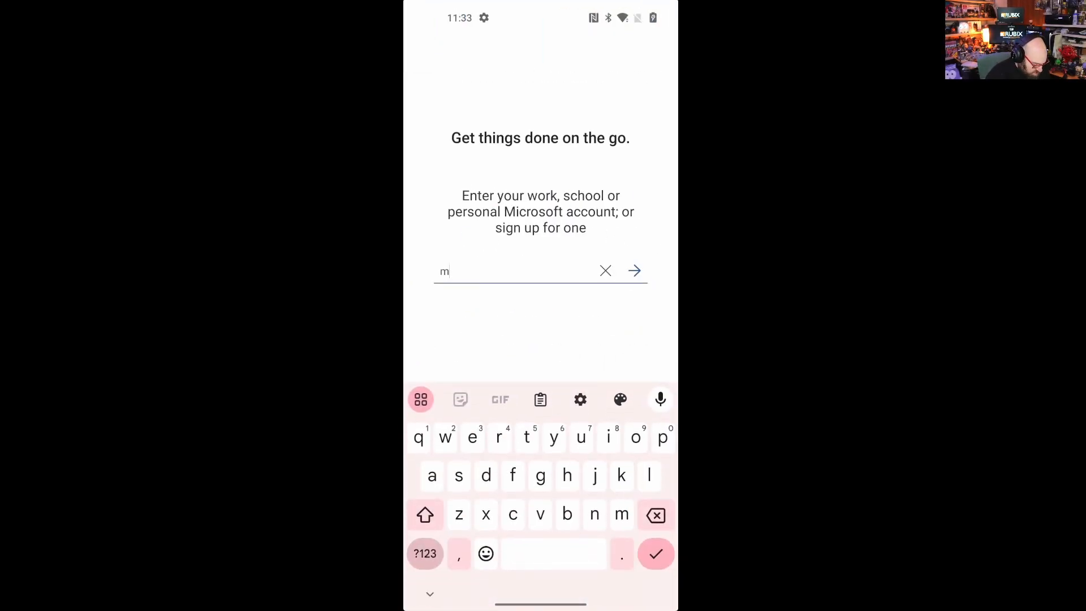
Sign in to Intune Company Portal, see the non-compliance notice, and return to sign-in
click(633, 270)
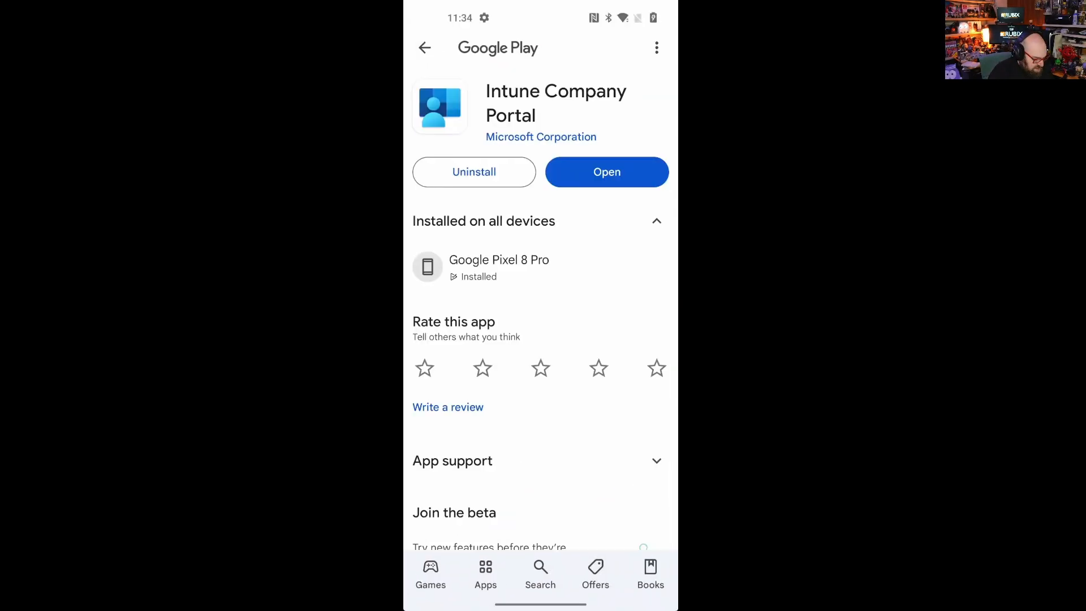
click(606, 172)
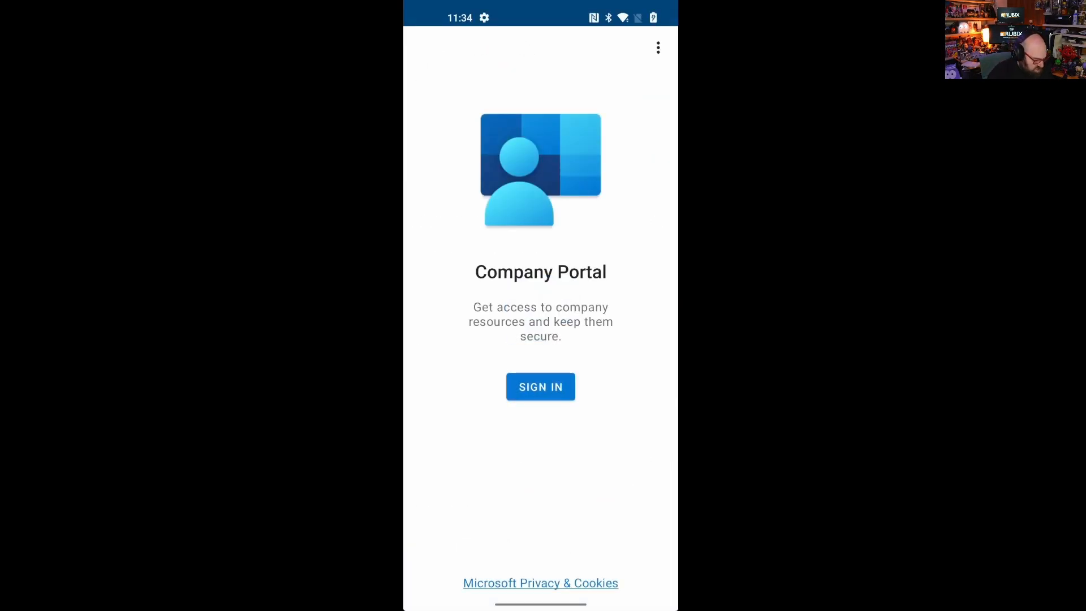
click(540, 387)
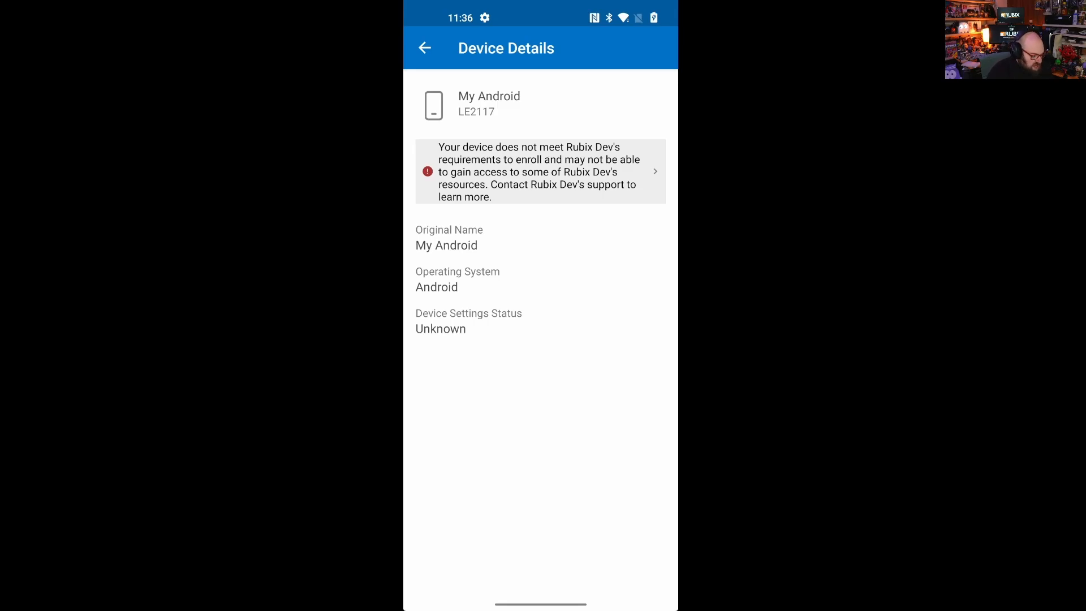
click(424, 47)
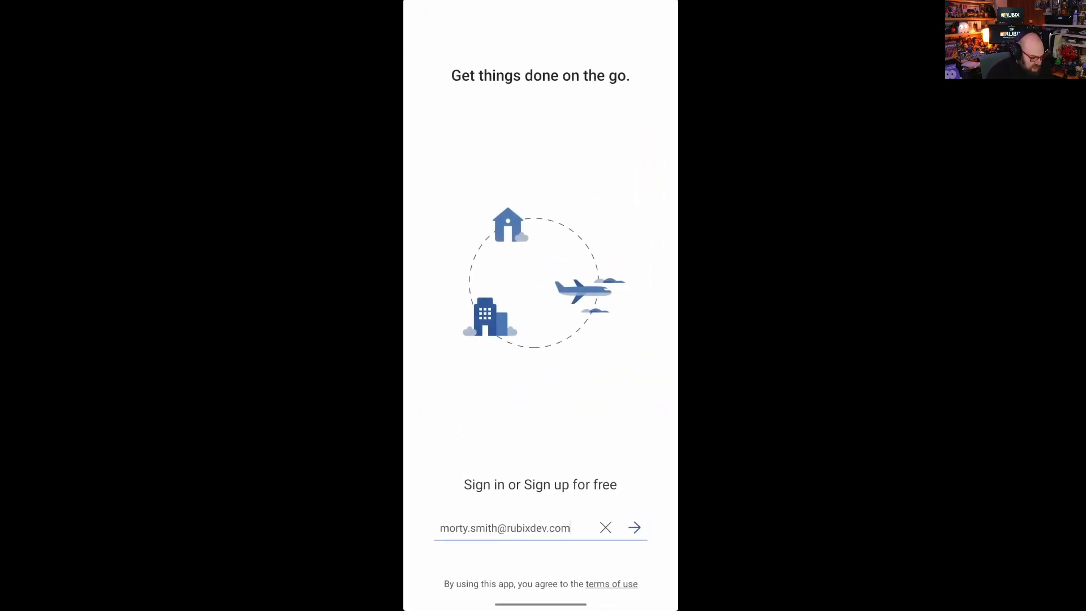